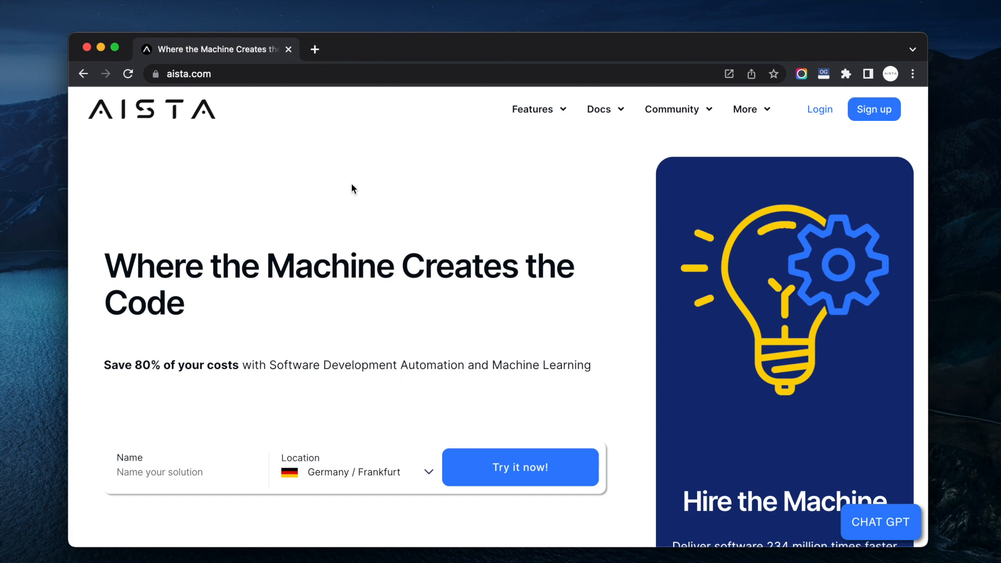
mouse_move(821, 109)
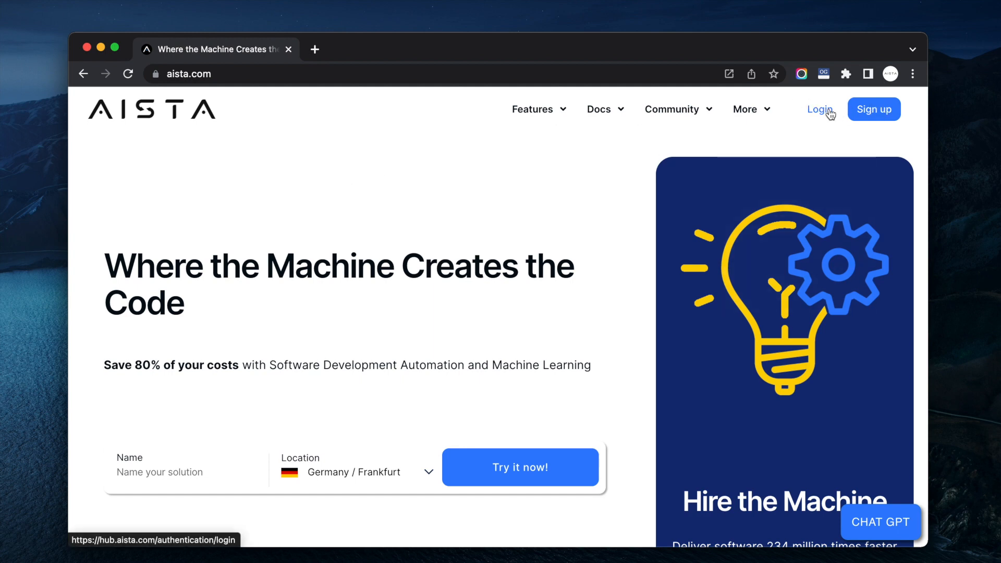
Sign in to Aista HUB from aista.com.
click(820, 109)
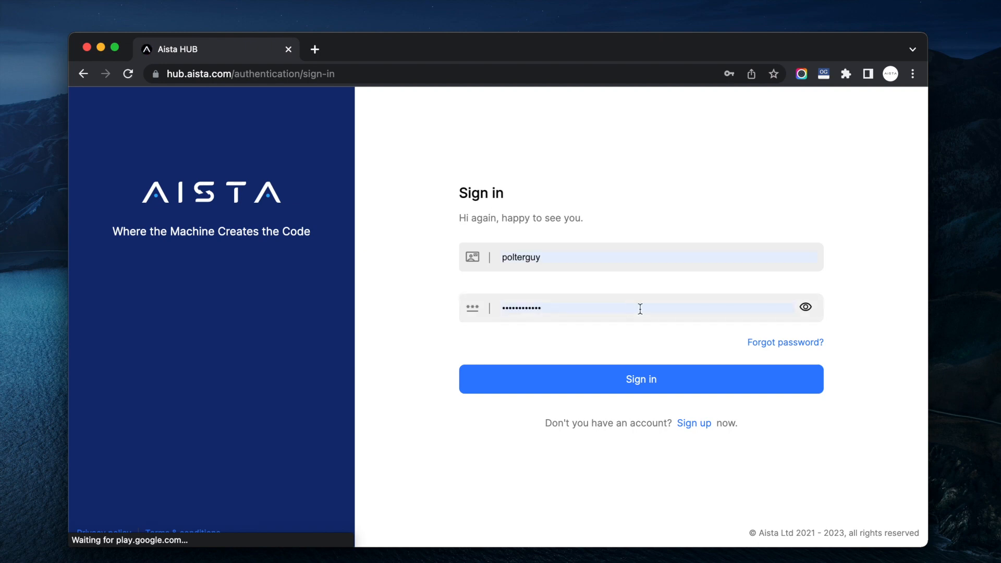
click(641, 379)
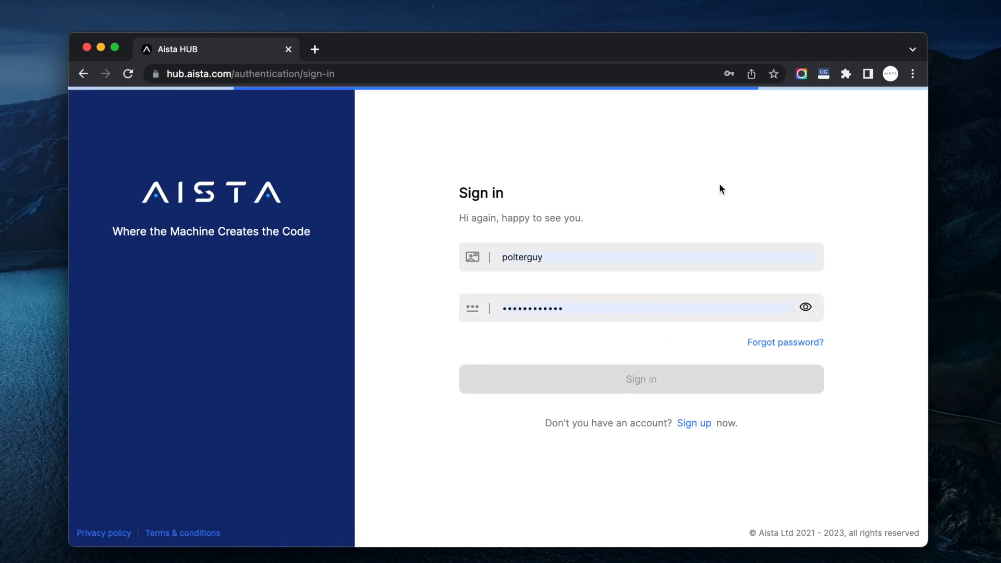
click(640, 379)
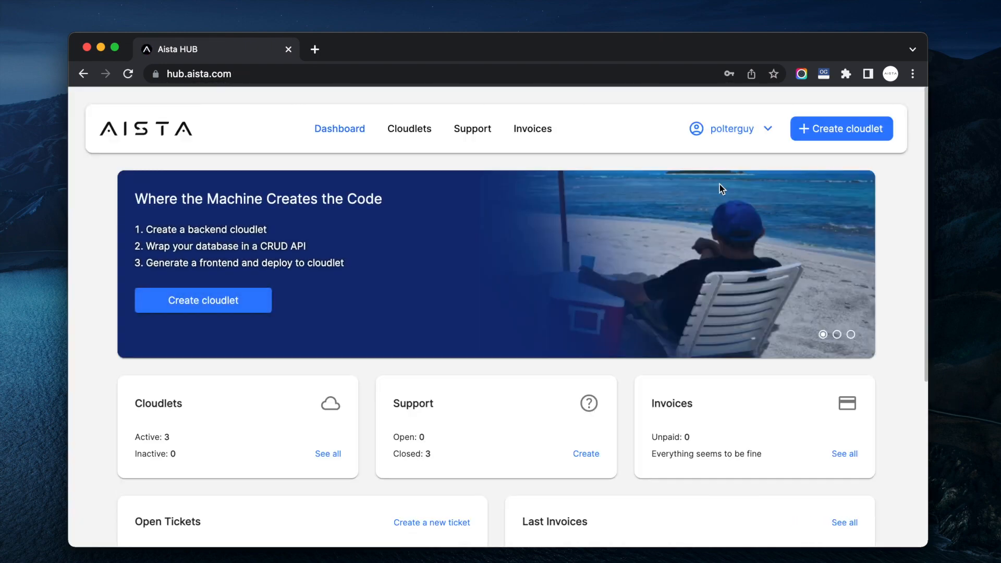
Delete the free Demo cloudlet, leaving the two Professional cloudlets.
click(409, 129)
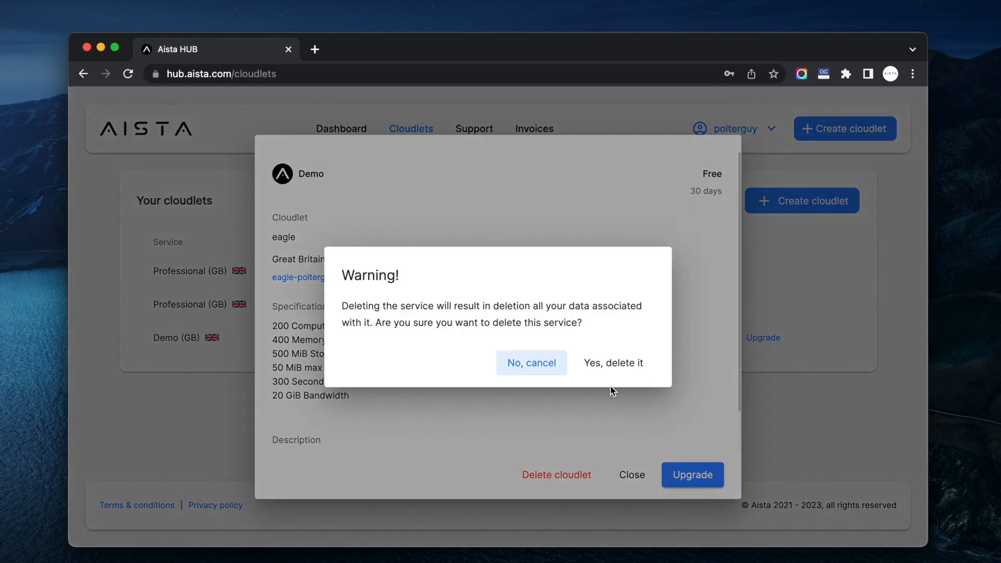
click(531, 363)
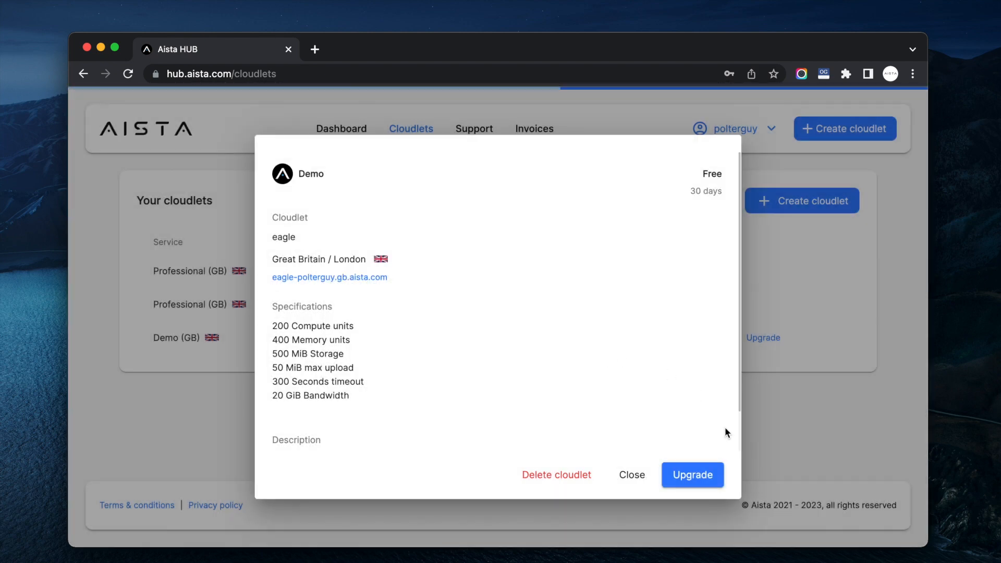
click(556, 475)
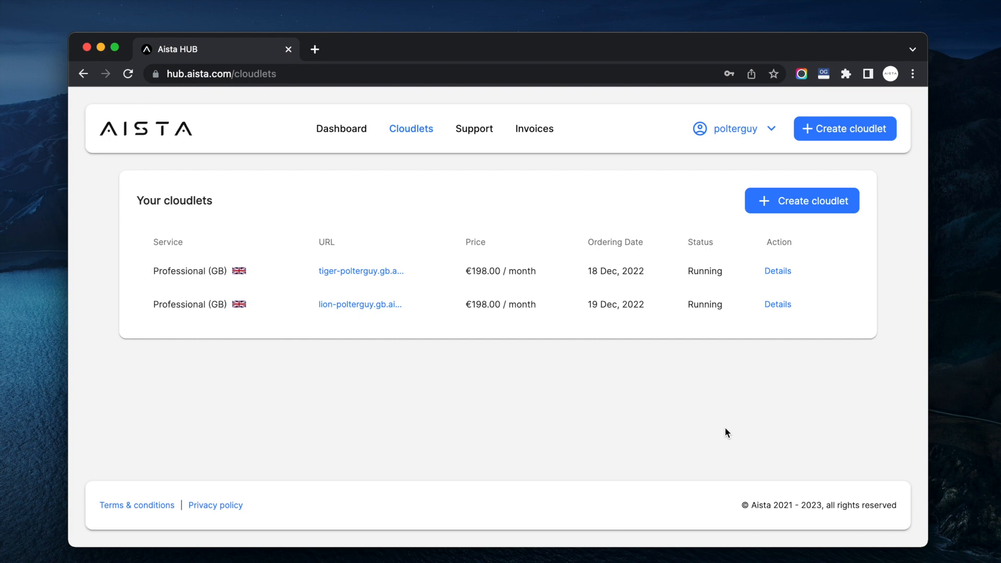
mouse_move(809, 209)
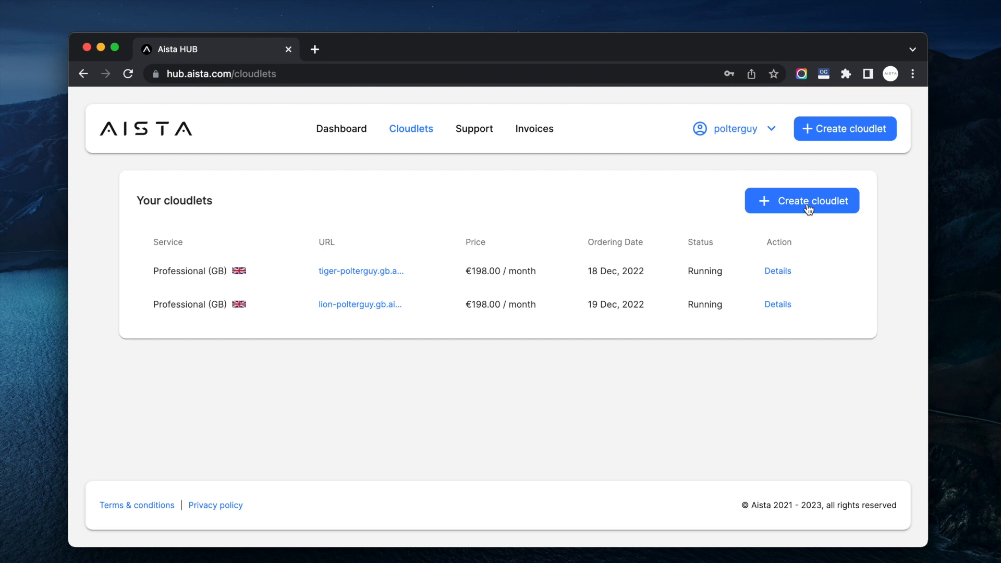
Create a free Demo cloudlet named eagle located in London.
click(801, 200)
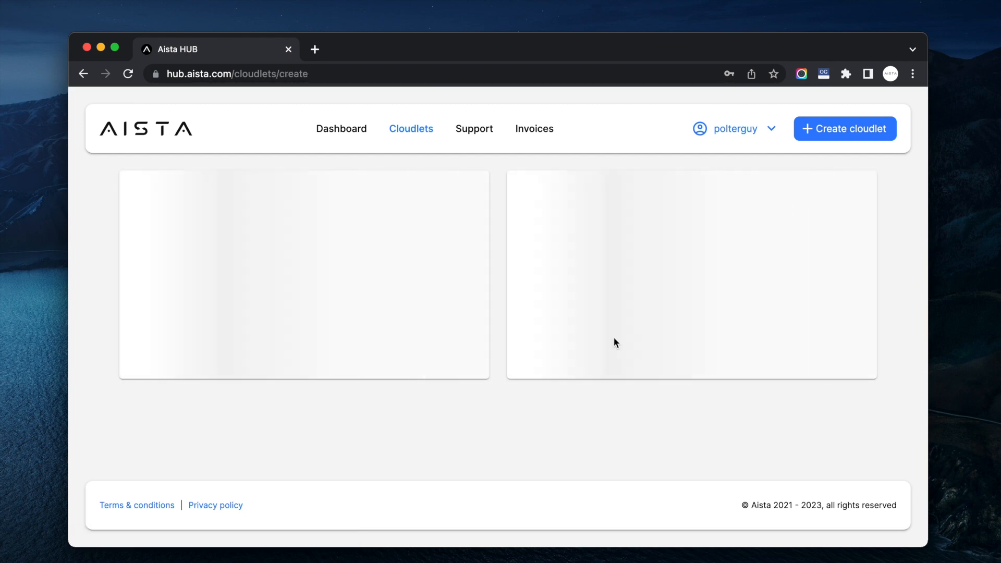
click(809, 355)
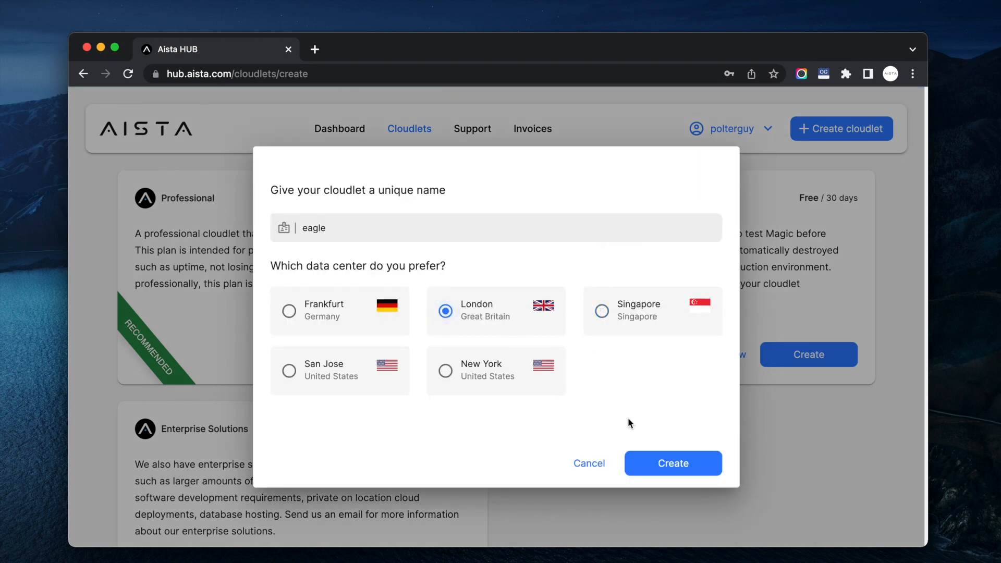
click(673, 463)
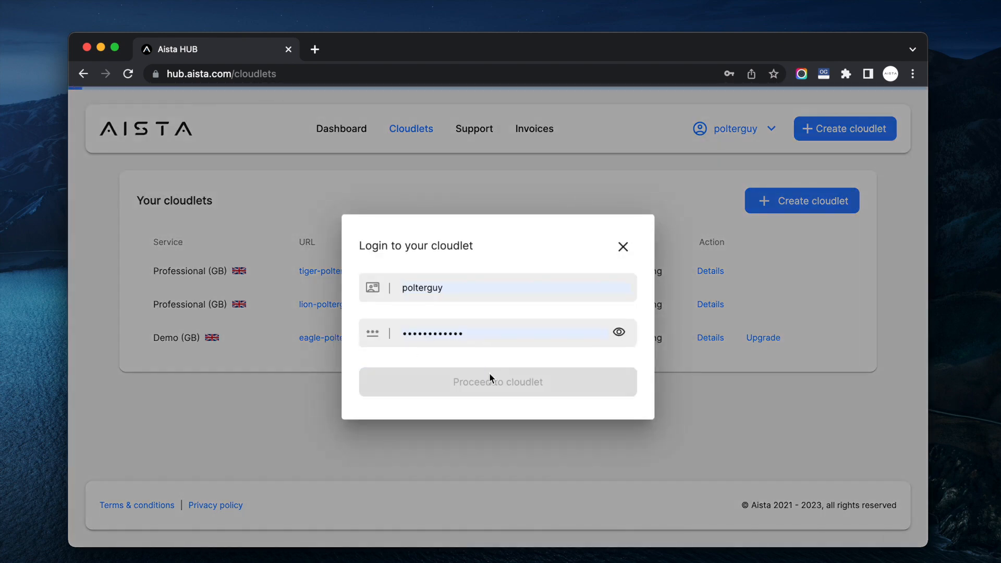
Log in to the eagle cloudlet, dismiss the welcome panel, and view Machine Learning.
click(498, 382)
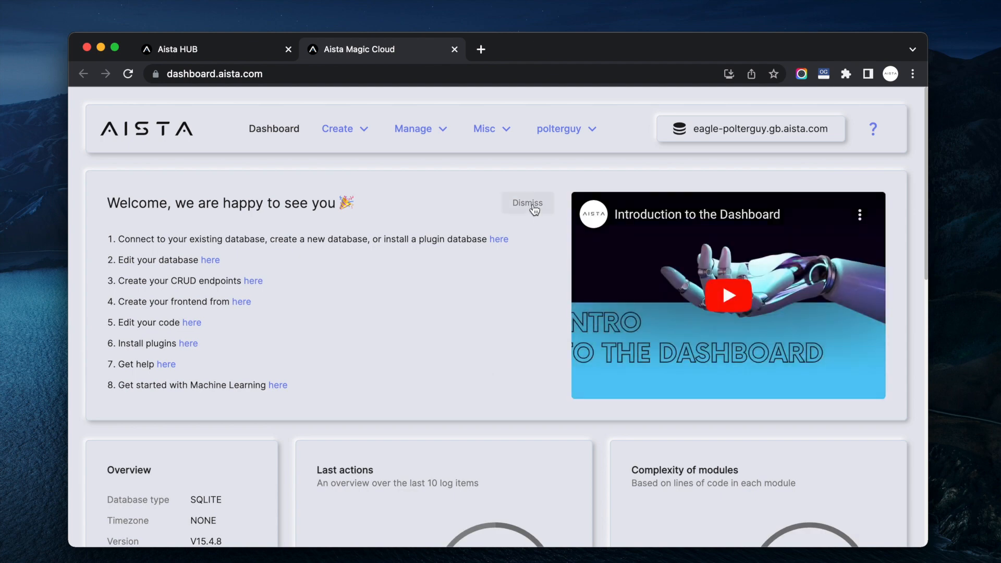
click(414, 128)
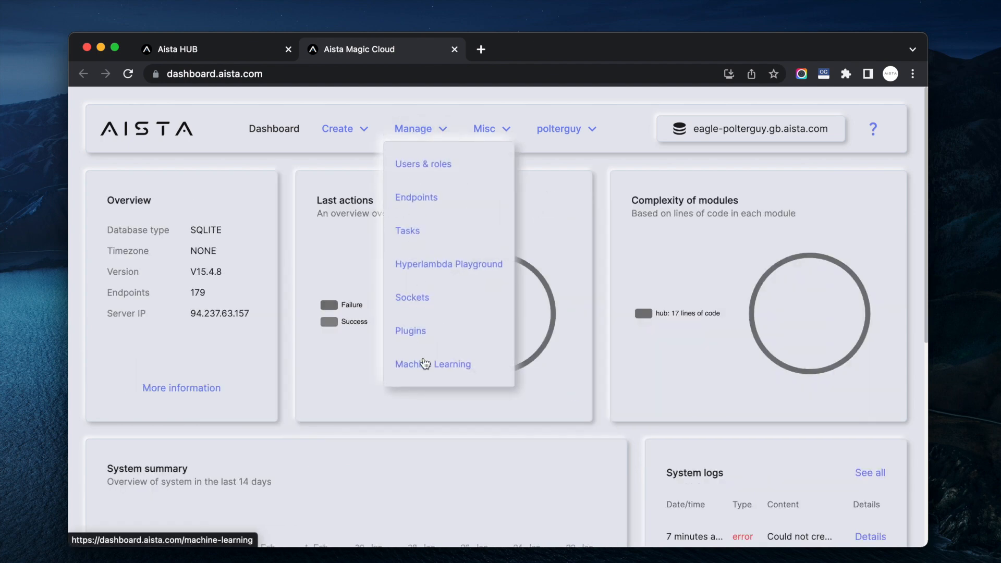
click(433, 364)
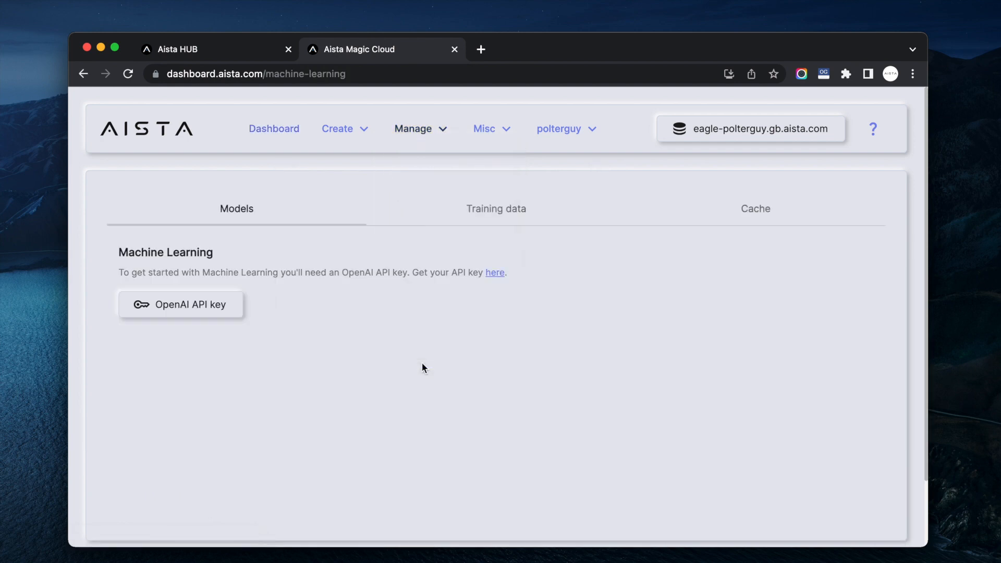
mouse_move(495, 273)
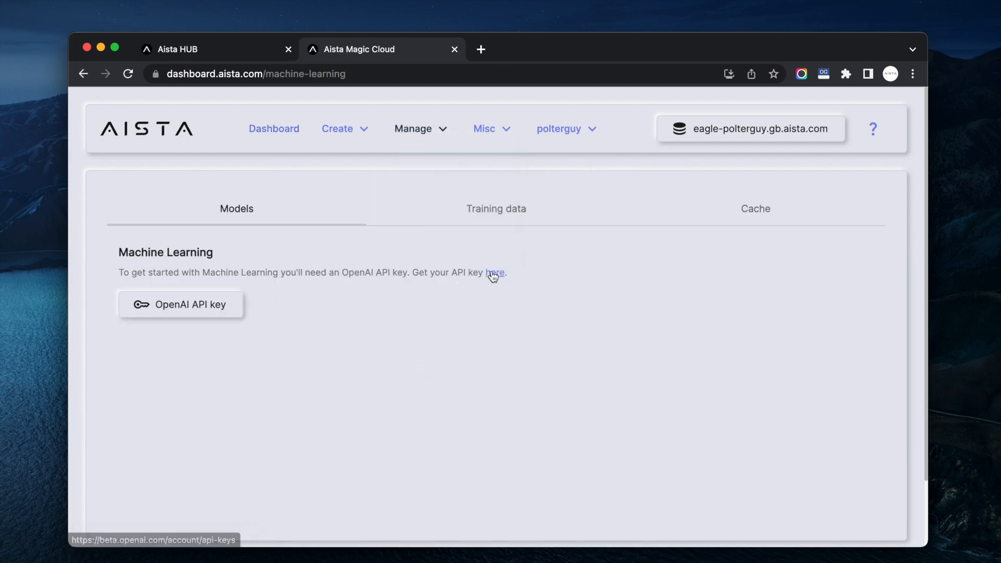
Generate and copy a new OpenAI secret API key, then return to Magic Cloud.
click(495, 273)
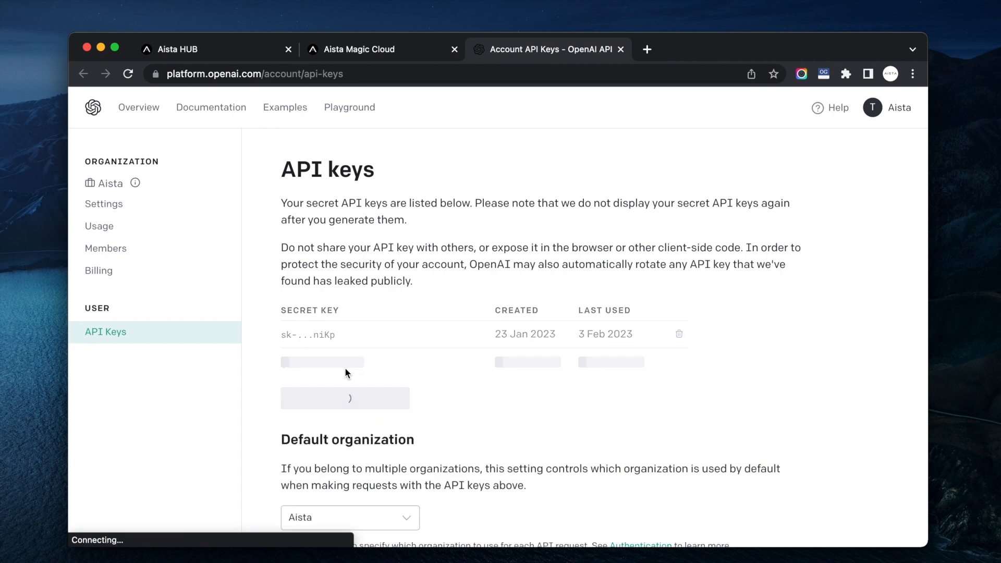
click(345, 398)
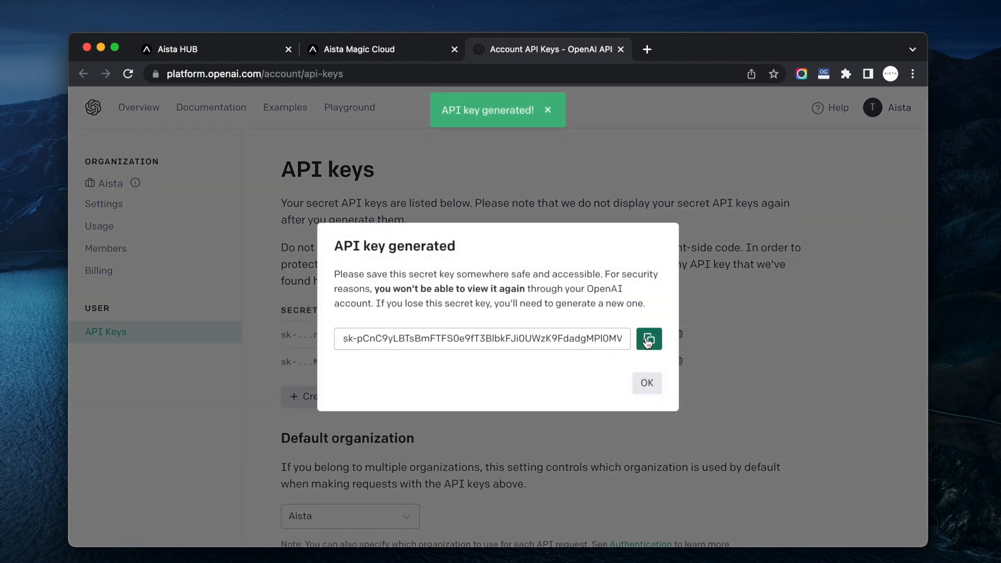
click(648, 338)
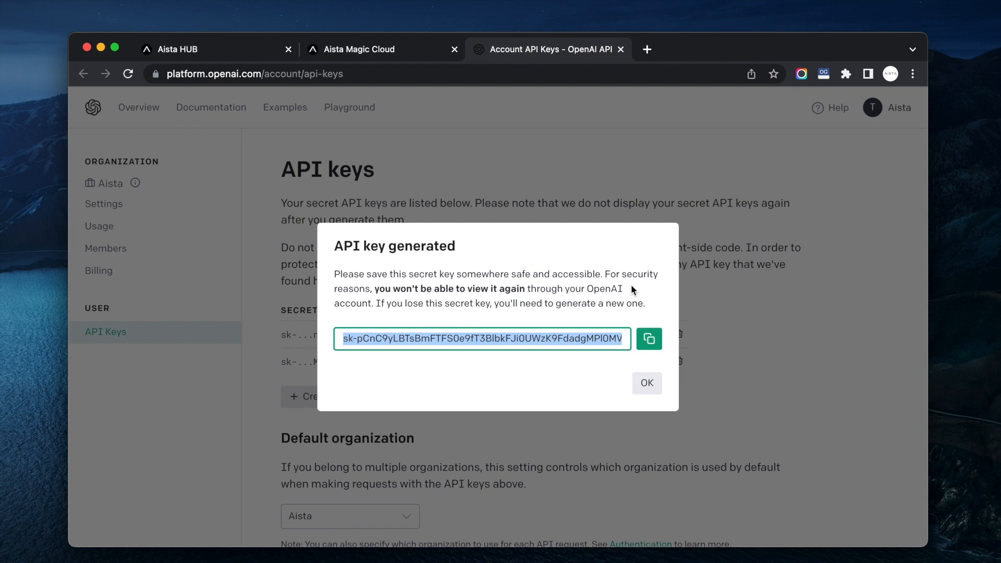
click(372, 49)
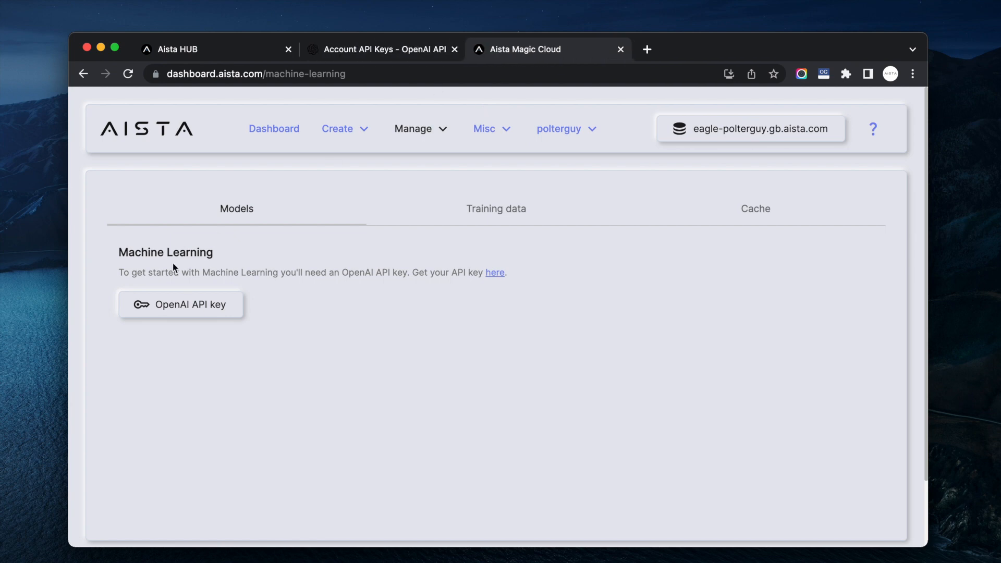
Save the copied OpenAI API key, then bring up the BillionAir website.
click(181, 304)
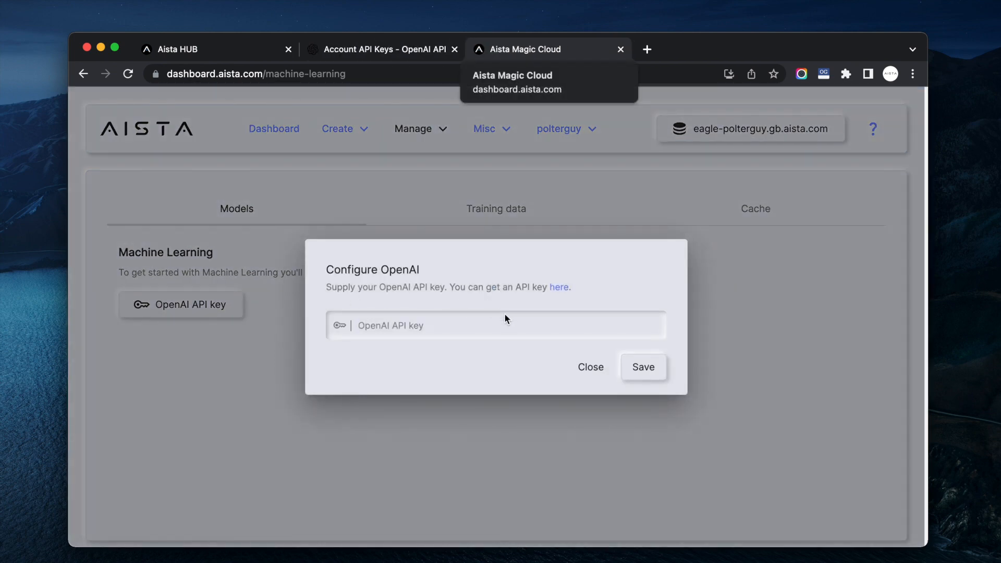
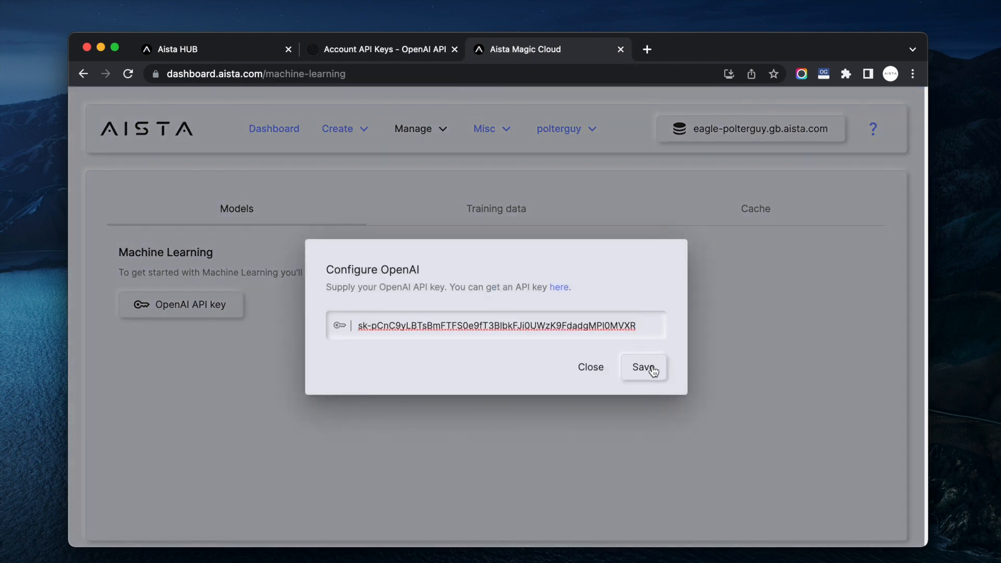
click(643, 368)
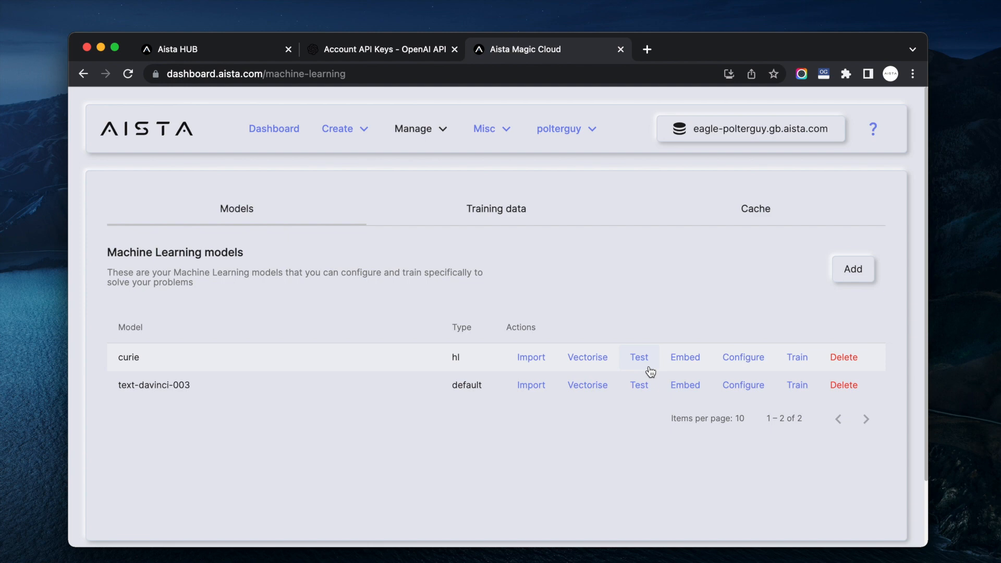
mouse_move(589, 288)
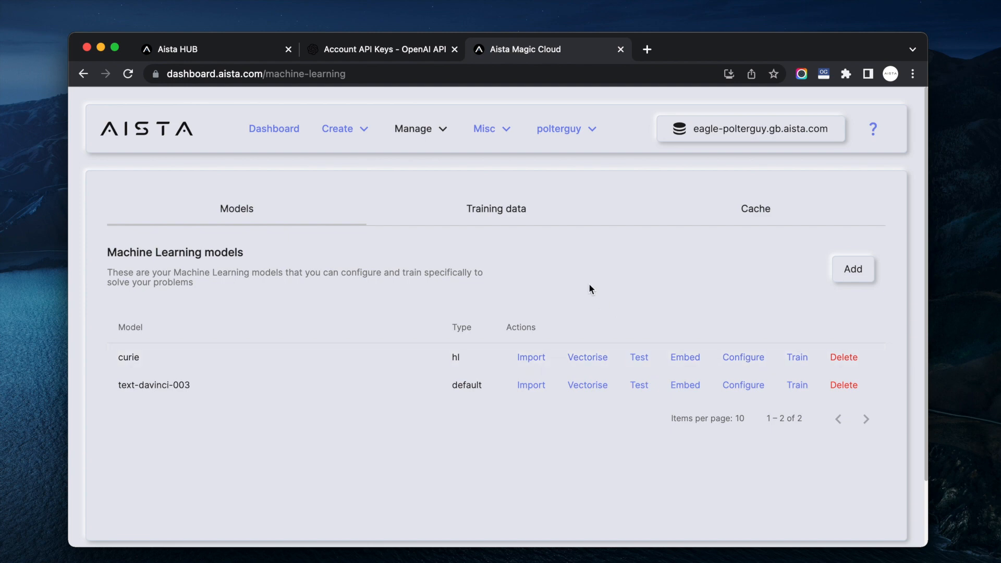
click(647, 49)
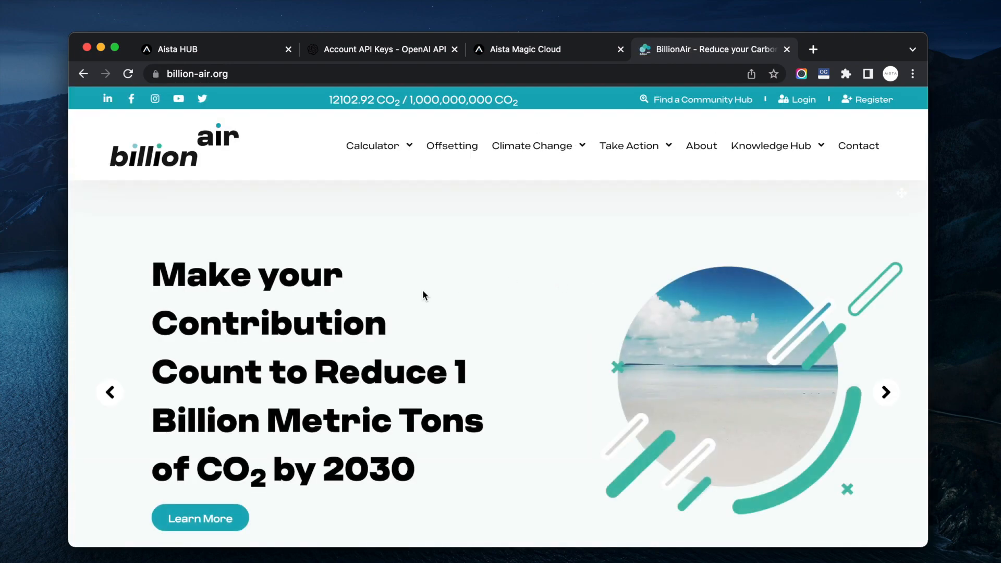
Browse billion-air.org down to Target, Mission and Vision, then return to Magic Cloud.
click(887, 392)
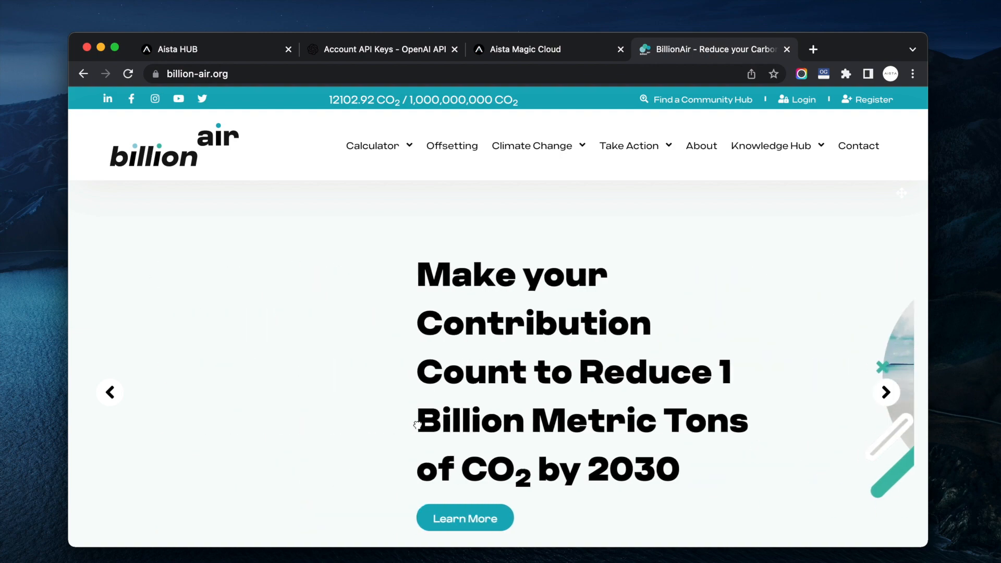
click(887, 392)
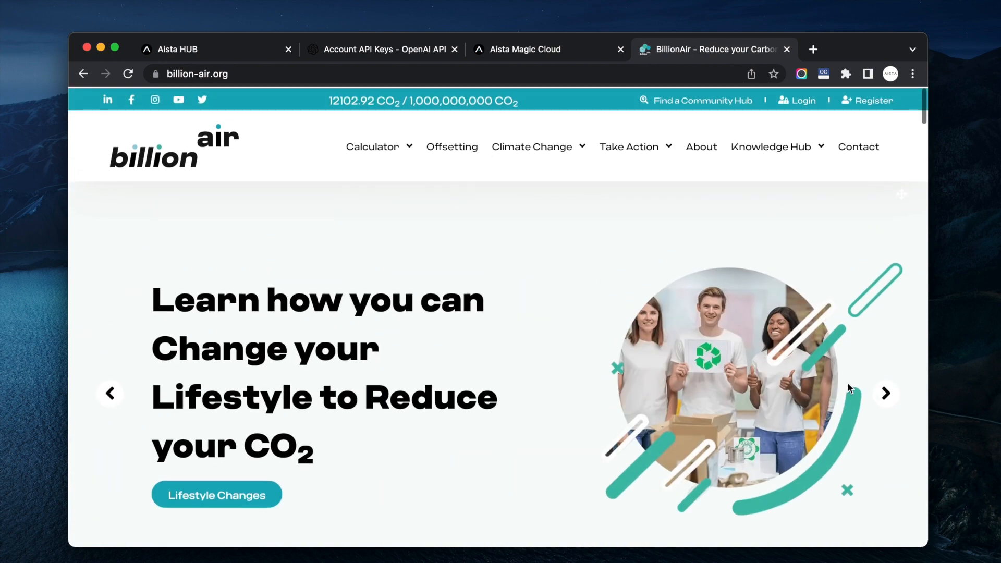
scroll(down, 3)
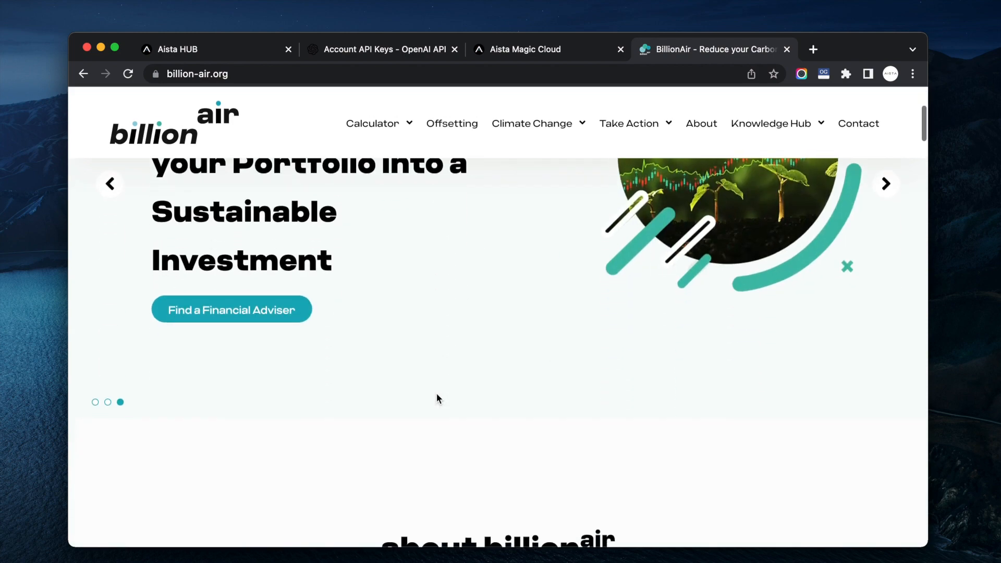
scroll(down, 3)
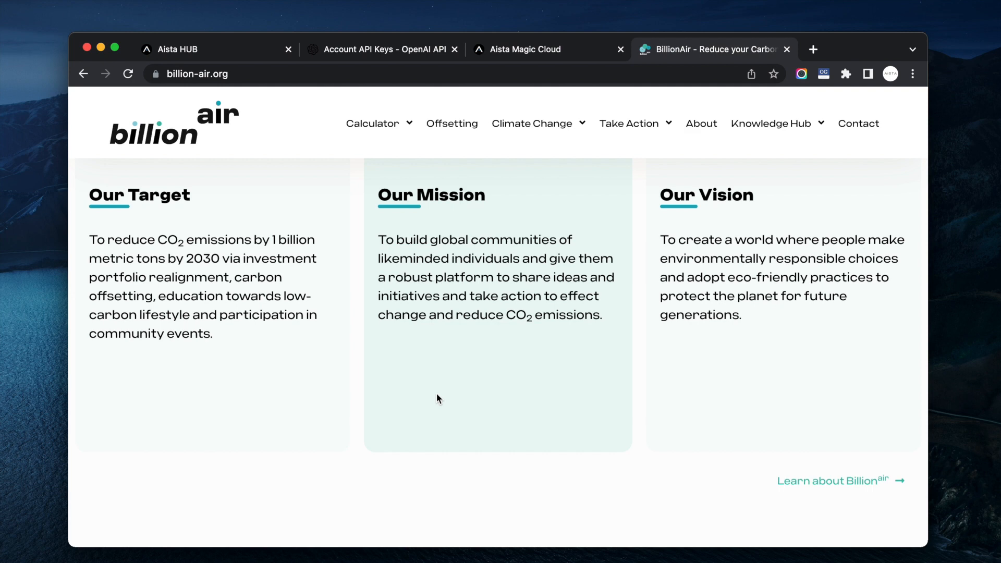
click(523, 49)
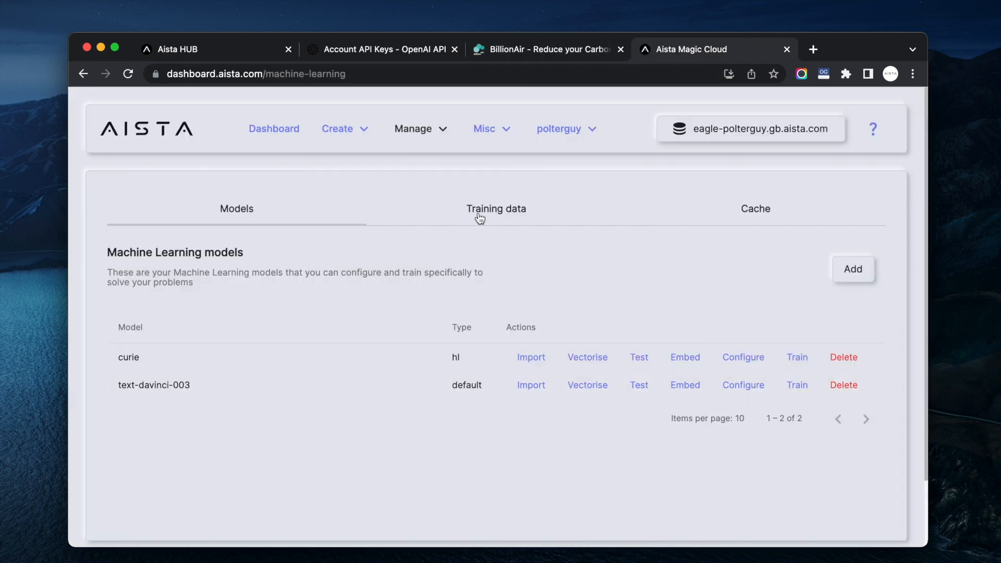
Add and save a new model named billion-air_org.
click(546, 49)
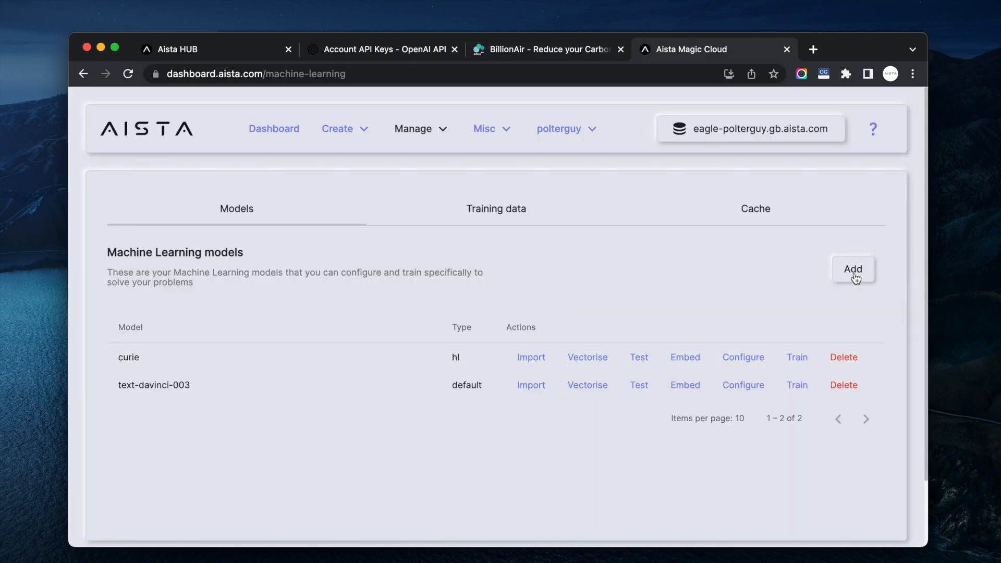
click(853, 269)
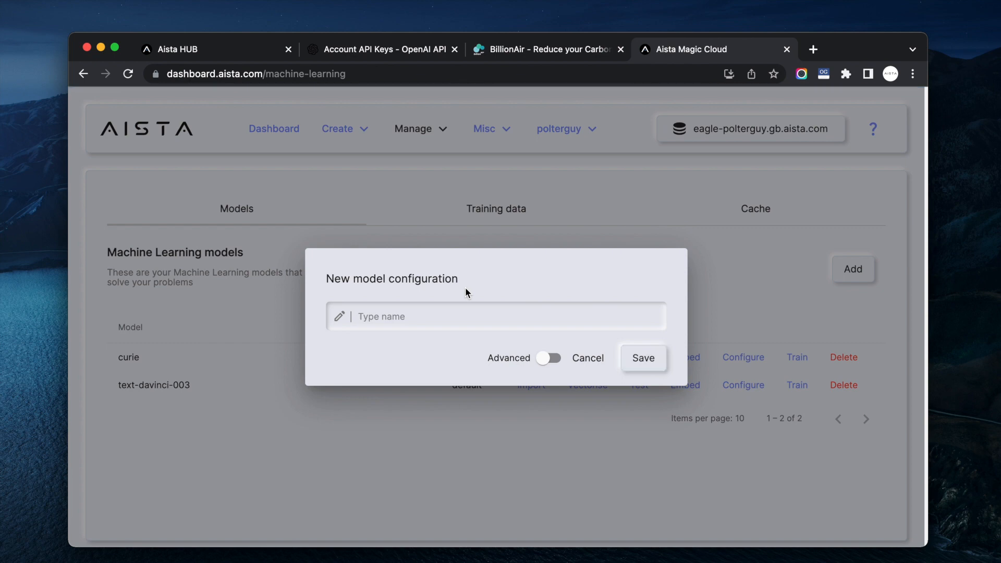
text(bu)
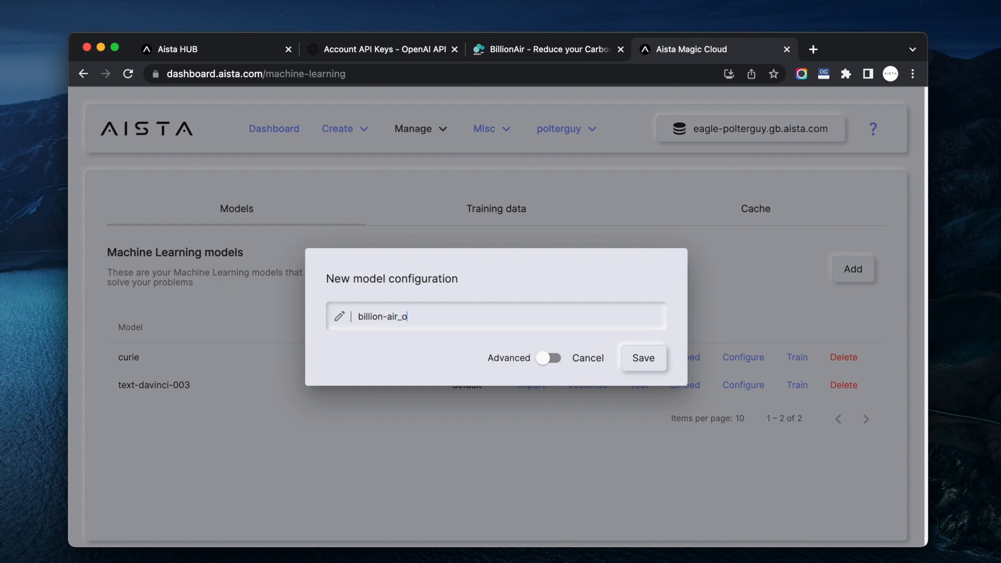
click(643, 358)
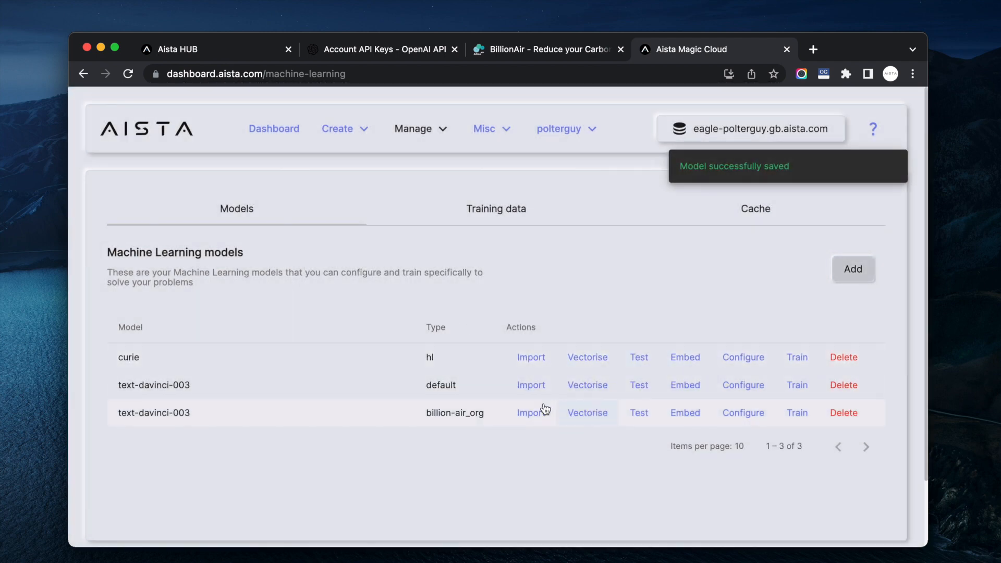
click(531, 412)
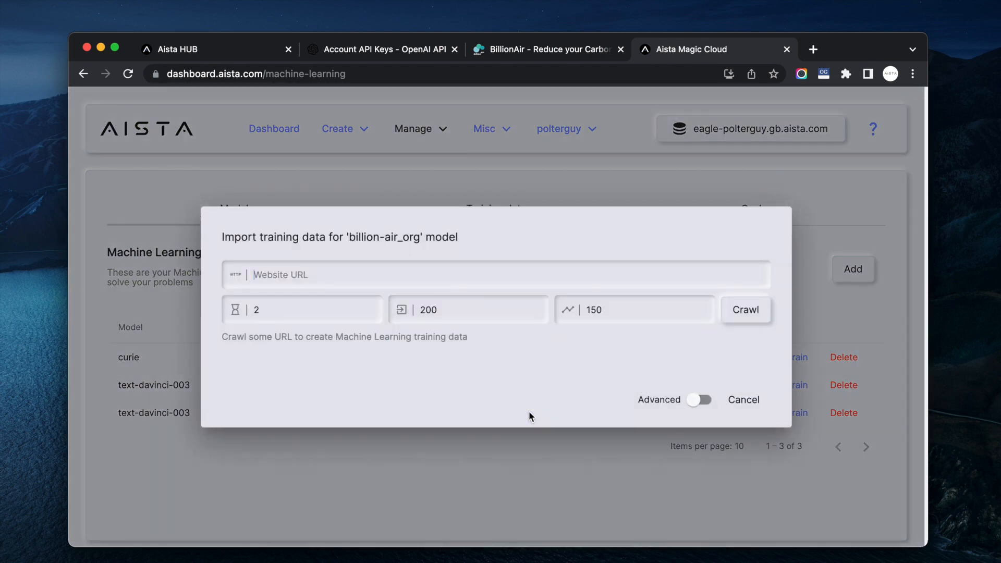
text(https://www.billion-air.org/)
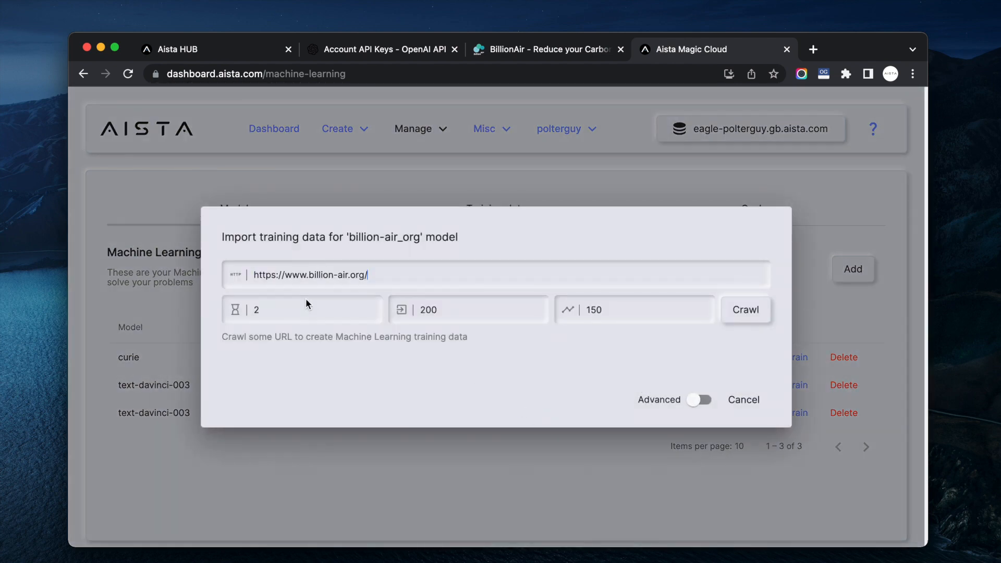
click(371, 314)
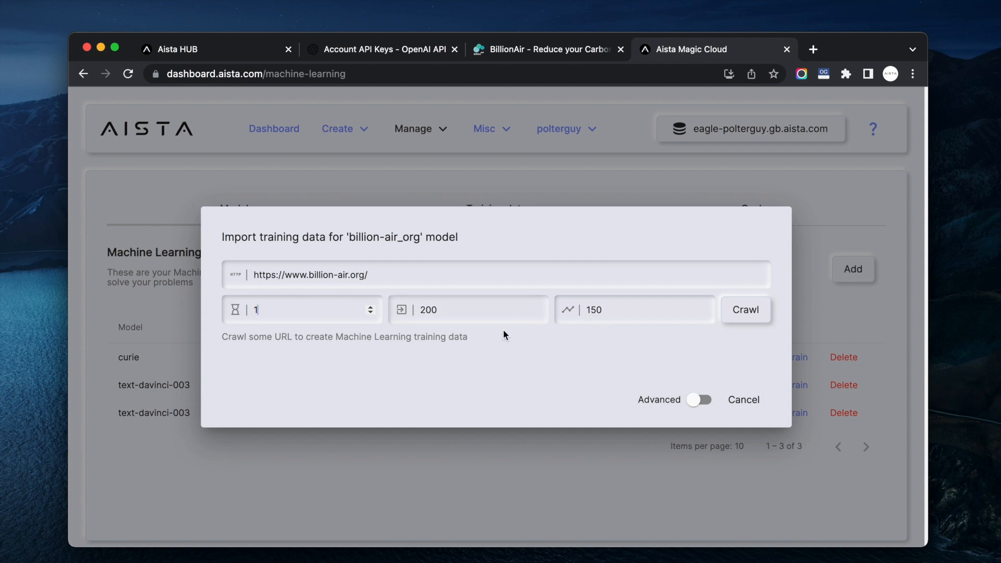
mouse_move(630, 371)
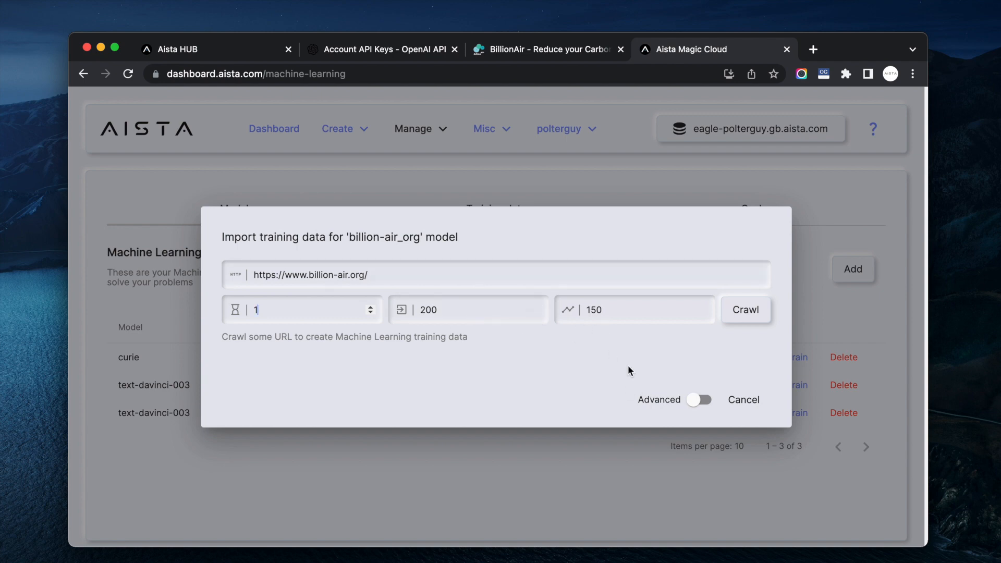
mouse_move(745, 310)
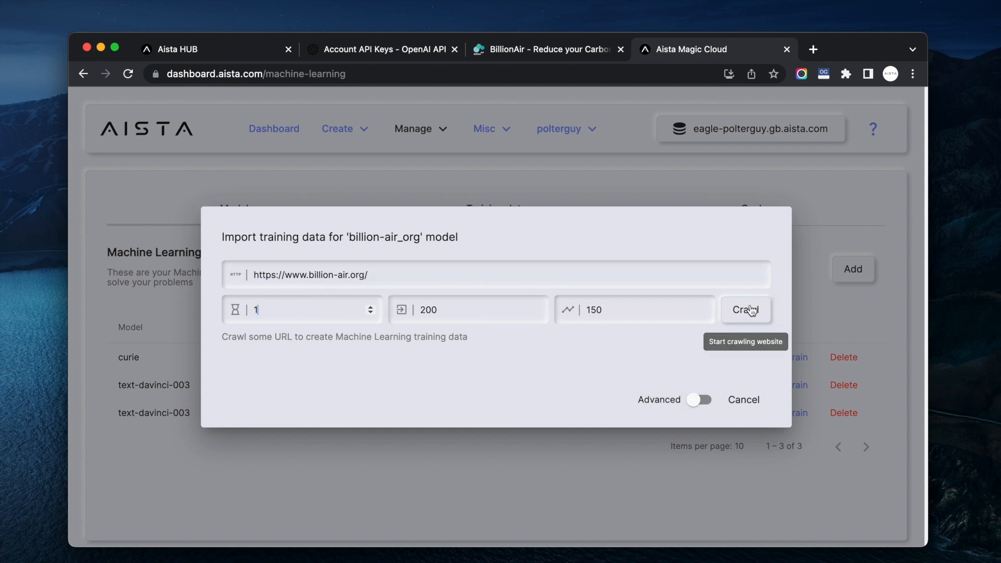
click(745, 310)
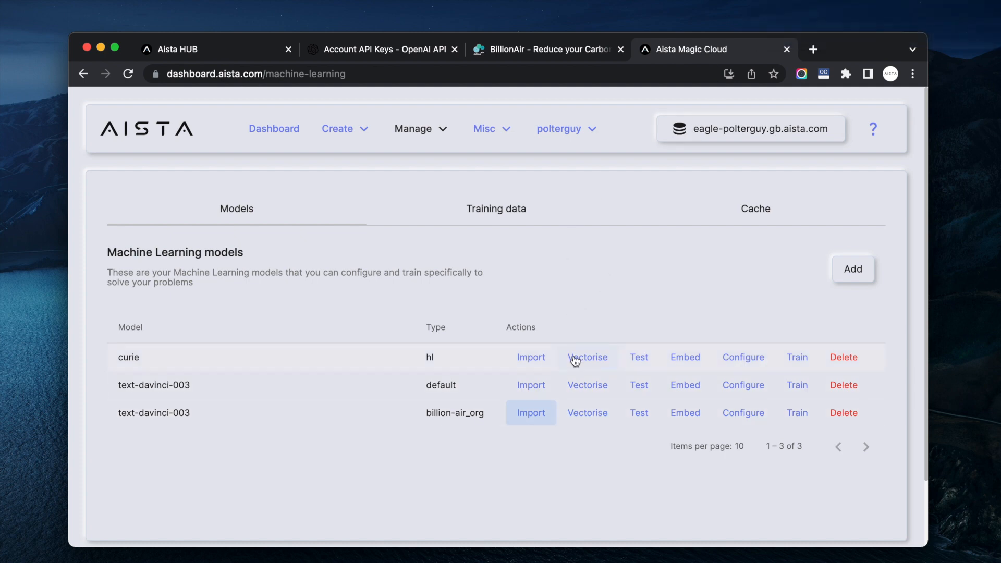
click(496, 209)
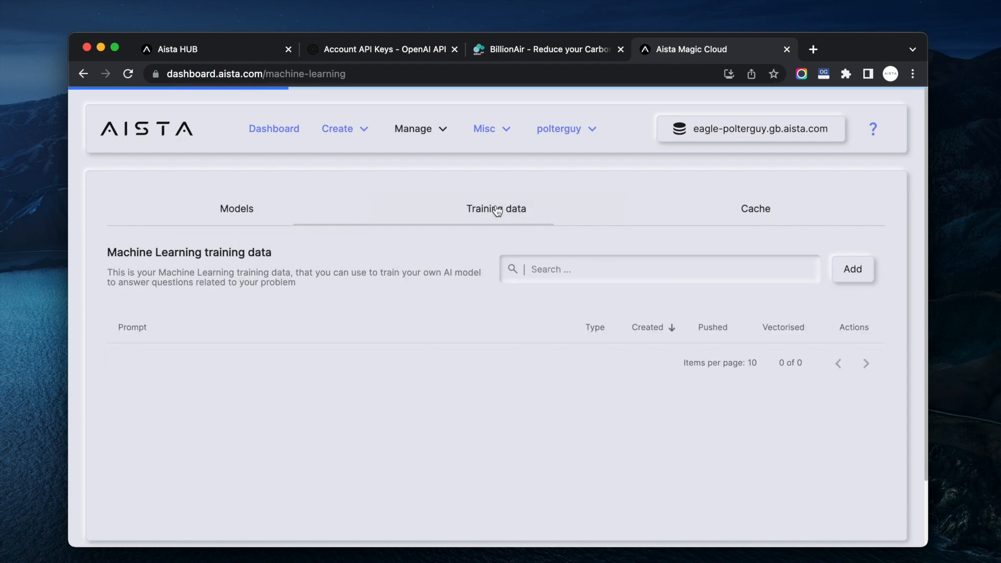
click(512, 269)
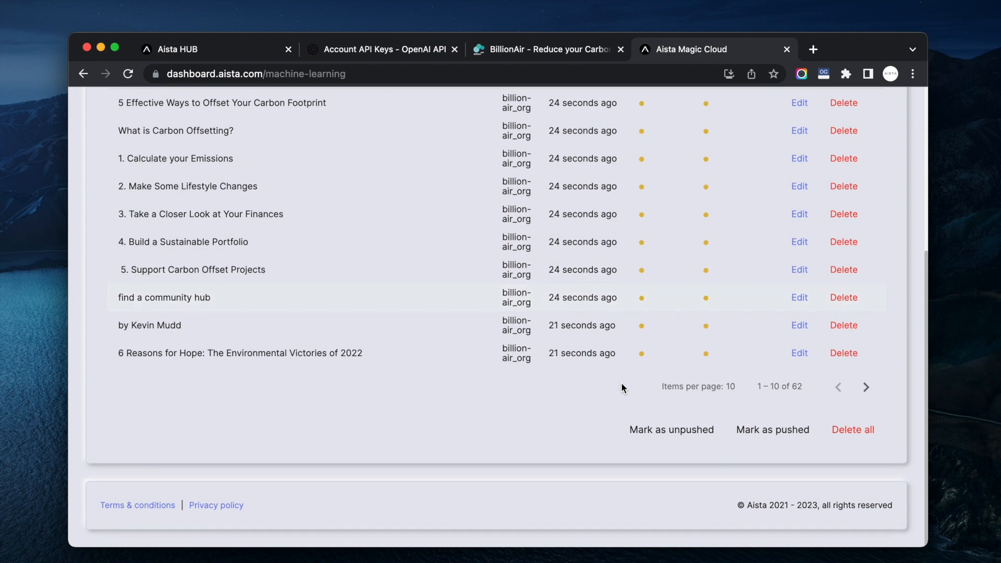
scroll(up, 3)
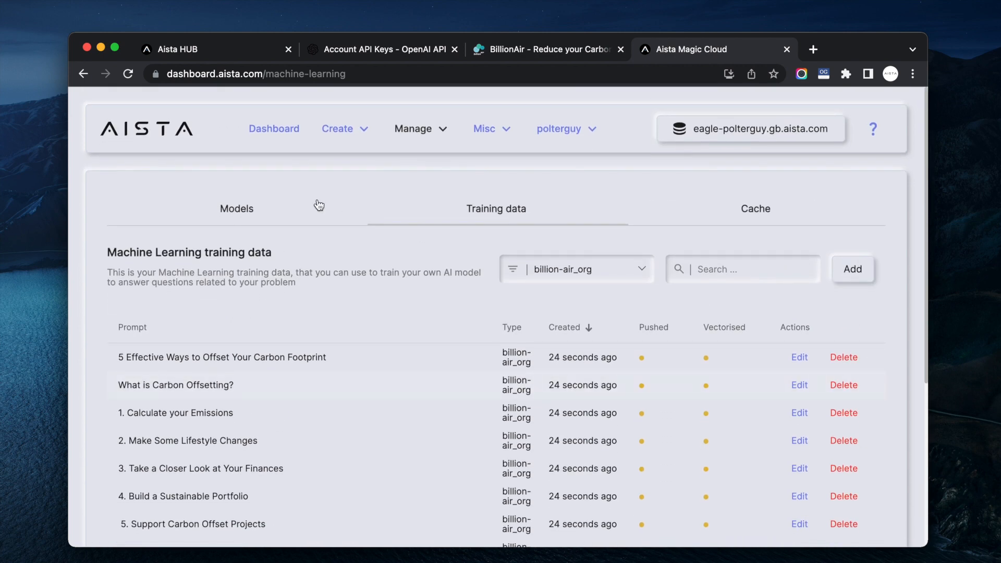
click(236, 208)
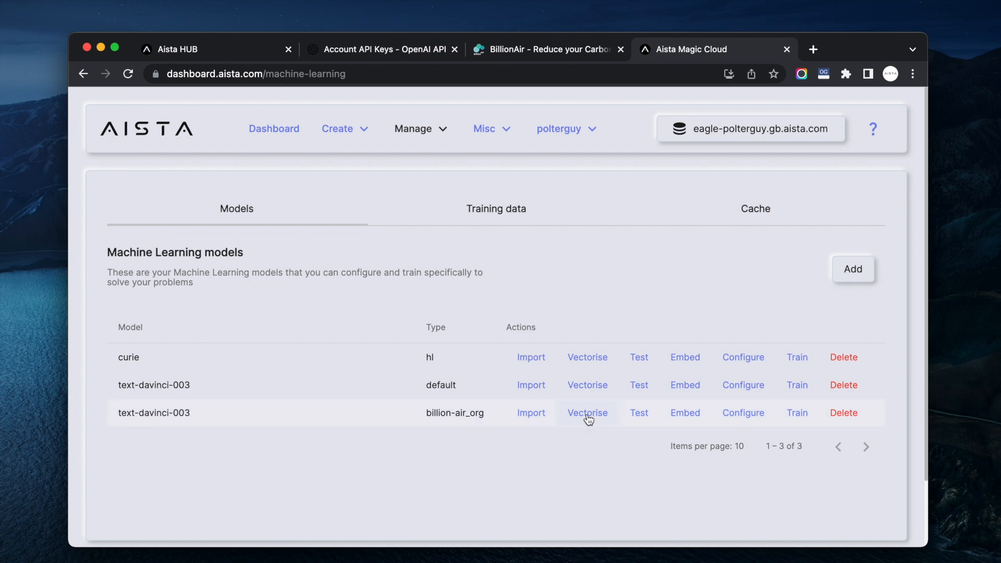
click(587, 413)
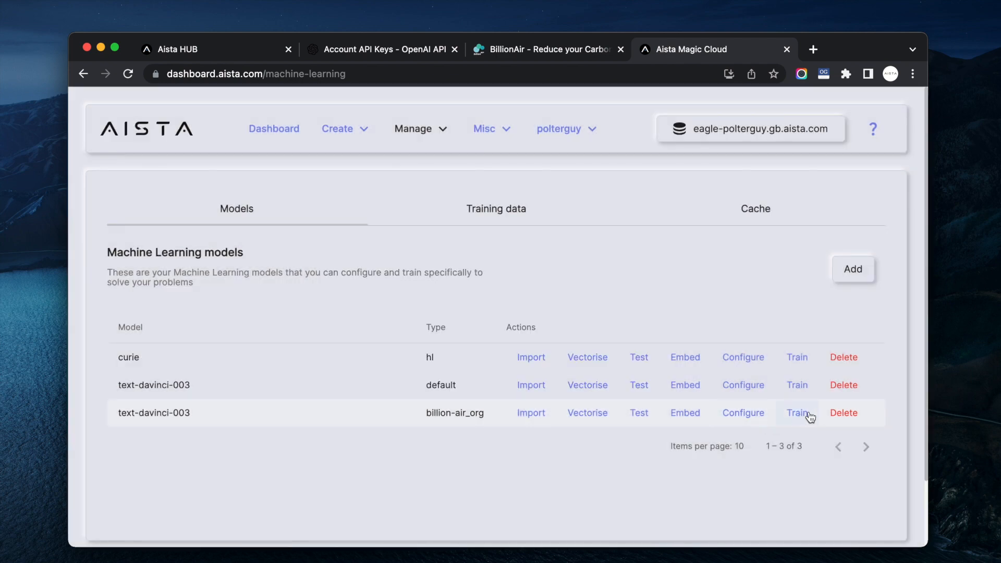
mouse_move(797, 424)
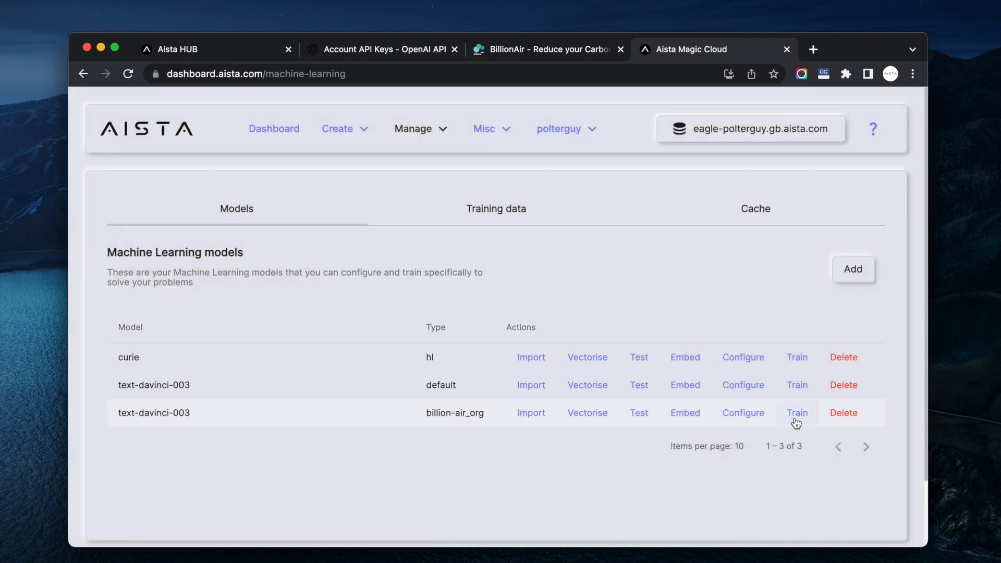
mouse_move(587, 413)
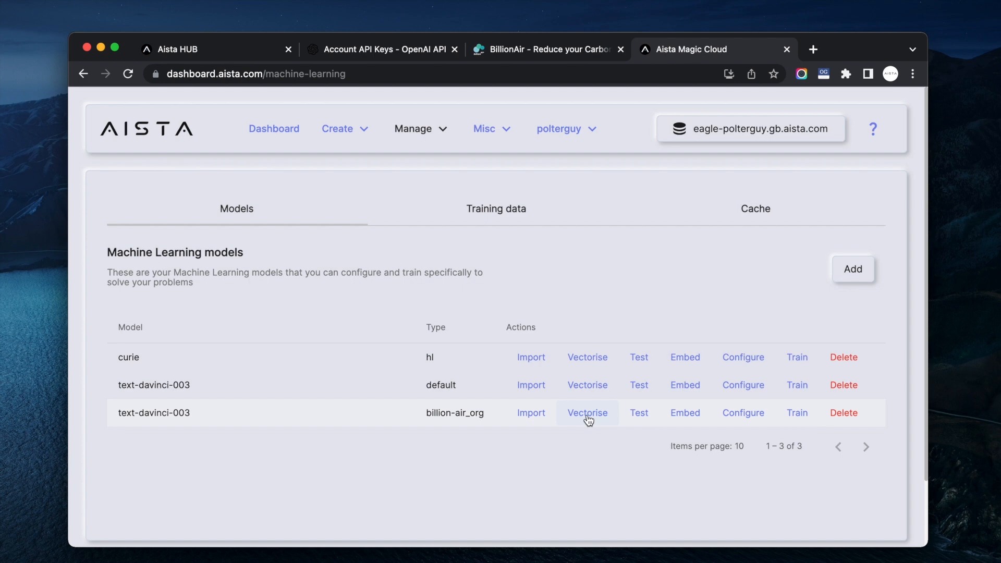
Copy billion-air_org chatbot embed HTML with the prompt 'Ask about Co2'.
click(685, 412)
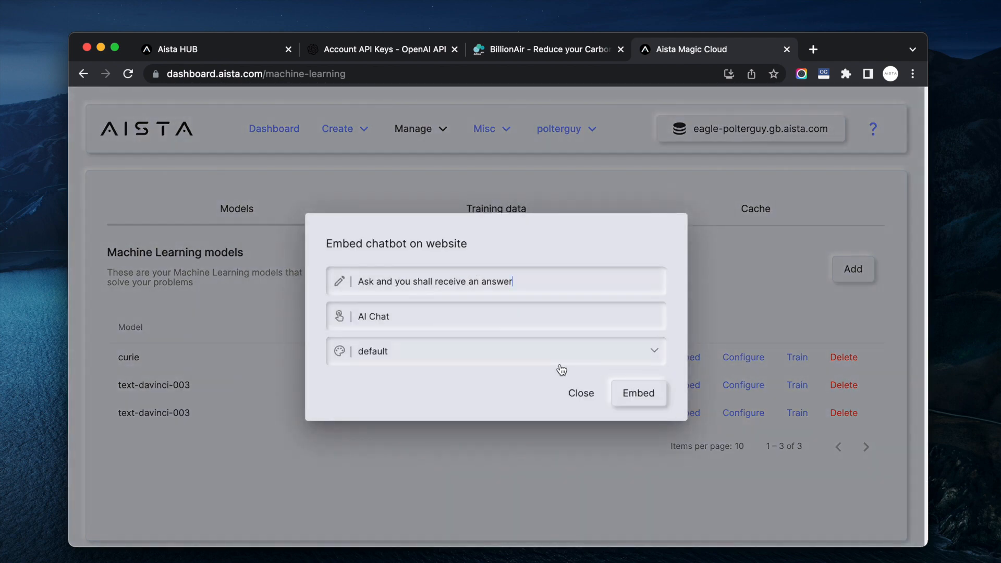
triple_click(435, 281)
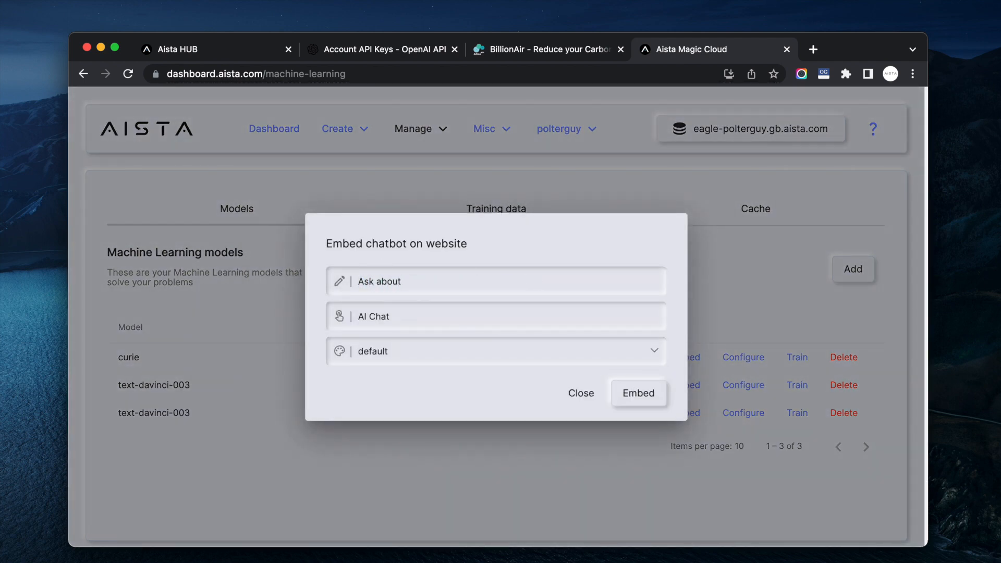
text(Co2)
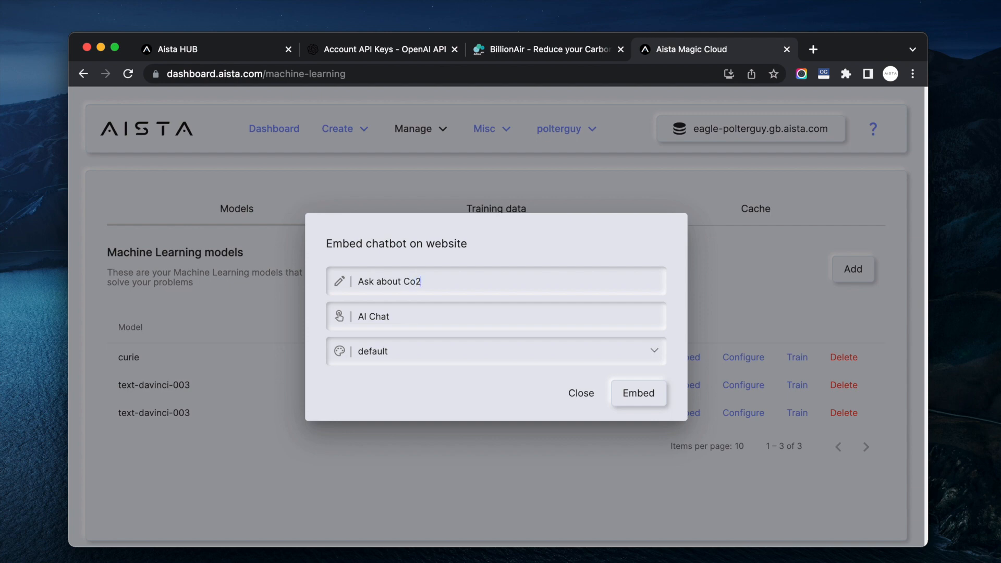
mouse_move(603, 389)
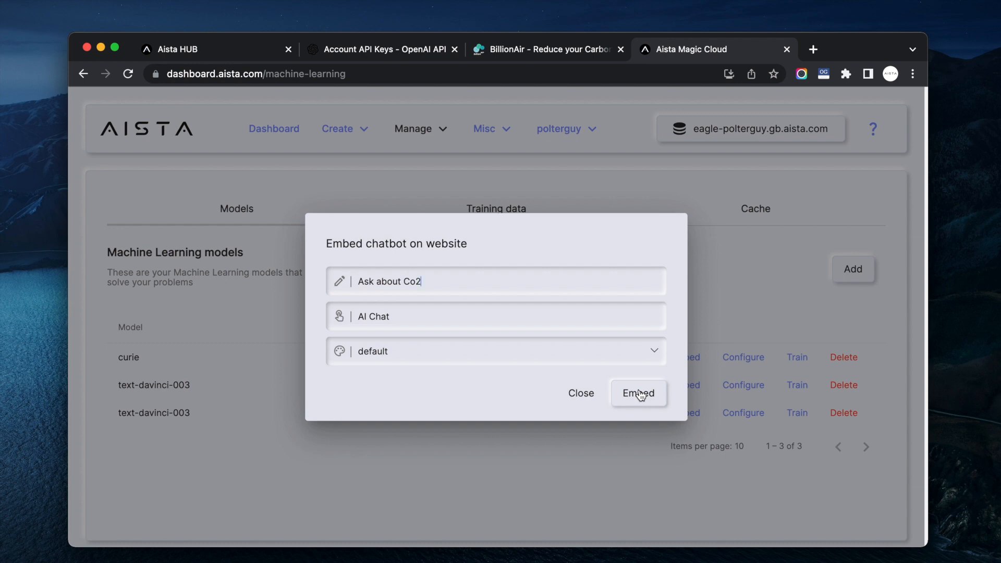
click(637, 393)
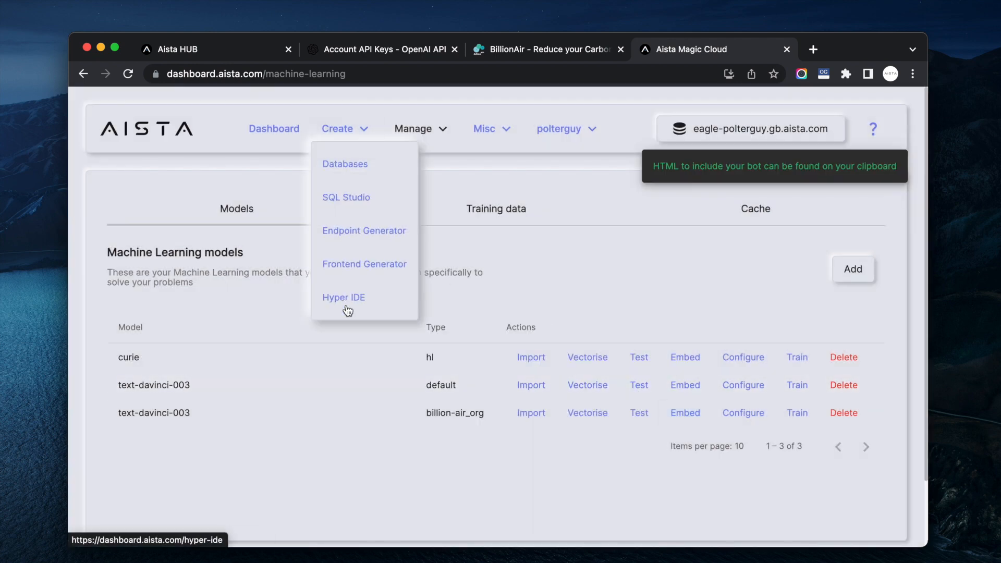
Create index.html in Hyper IDE's www folder and open it with the embed script.
click(343, 297)
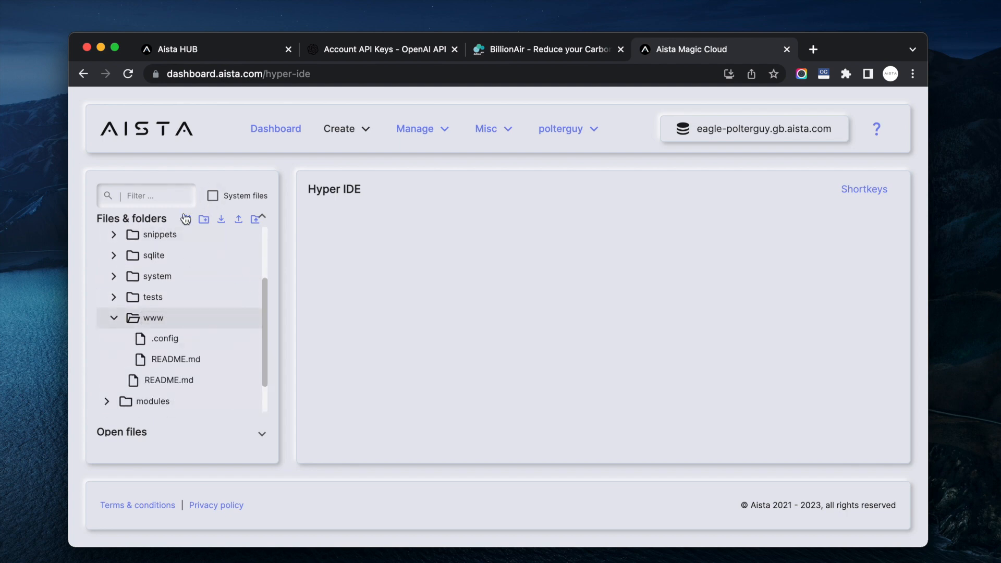
click(185, 219)
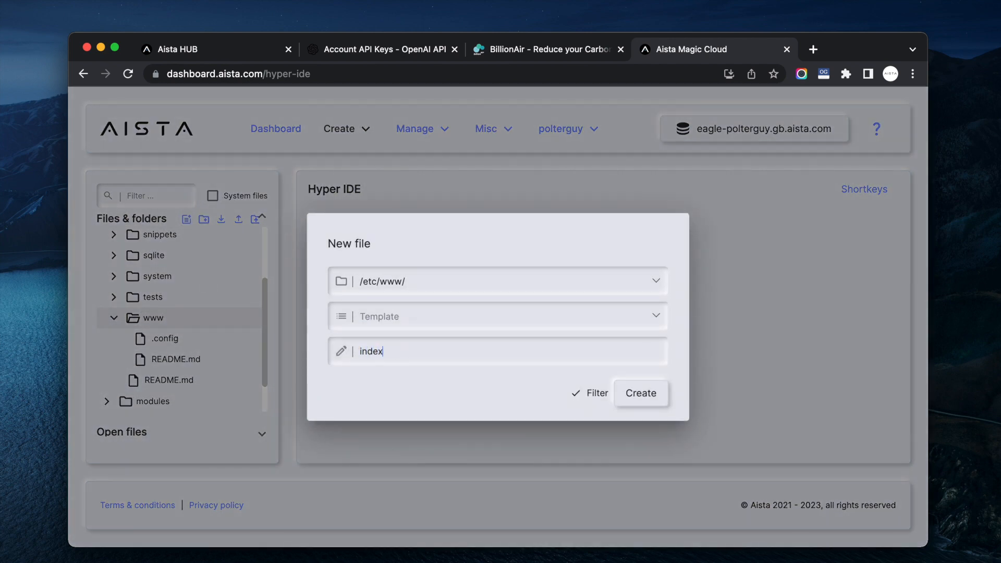
click(641, 393)
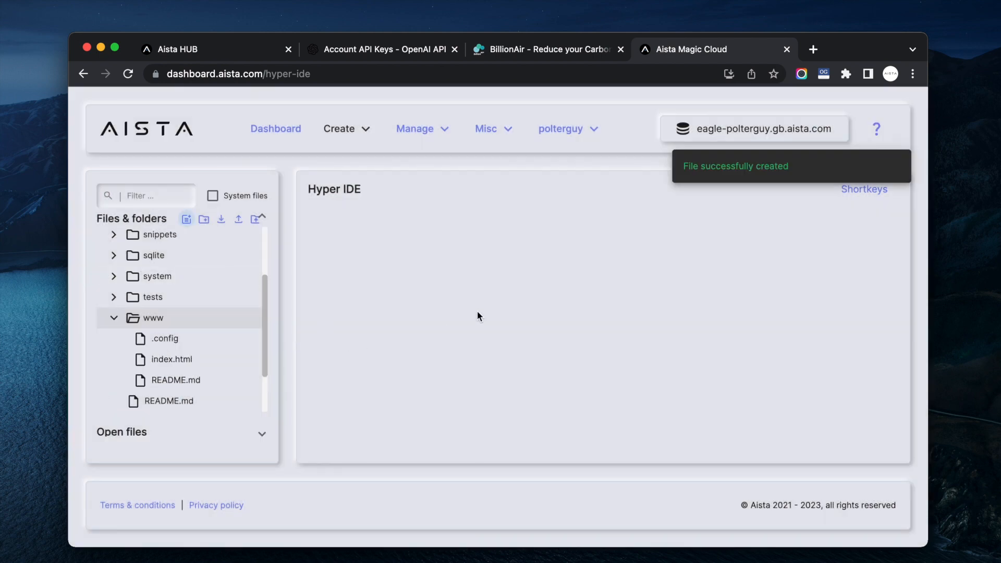
click(171, 358)
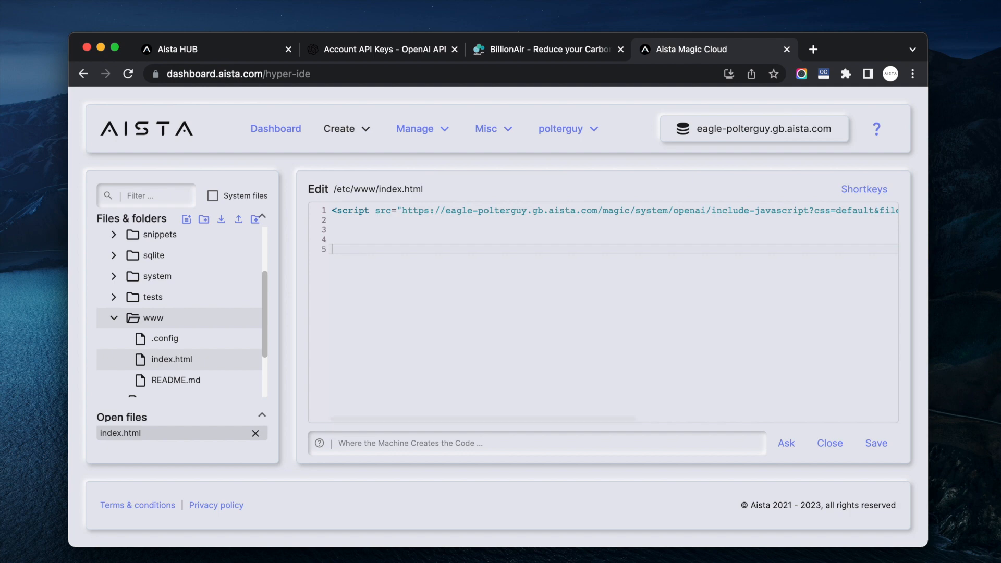
Have the AI generate a default HTML page around the chatbot script and save index.html.
click(876, 443)
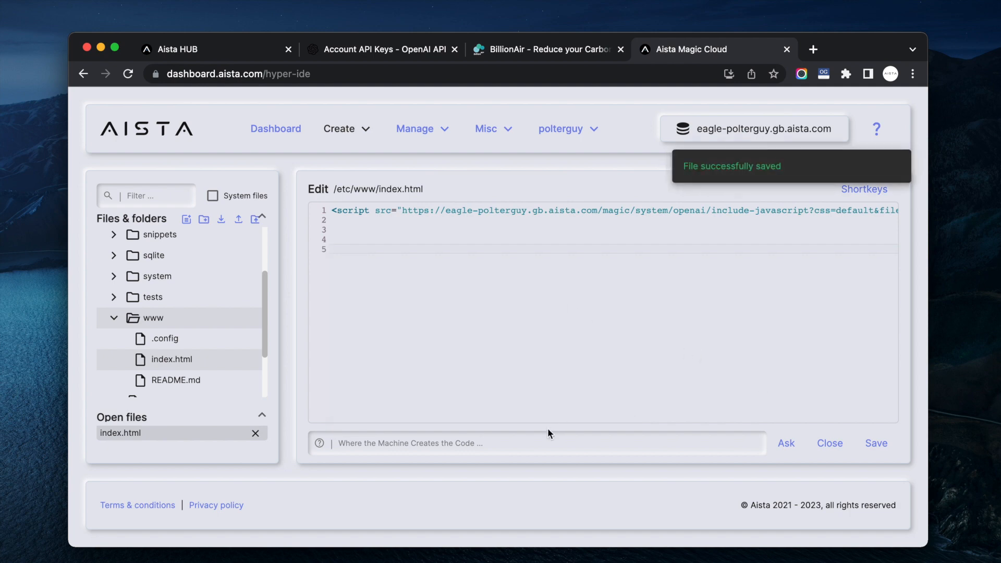
text(create)
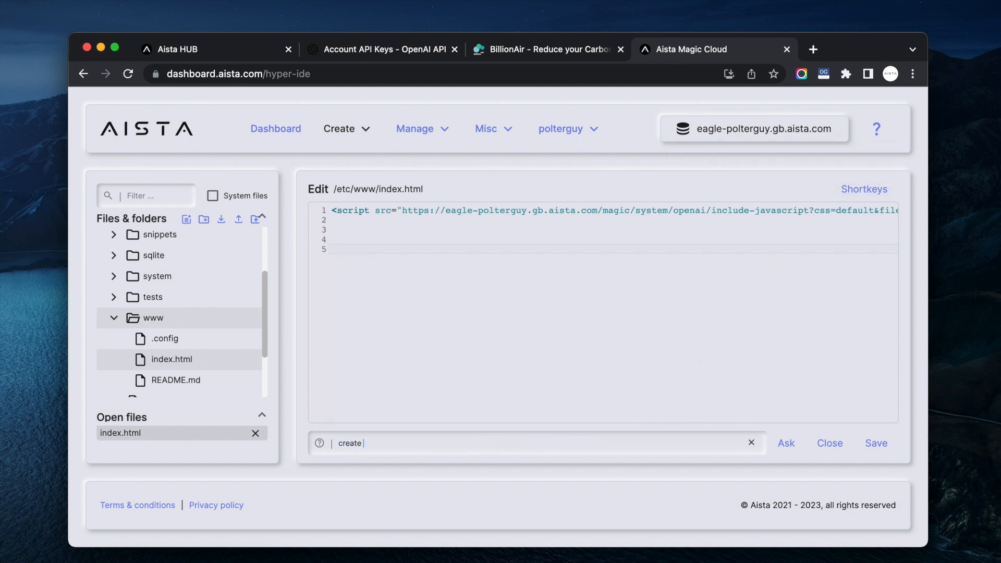
text(a default html p)
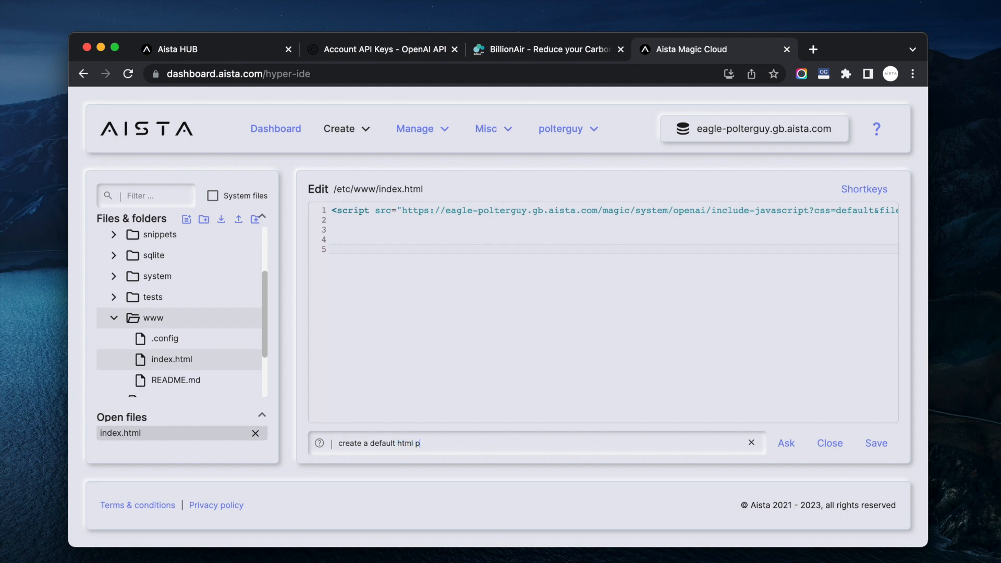
text(age for)
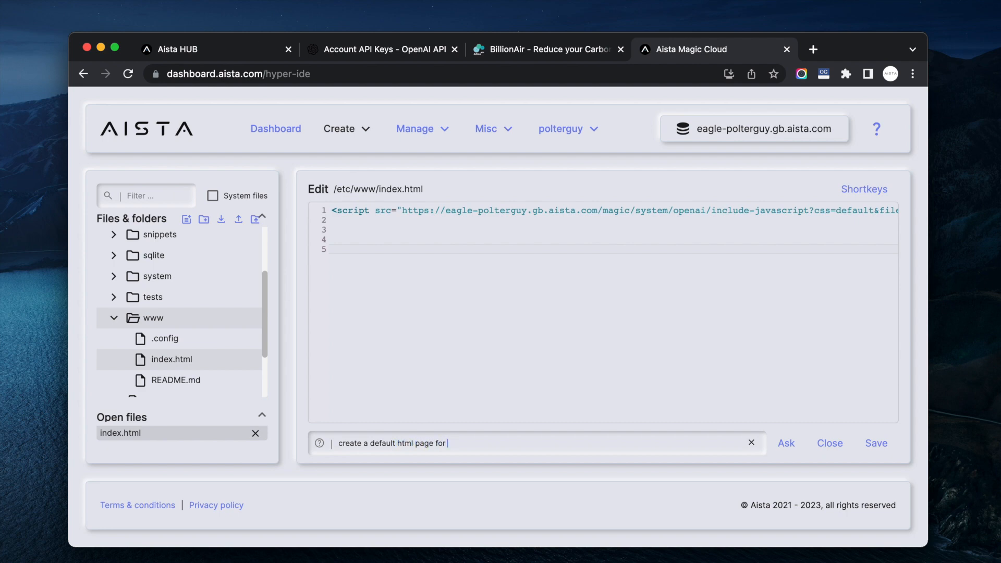
text(me please?)
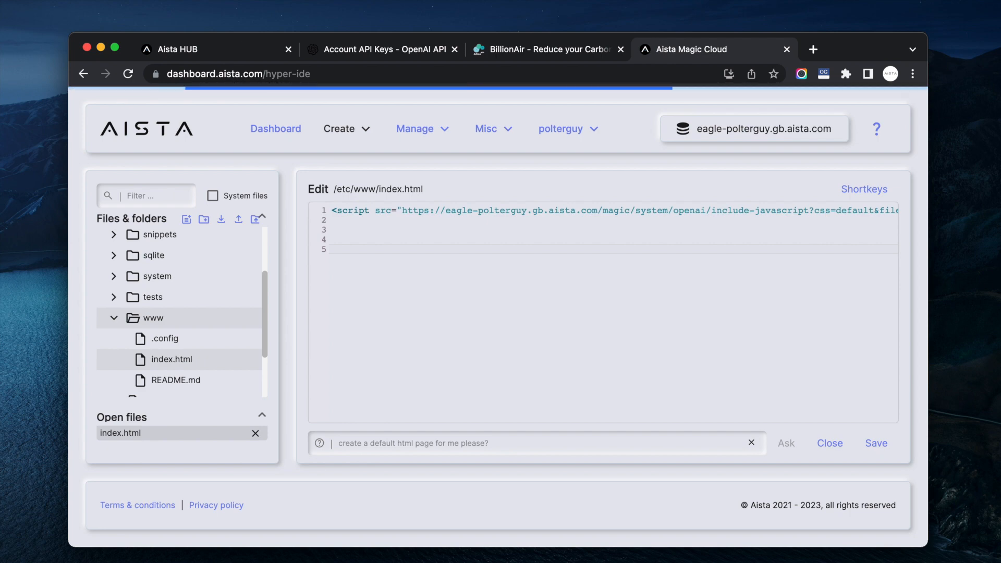
click(786, 443)
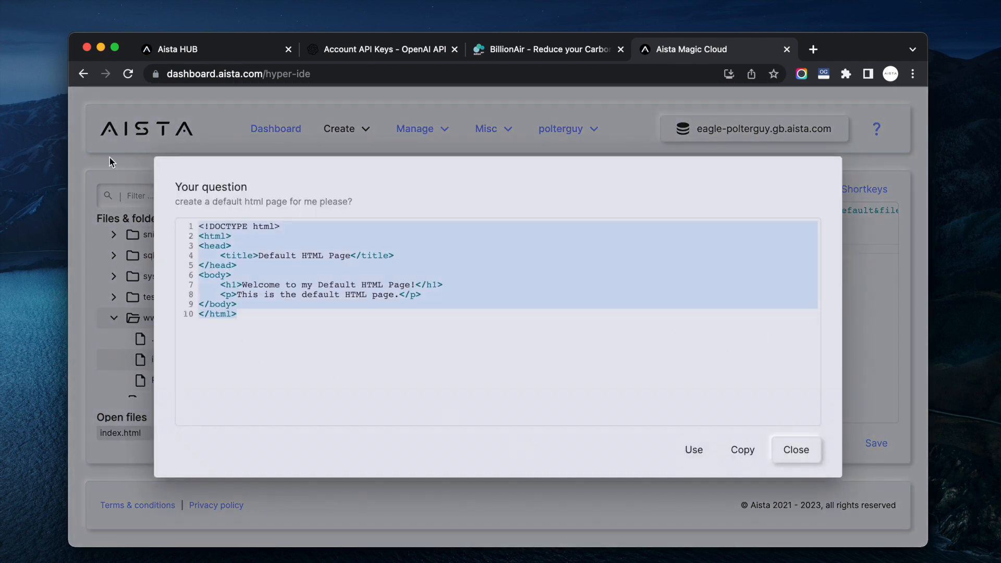
click(694, 450)
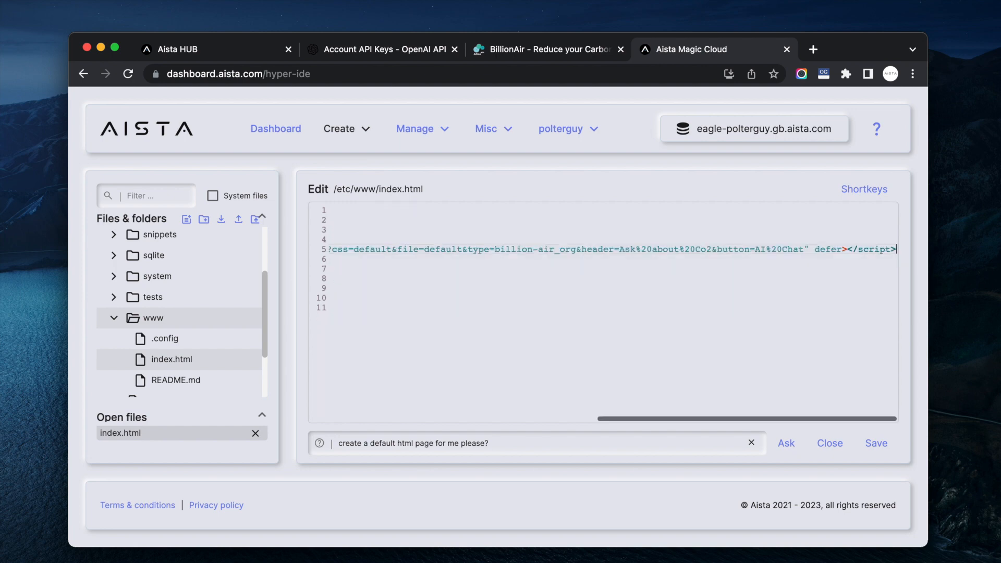
click(876, 444)
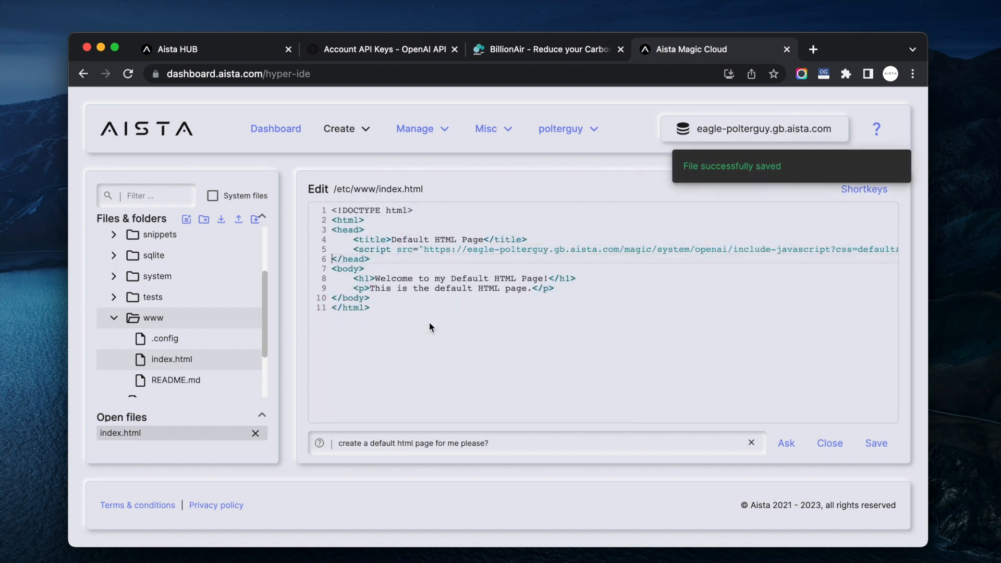
Open the hosted page in a new tab and ask its chatbot 'What is Billion-Air?'.
click(813, 49)
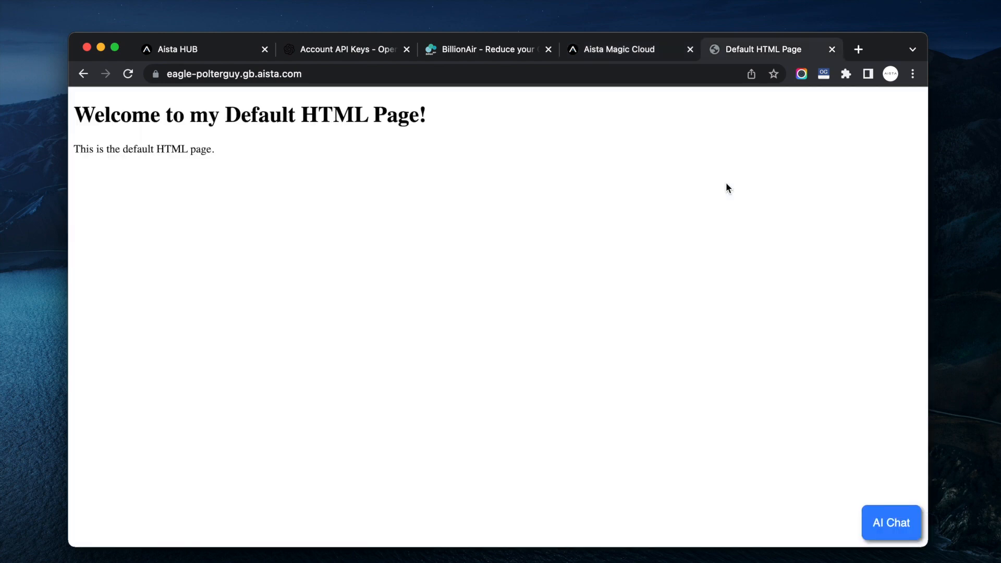
mouse_move(888, 503)
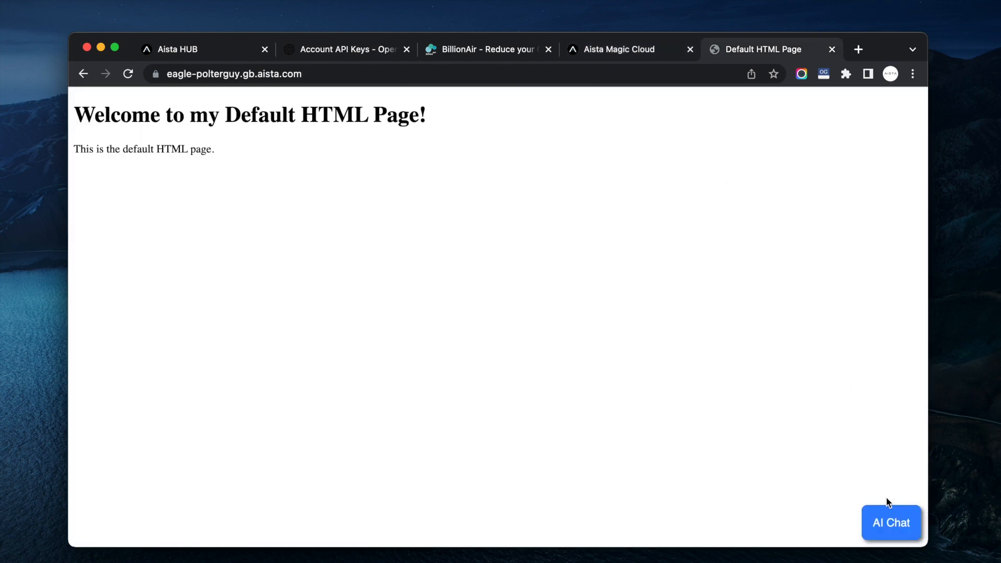
click(891, 522)
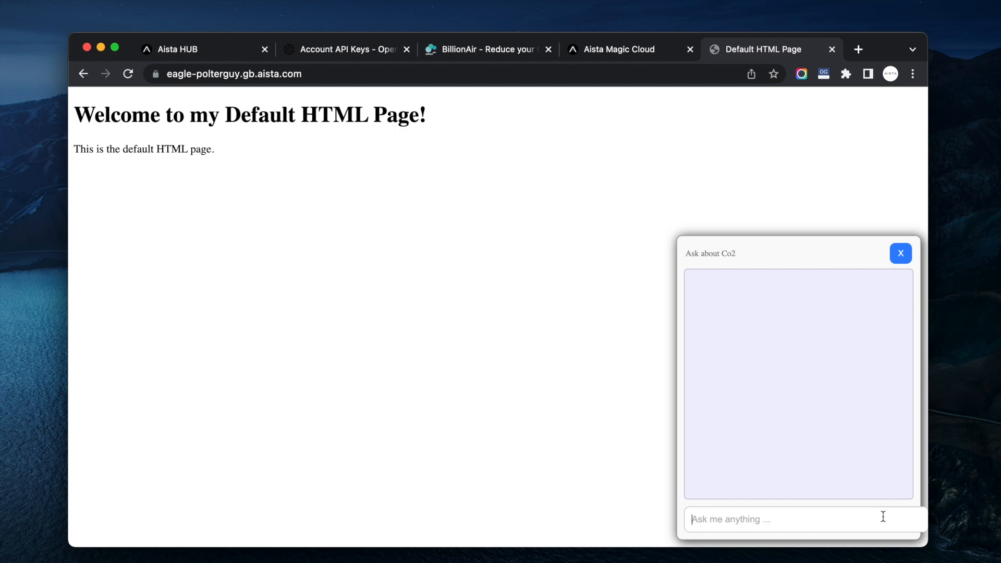
text(What is Bi)
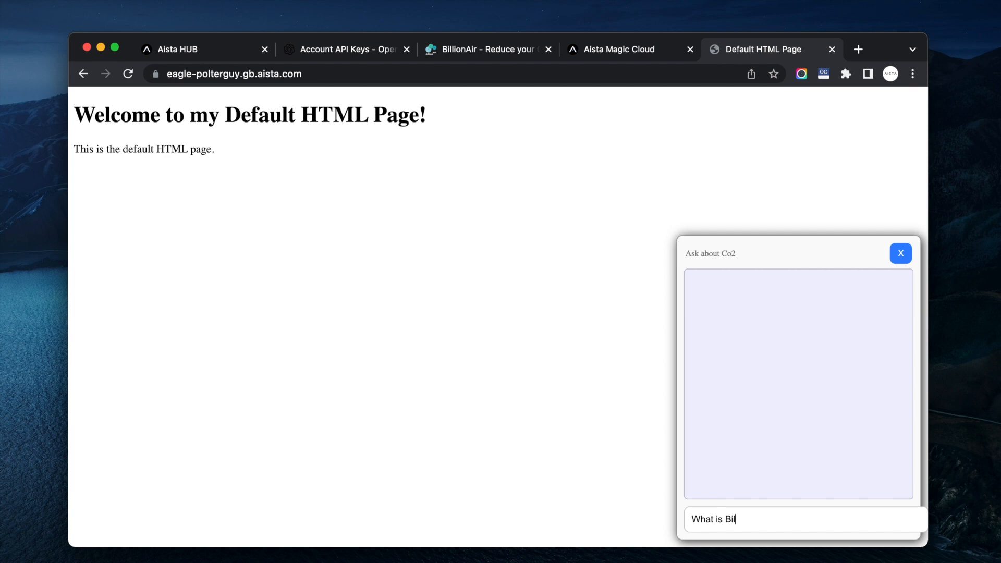
text(lion-Air?)
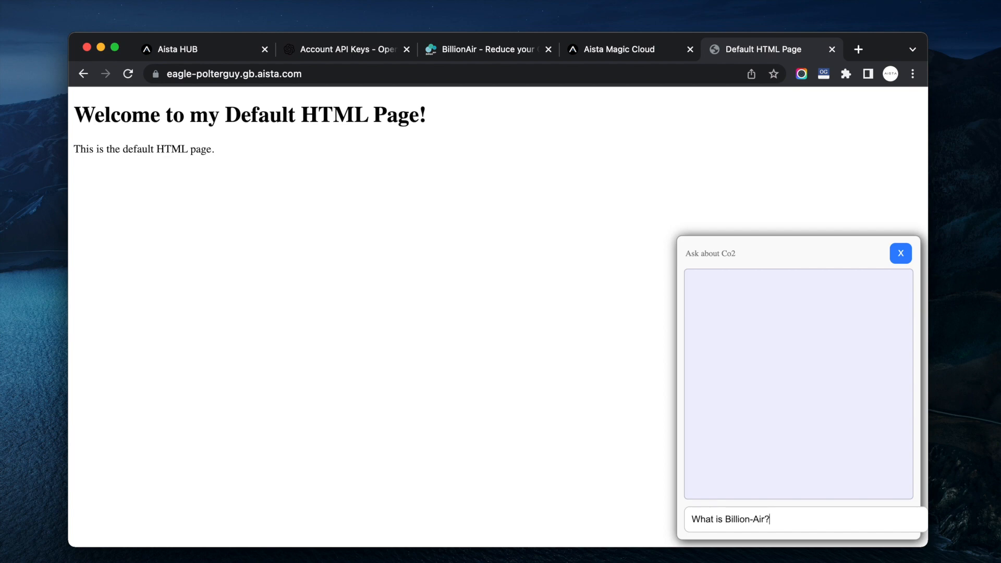
key(Return)
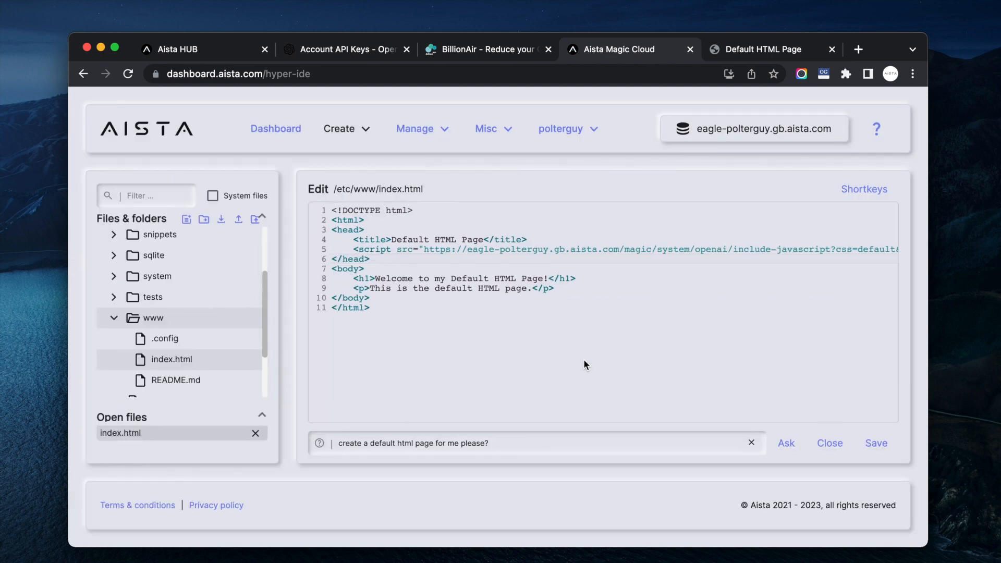
Open the billion-air_org model configuration from Manage > Machine Learning with Advanced settings shown.
click(415, 128)
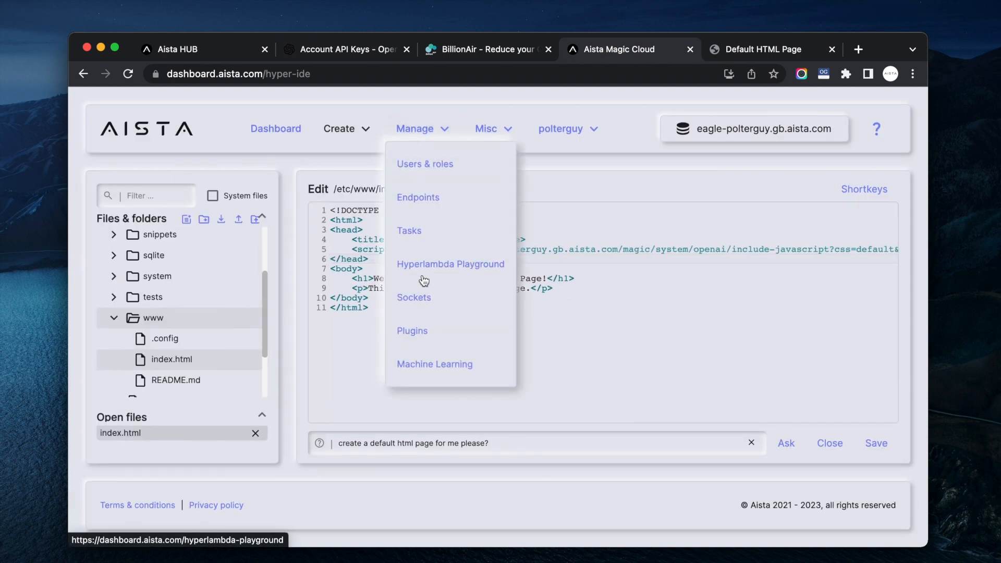
click(435, 364)
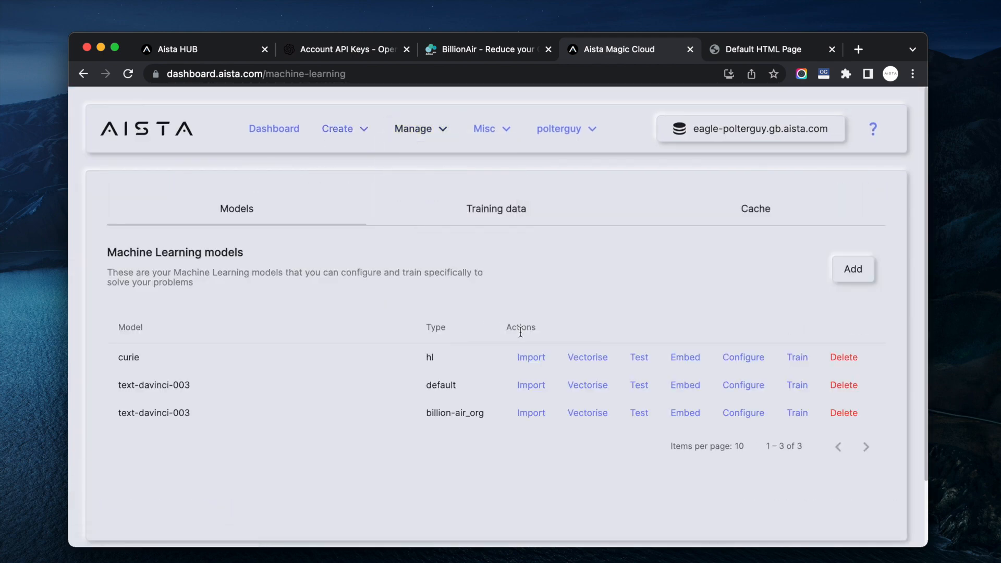
mouse_move(685, 413)
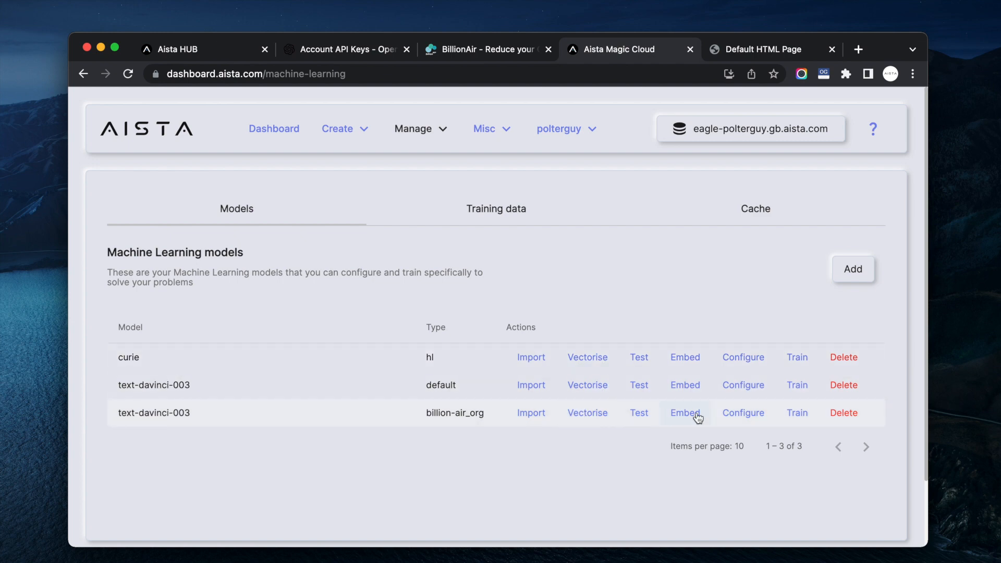
mouse_move(743, 414)
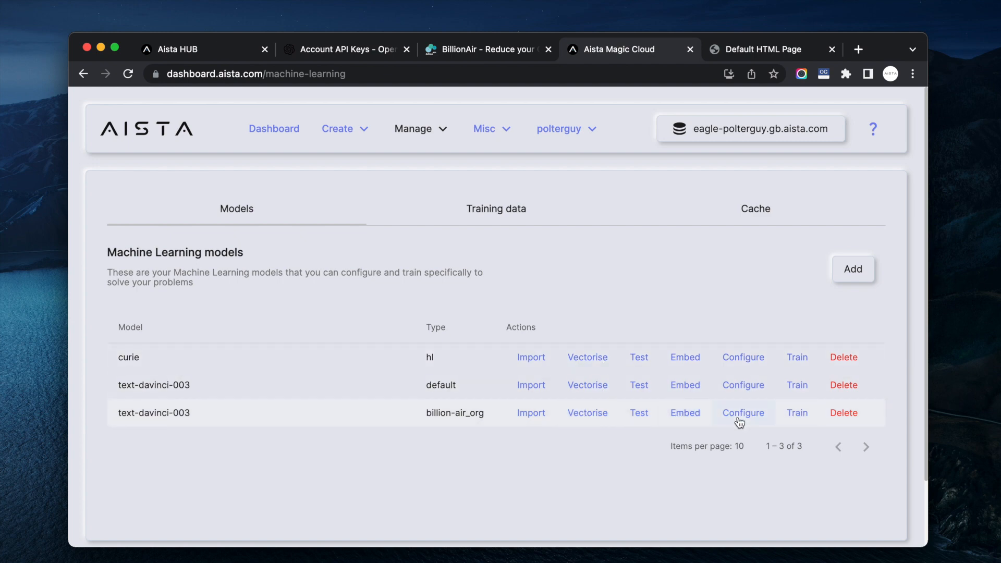
click(743, 413)
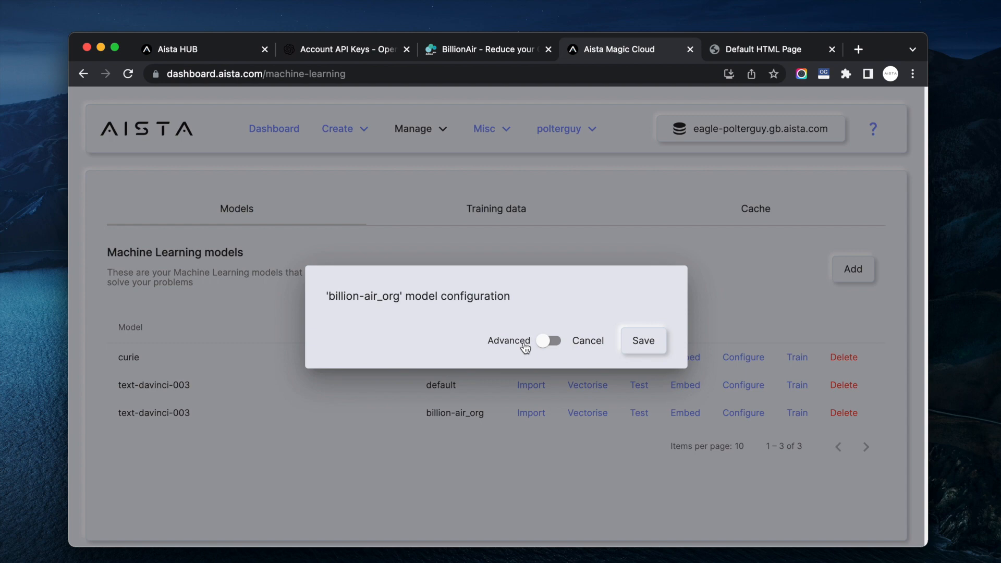
click(548, 340)
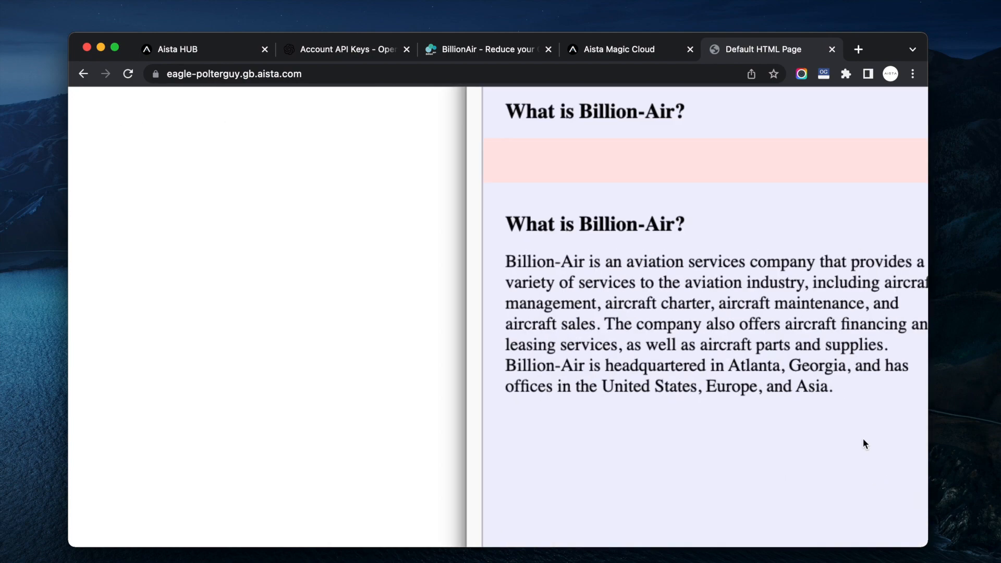
Compare the billion-air.org website against the chatbot test page's aviation answer.
scroll(down, 3)
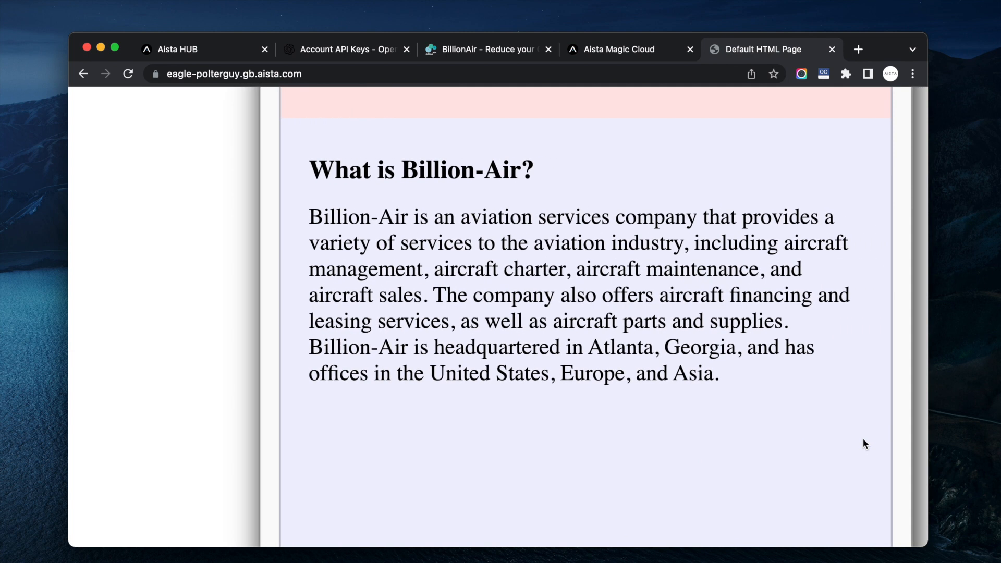
mouse_move(521, 89)
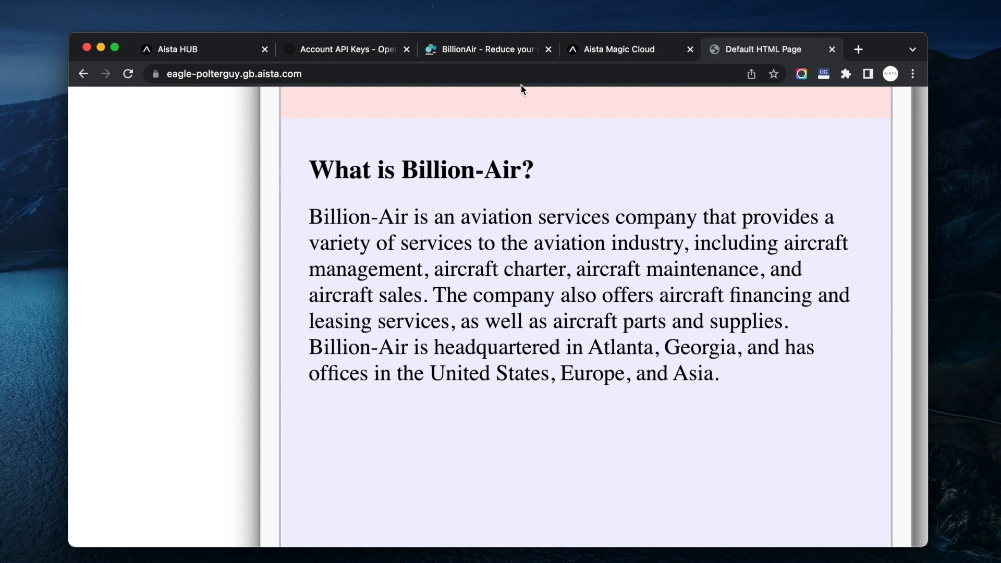
click(486, 49)
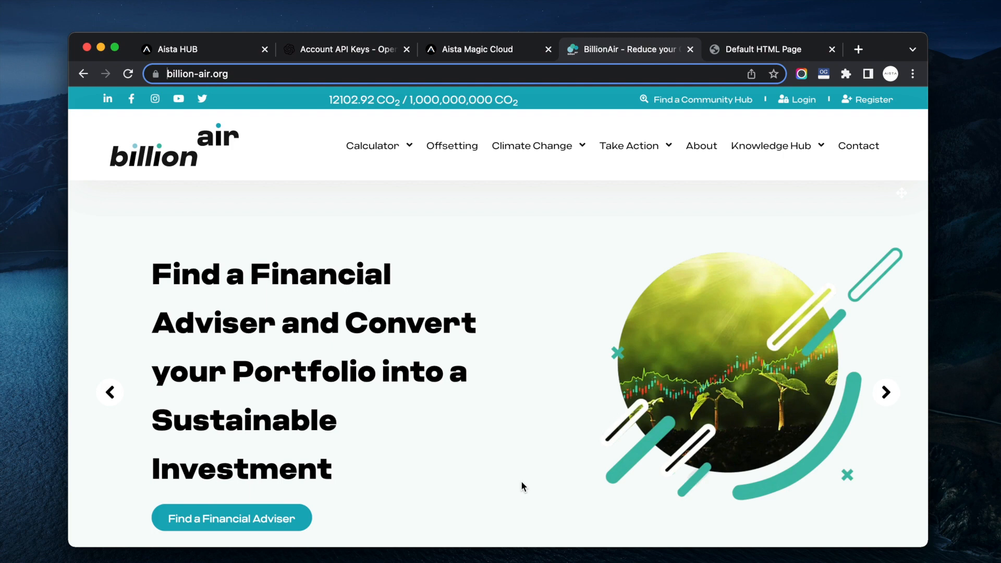
click(764, 49)
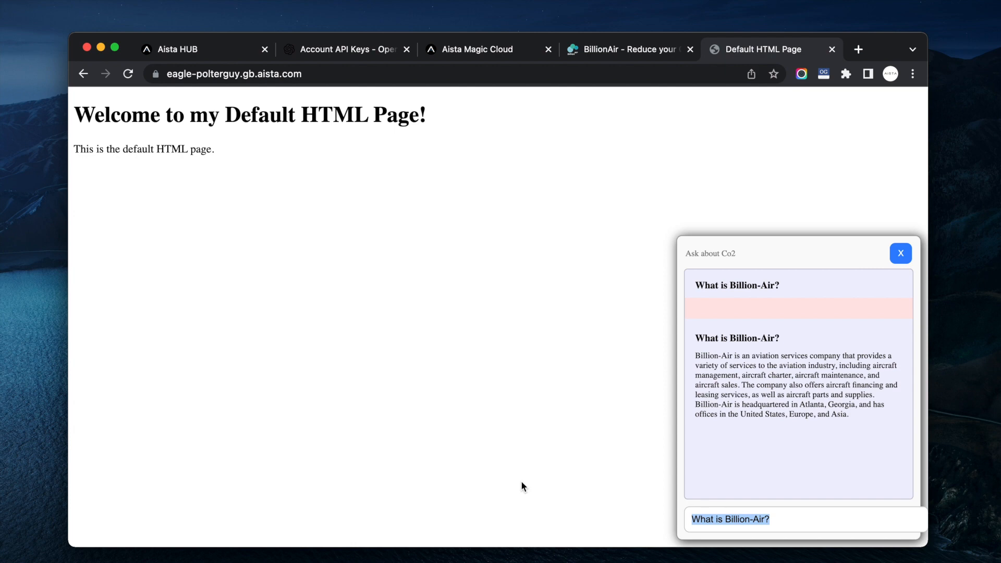
mouse_move(474, 148)
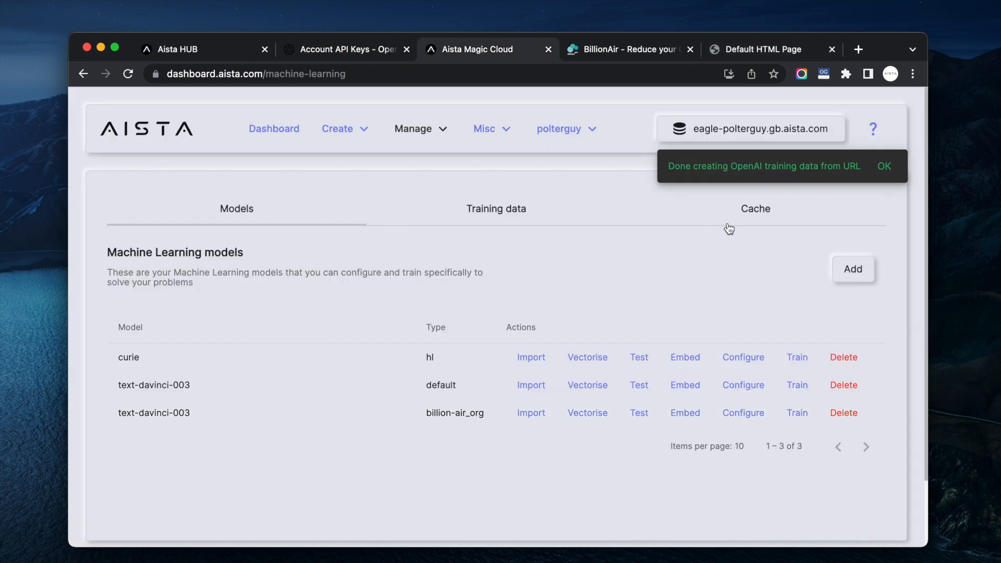
click(884, 166)
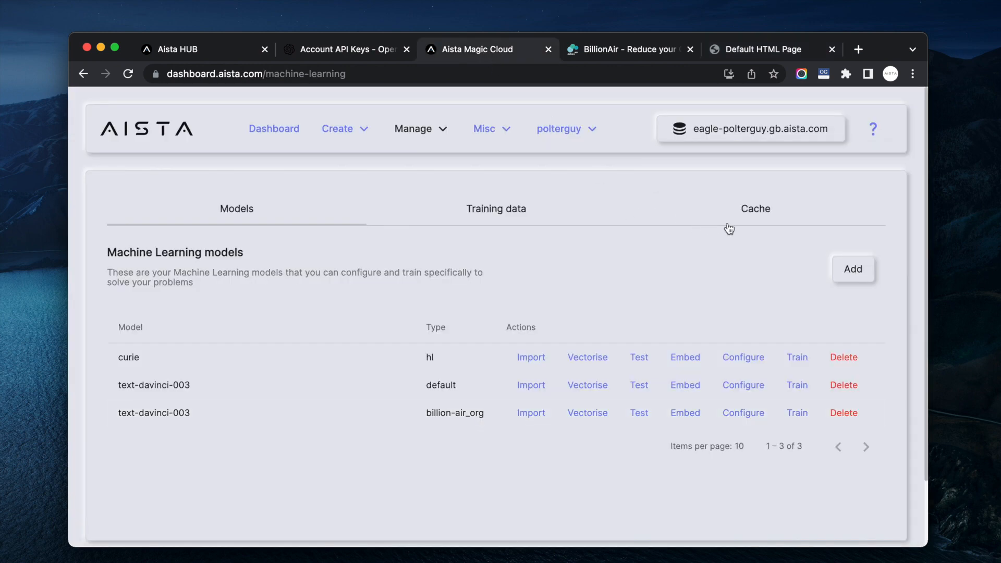
click(496, 208)
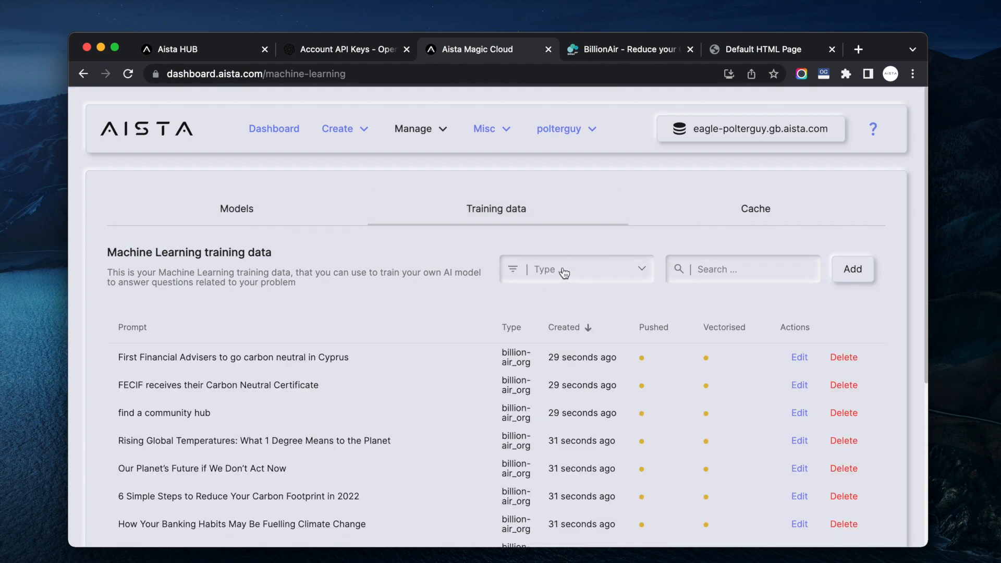
scroll(down, 3)
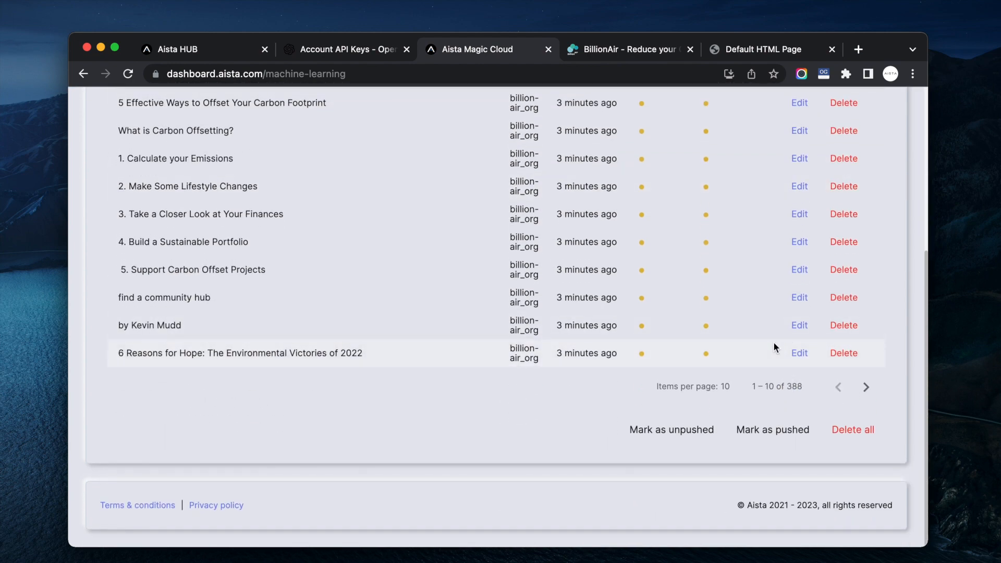
mouse_move(800, 298)
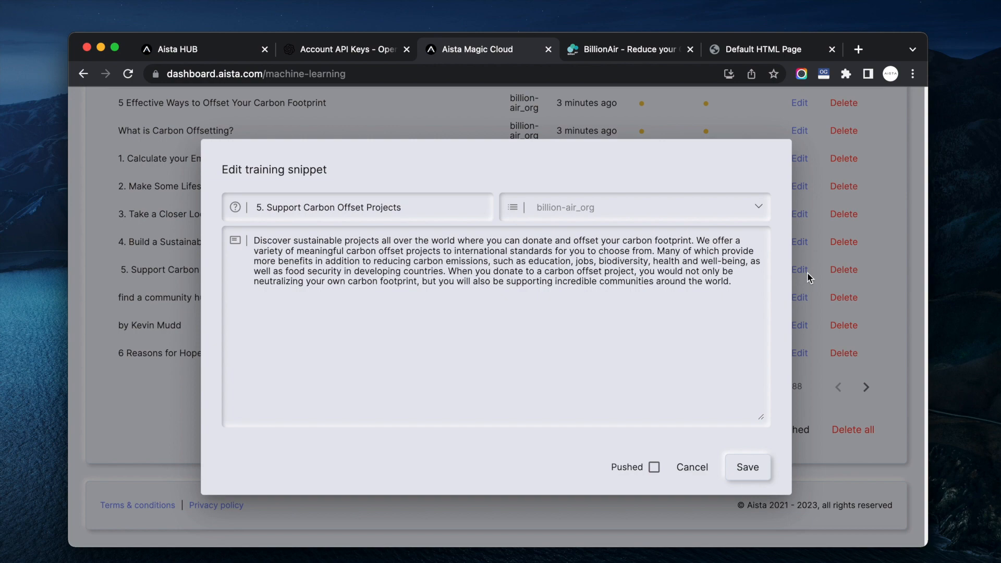
click(692, 467)
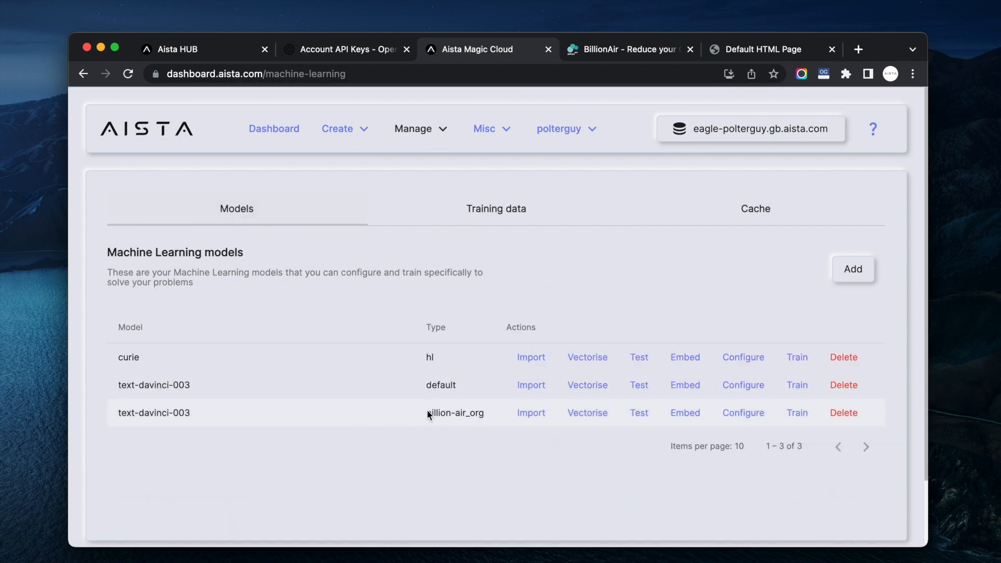
Vectorise the billion-air_org model and view its training data snippets.
click(586, 412)
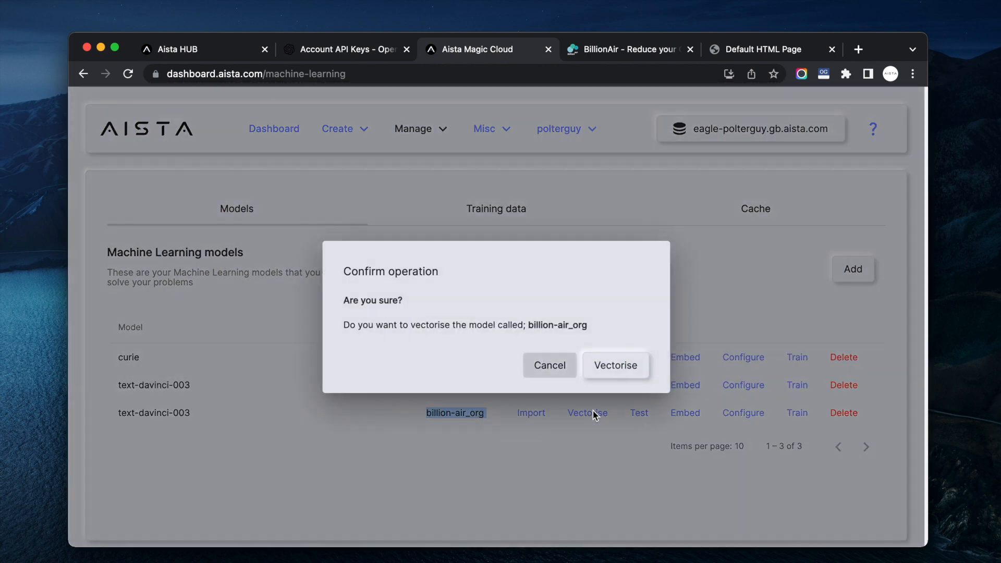
click(615, 365)
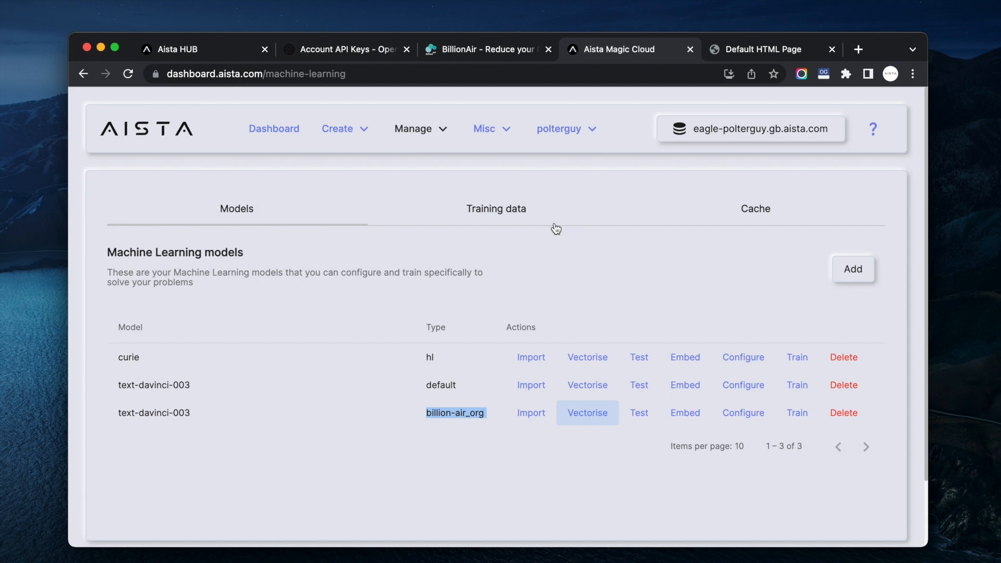
click(496, 208)
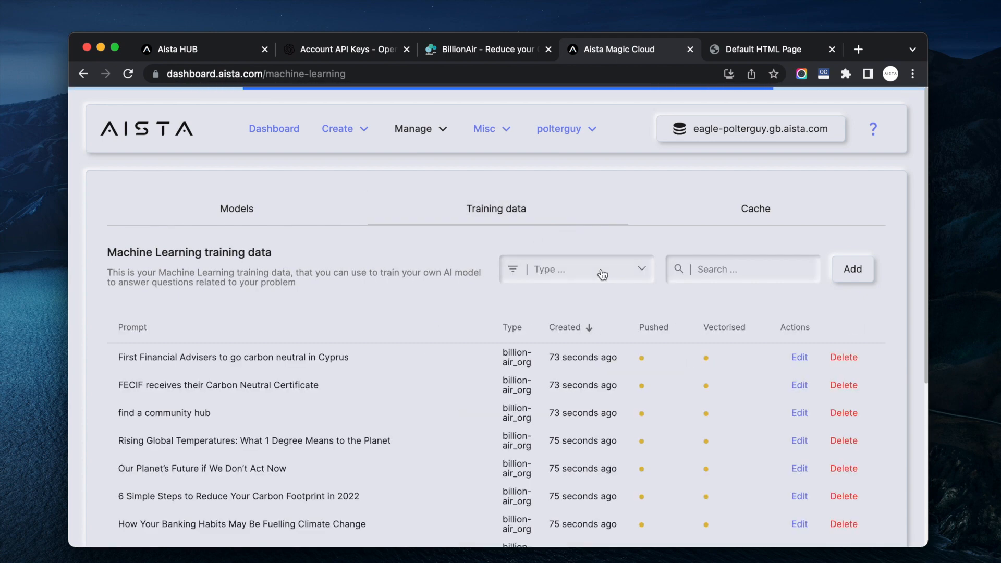
Filter training data to billion-air_org and page through snippets checking the Vectorised column.
click(575, 269)
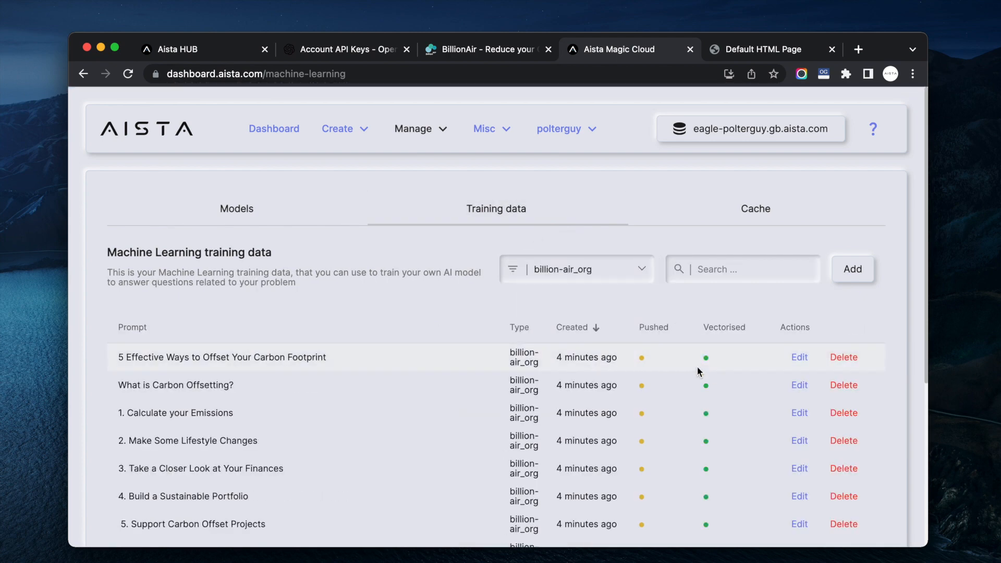
scroll(down, 3)
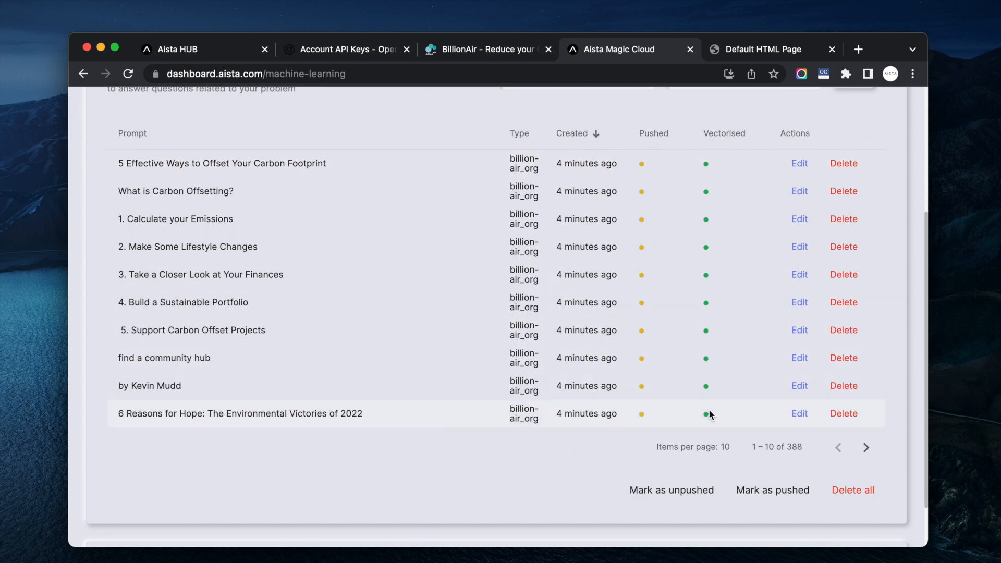
click(866, 447)
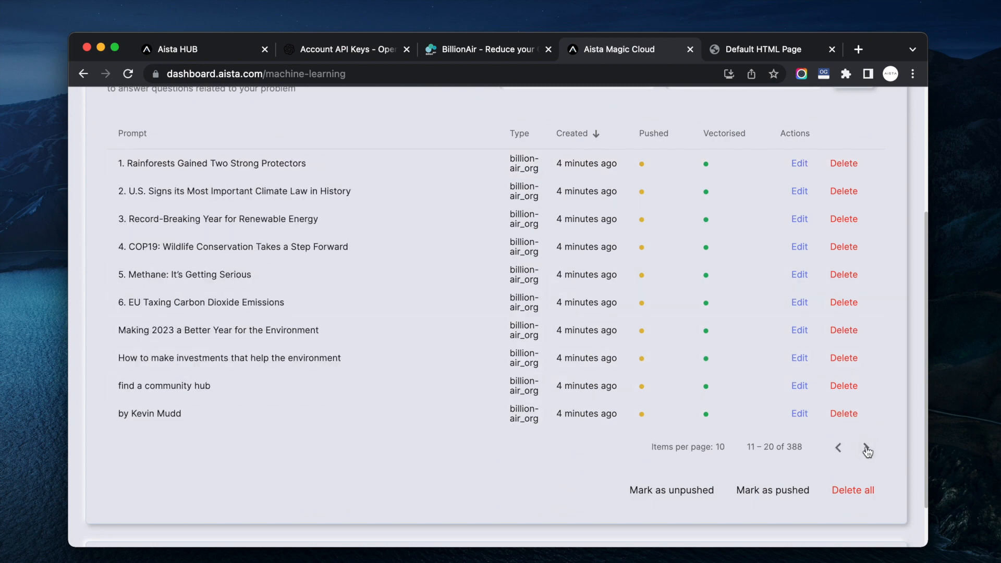
click(867, 447)
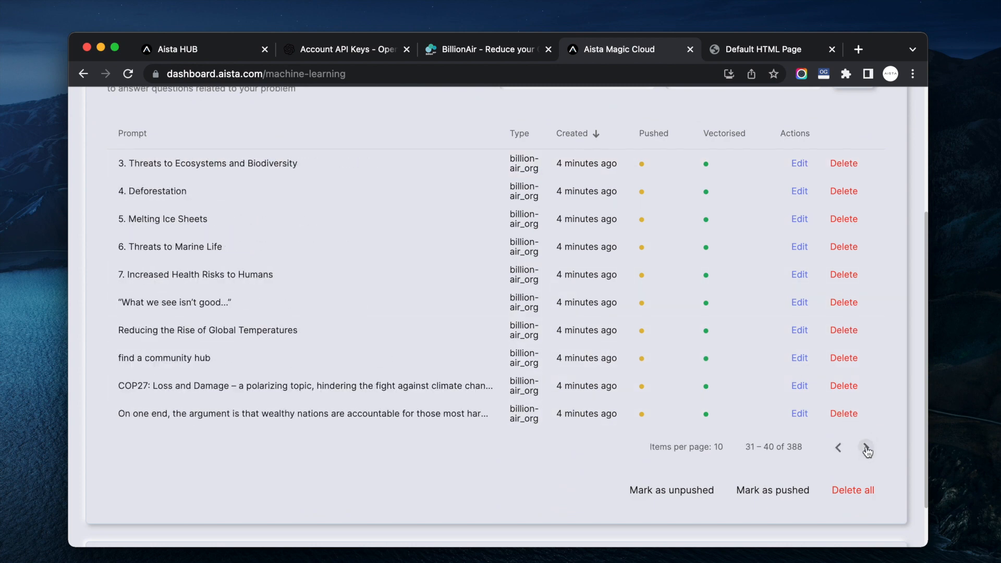
click(867, 447)
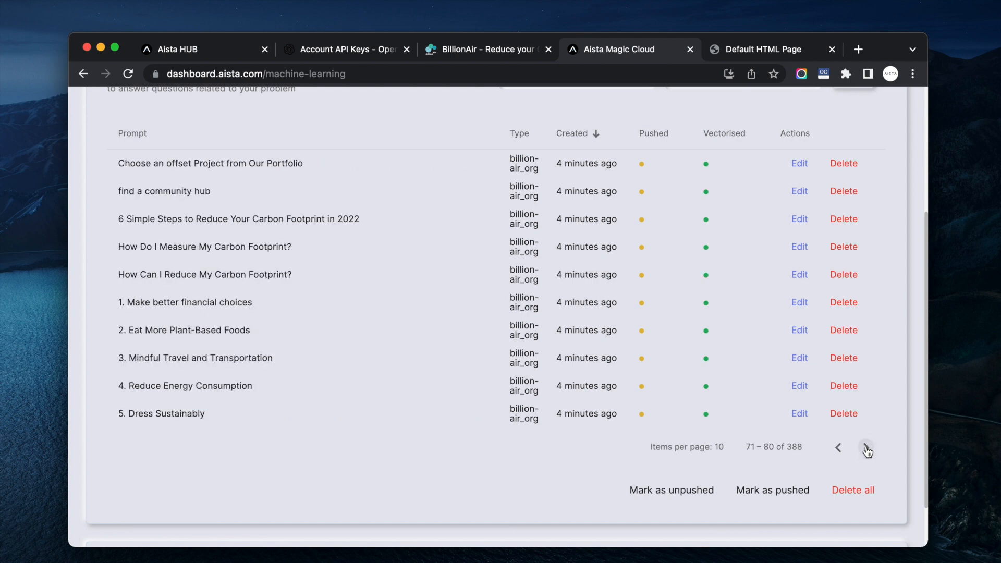
click(867, 447)
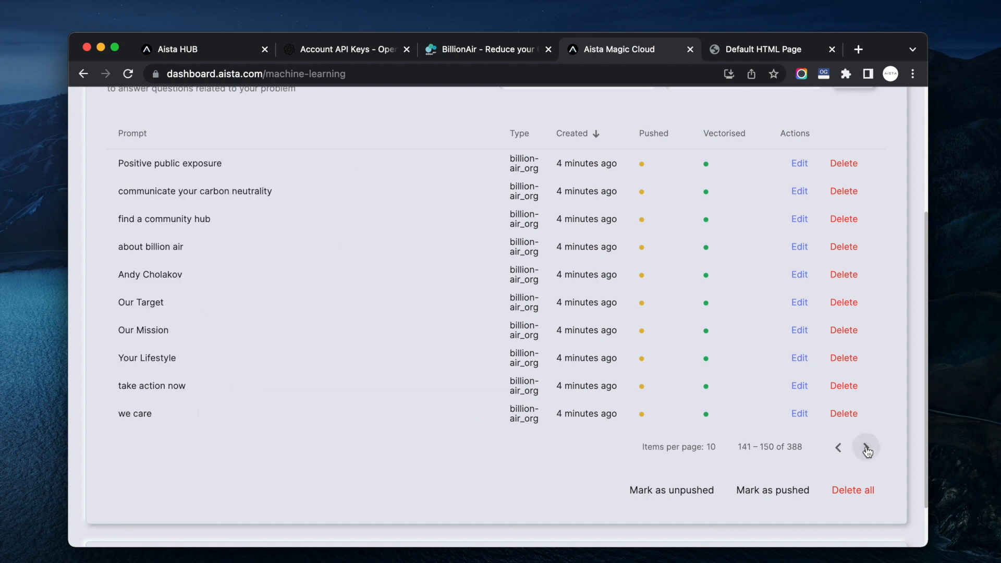
click(866, 447)
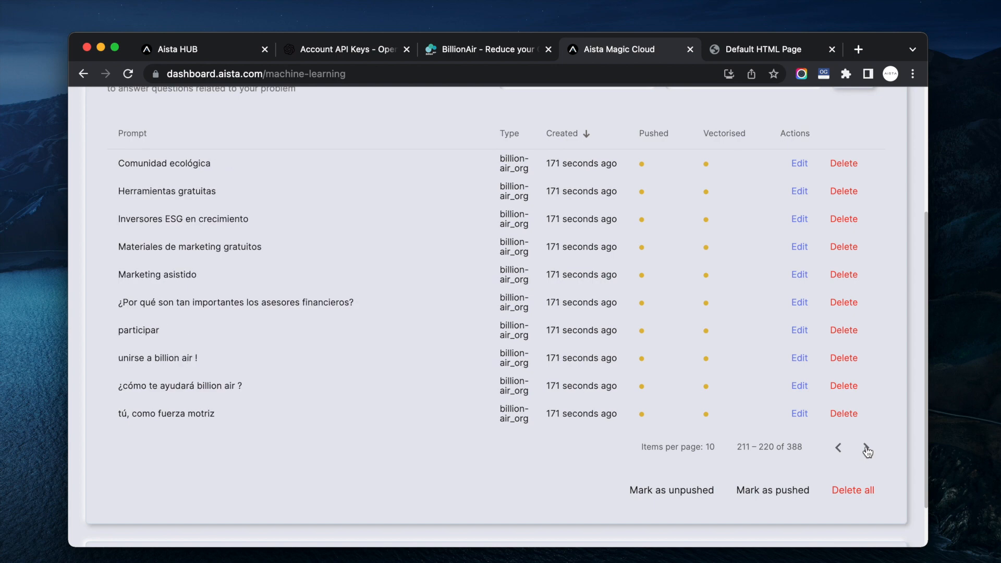
click(838, 447)
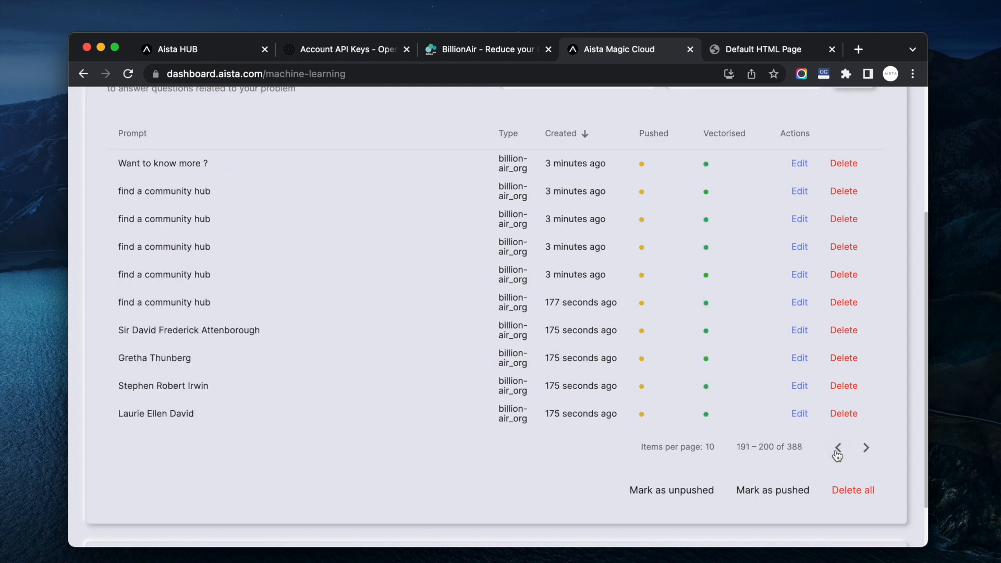
click(866, 447)
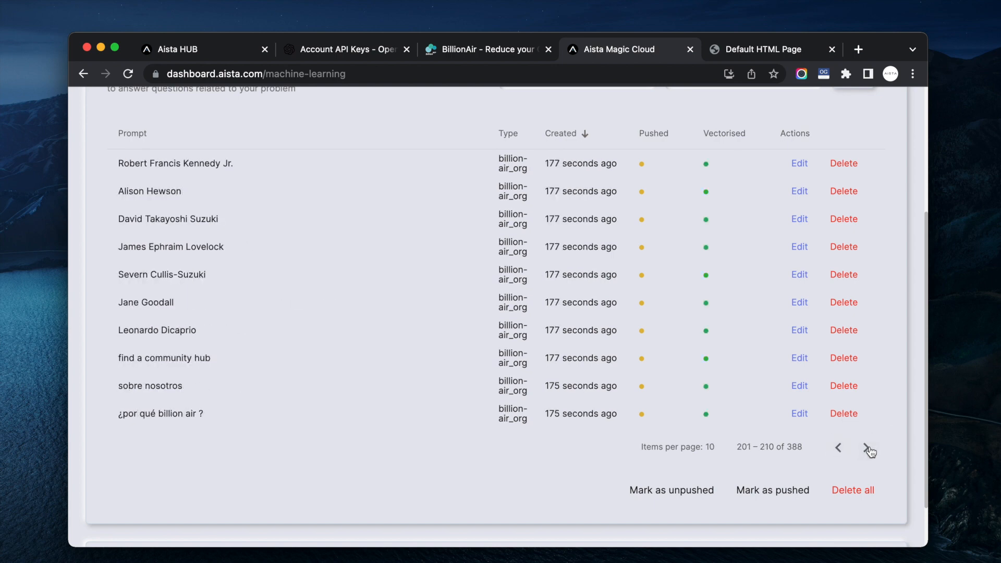
click(871, 447)
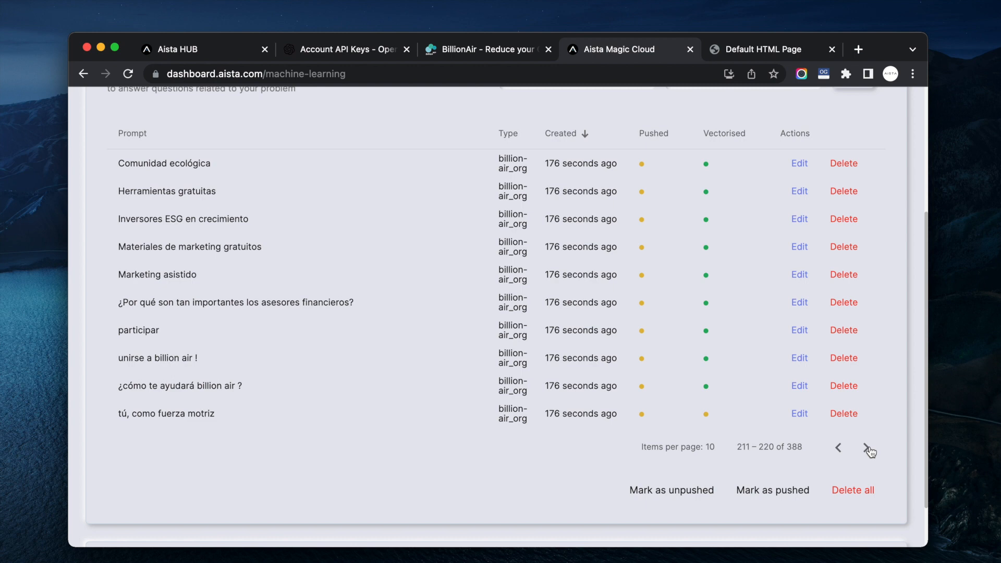
click(871, 447)
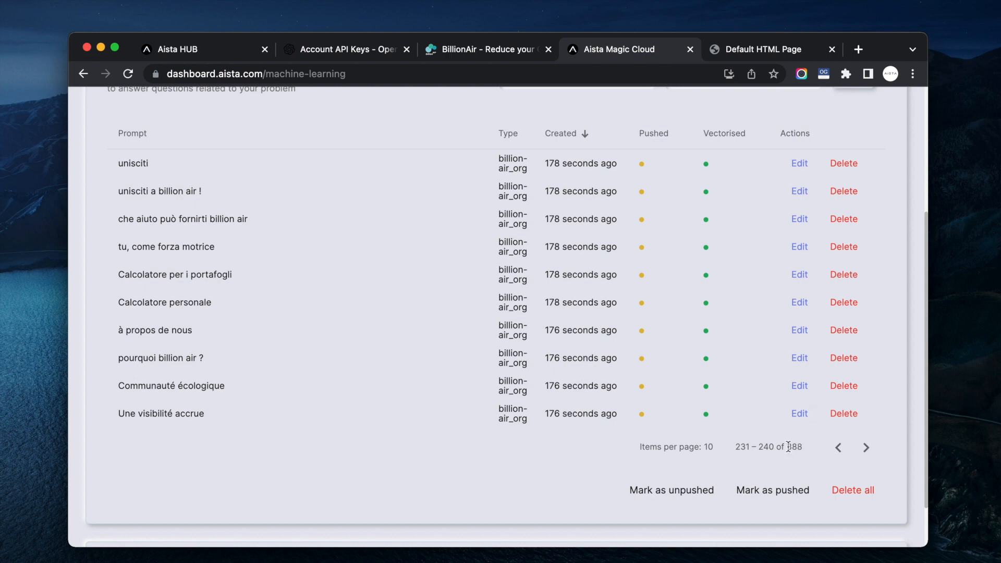
click(866, 447)
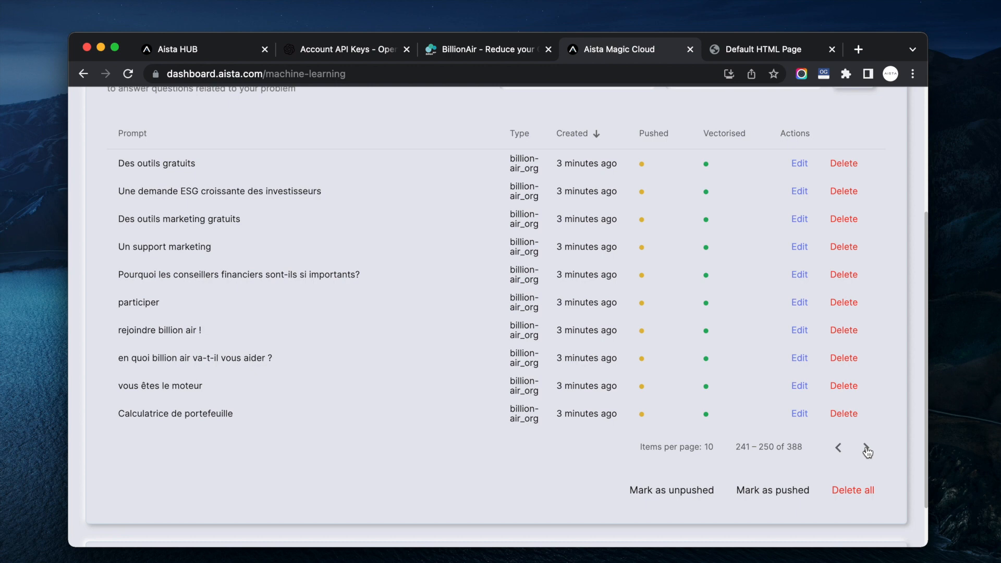
Glance at billion-air.org, page through the remaining snippets, then return to the chatbot page.
click(487, 49)
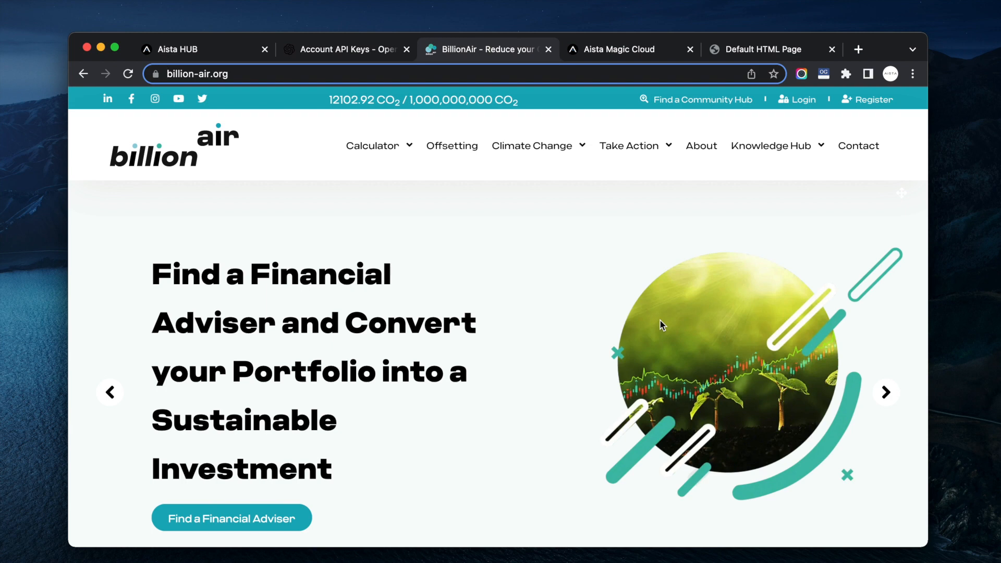
click(619, 49)
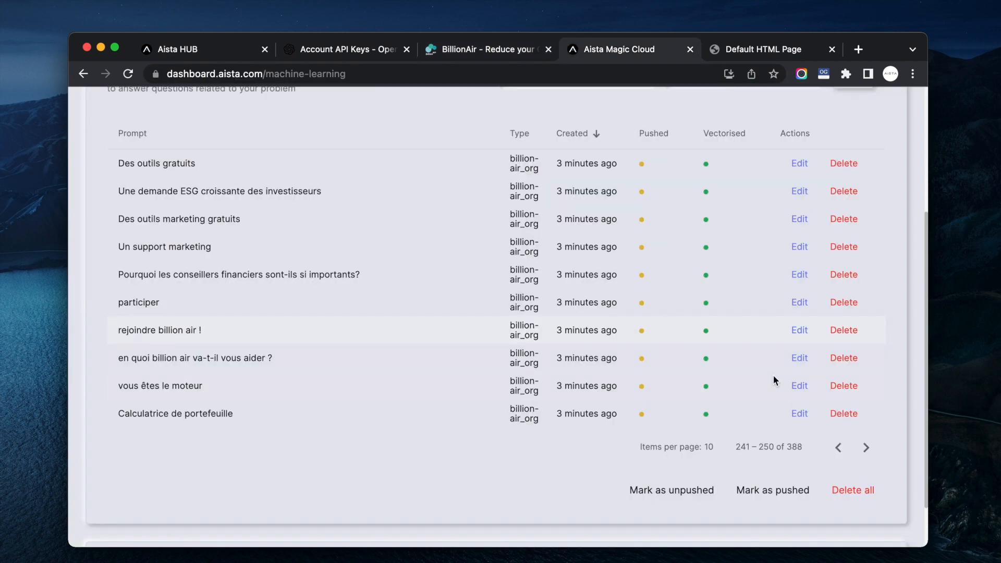
click(865, 447)
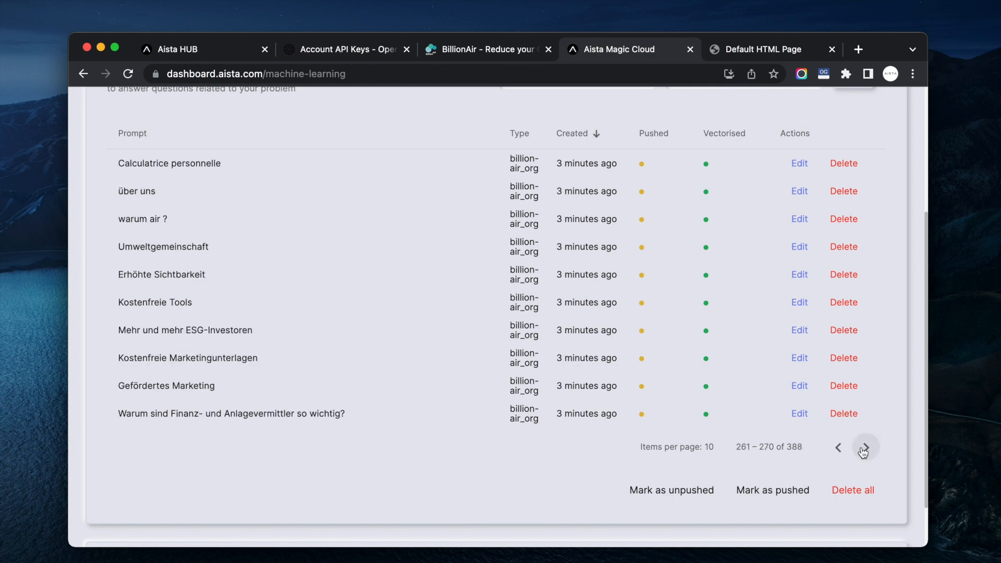
click(866, 447)
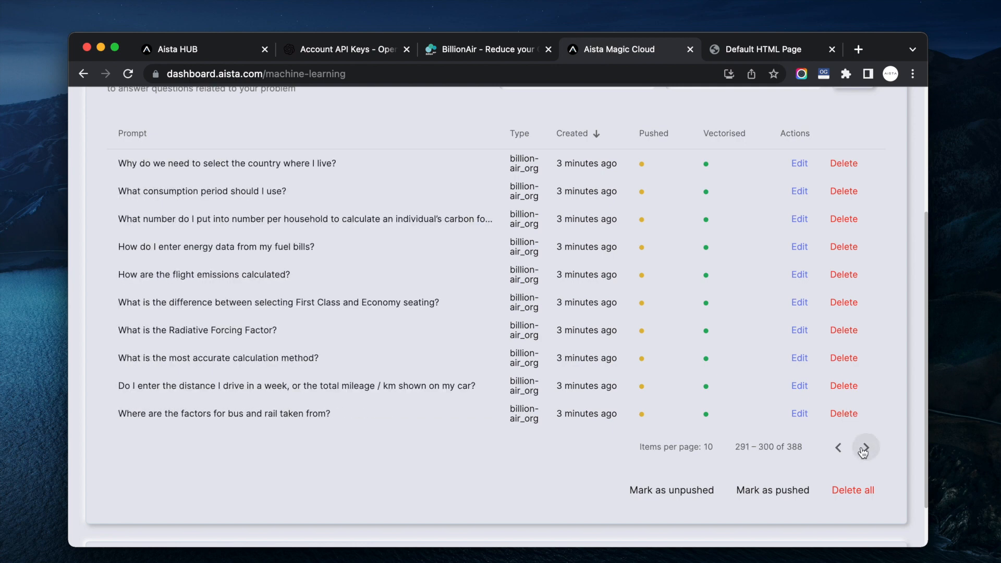
click(866, 447)
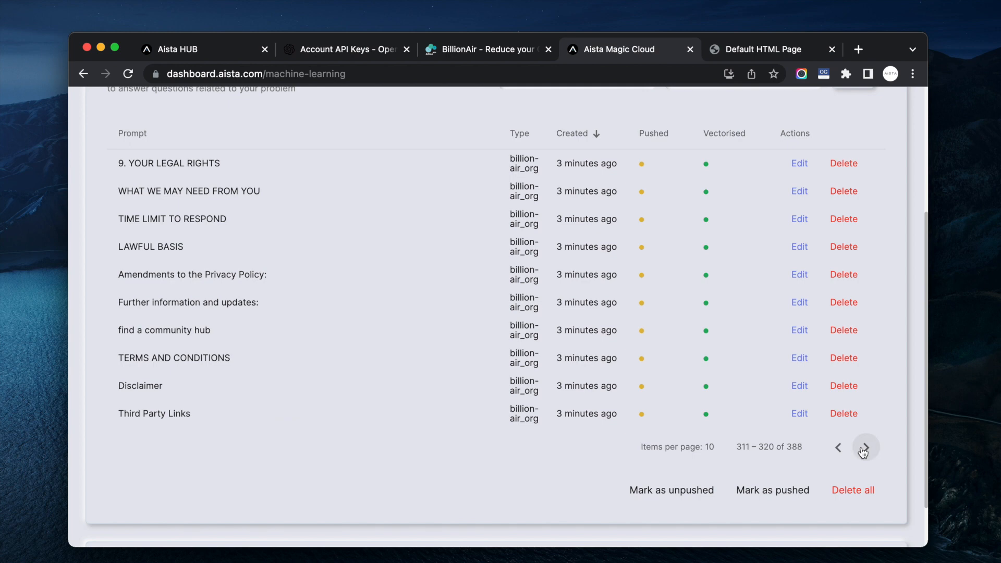
click(865, 447)
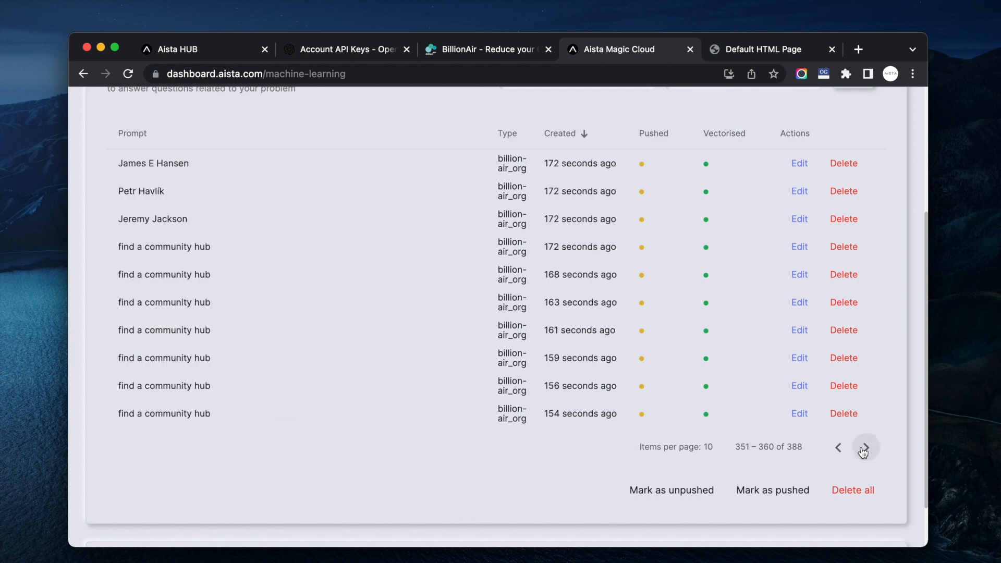
click(865, 448)
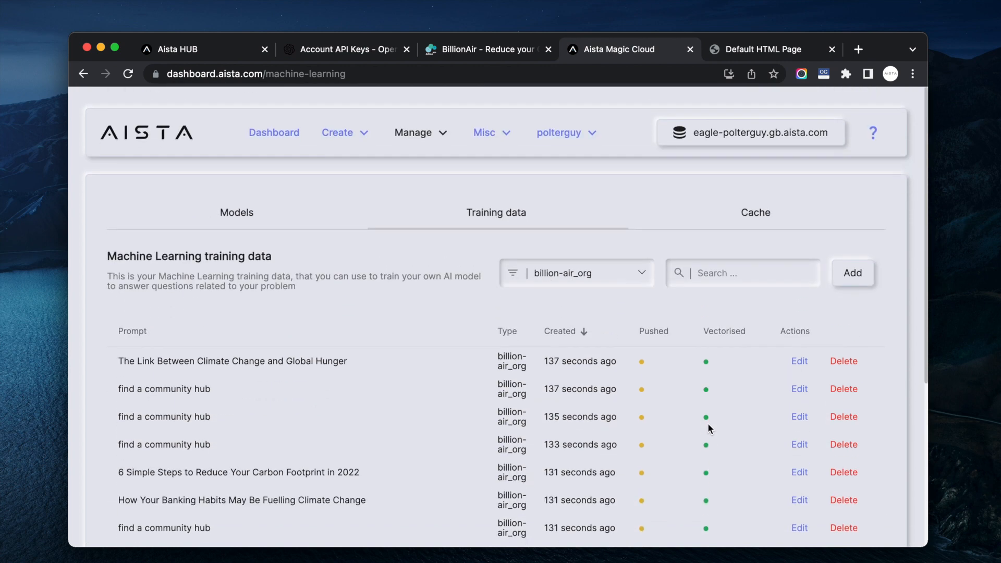
click(765, 49)
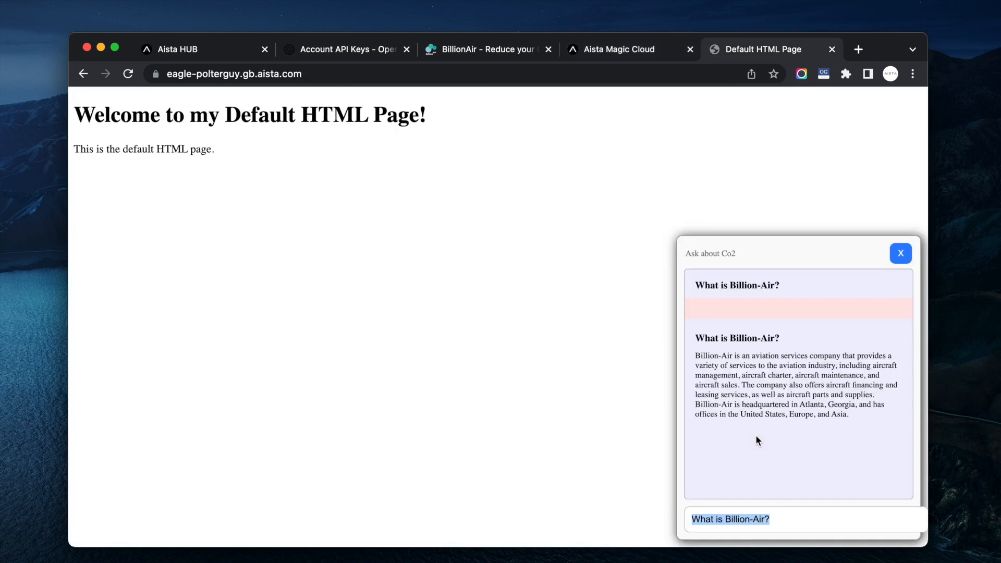
Ask the chatbot 'What's Billion-Air?' and get the CO2-reduction initiative answer.
click(731, 520)
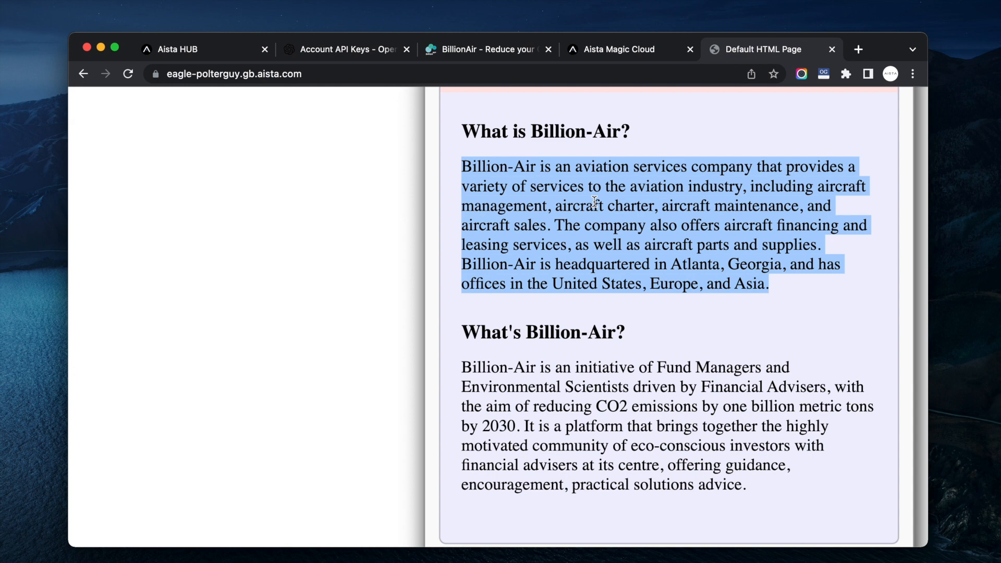
mouse_move(348, 74)
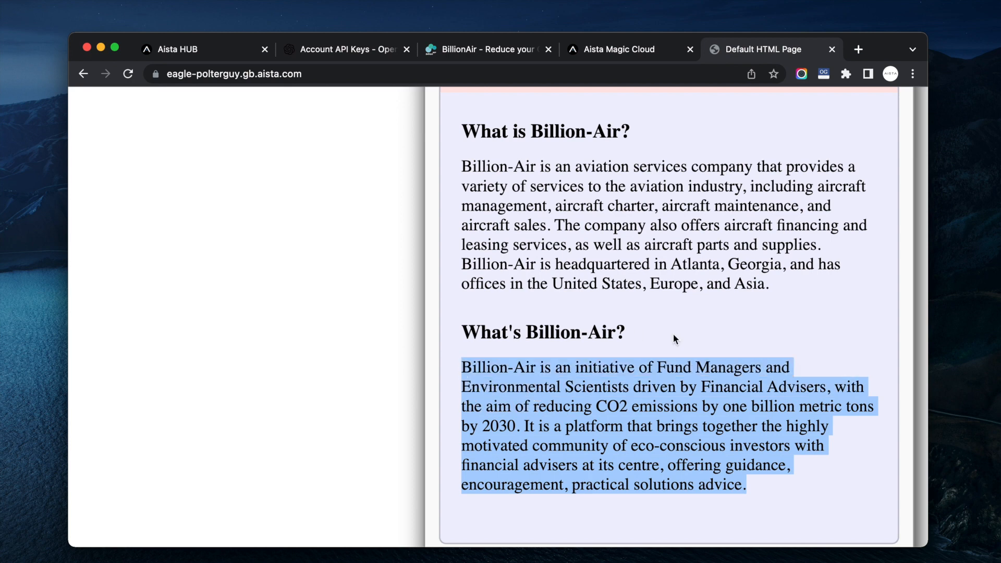
mouse_move(740, 335)
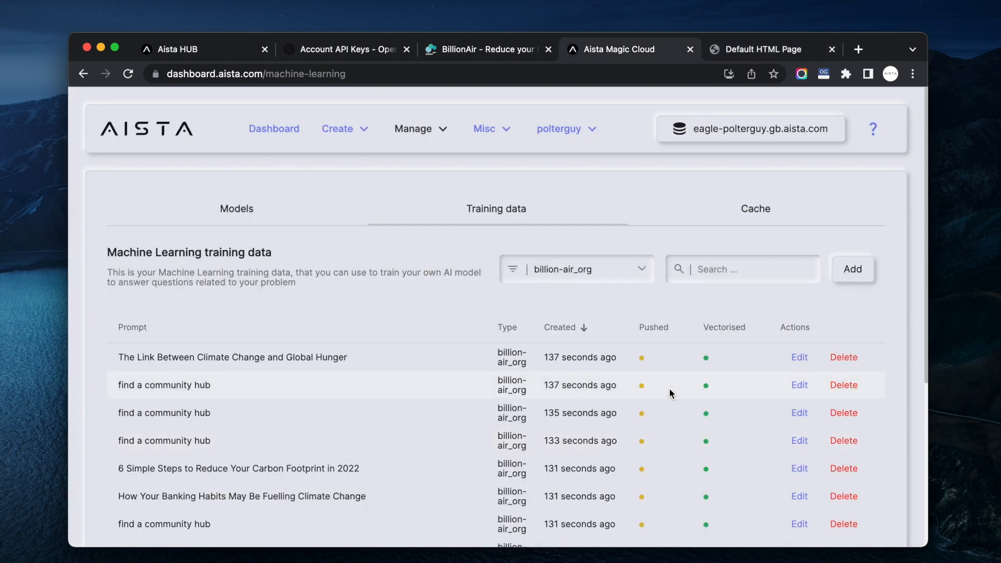
From the Models list, cancel the Train dialog and re-vectorise billion-air_org.
click(236, 209)
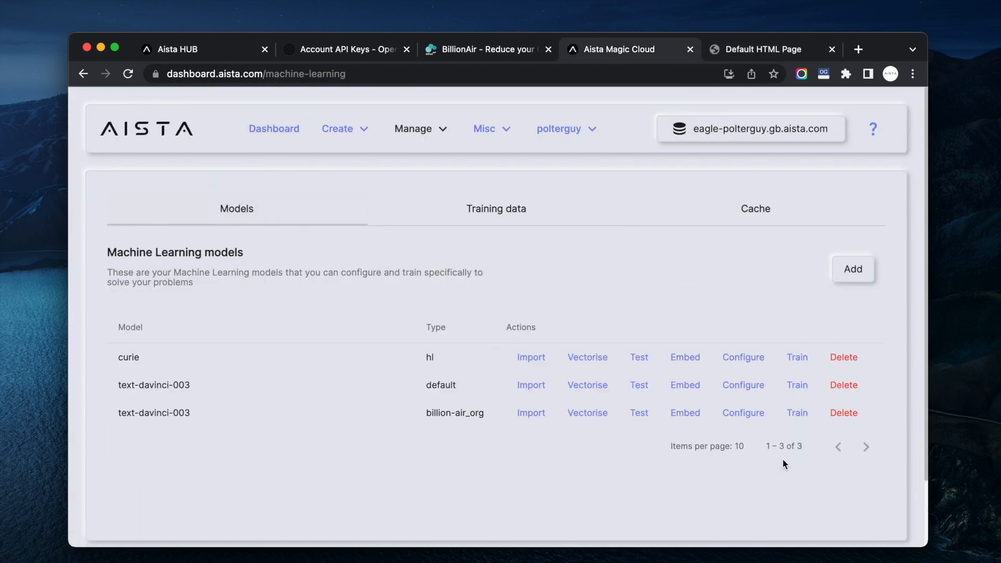
click(797, 413)
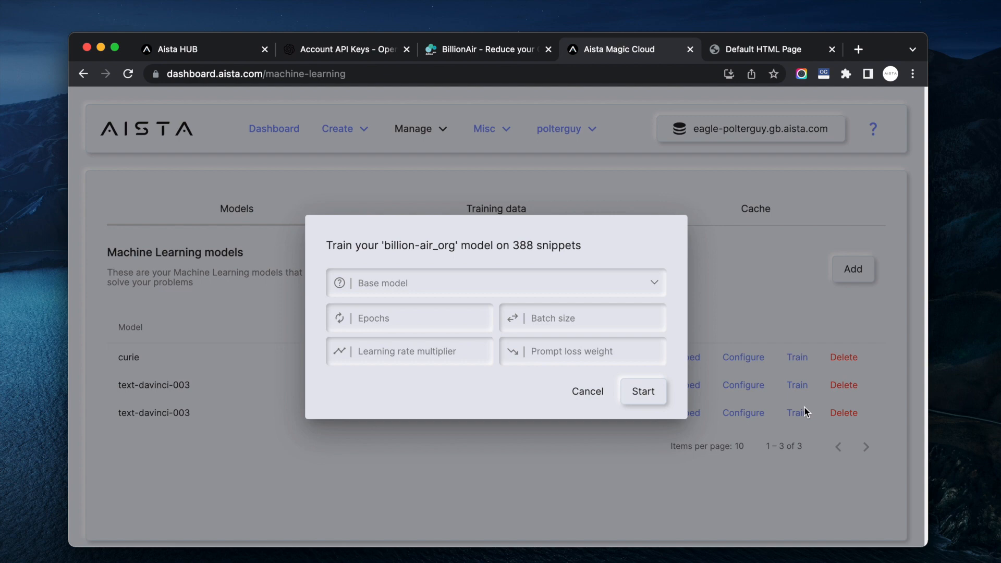
mouse_move(747, 277)
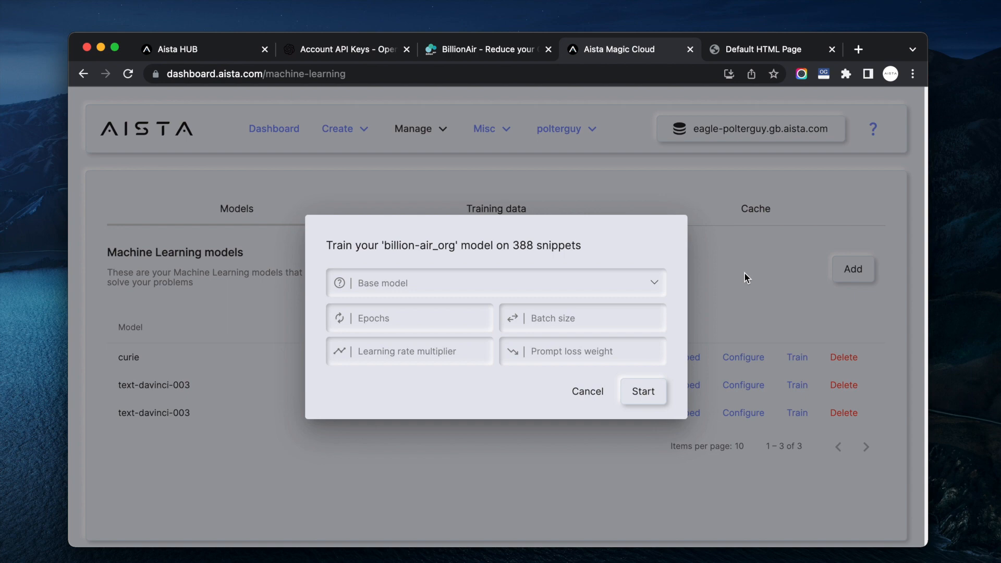
click(587, 391)
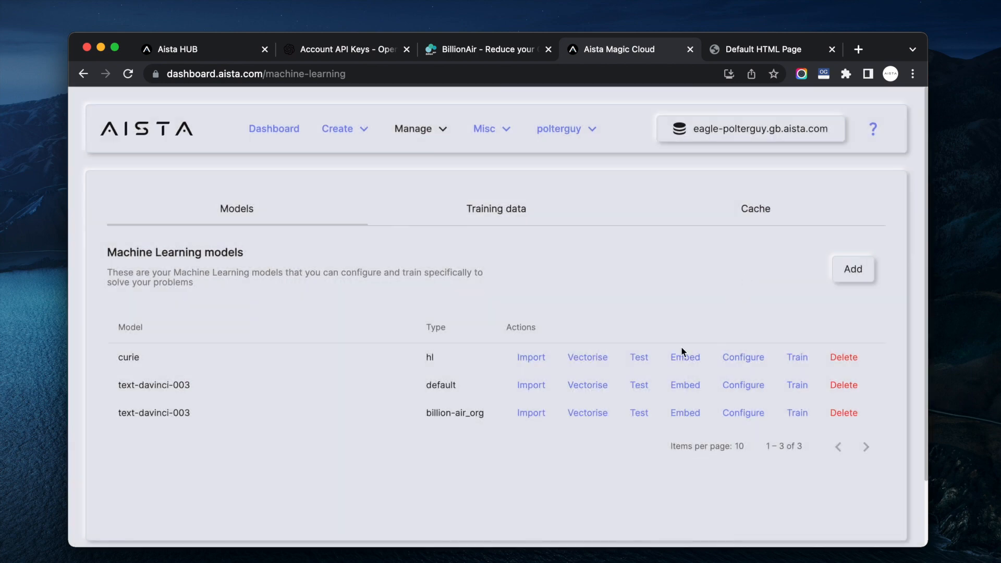
click(588, 413)
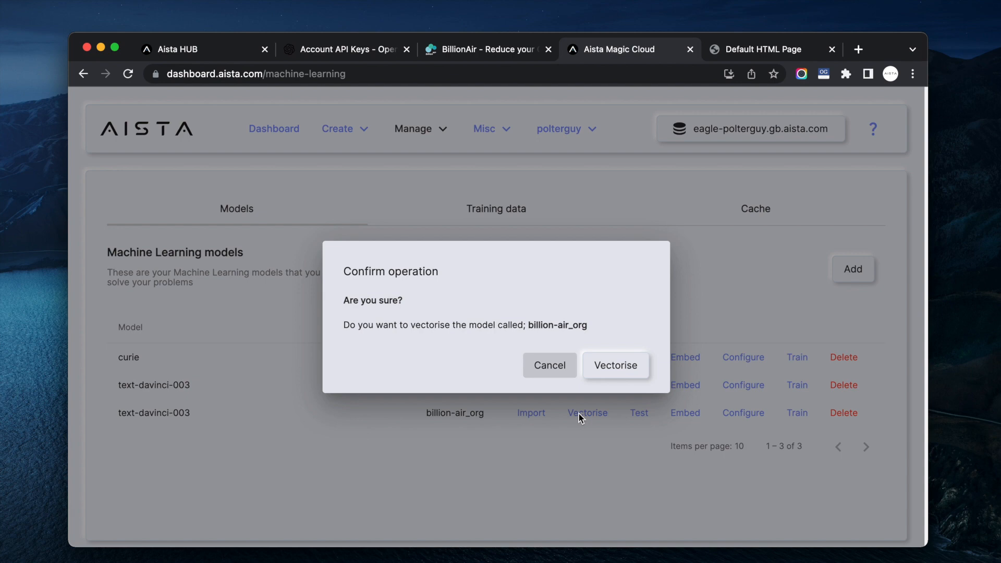
click(549, 365)
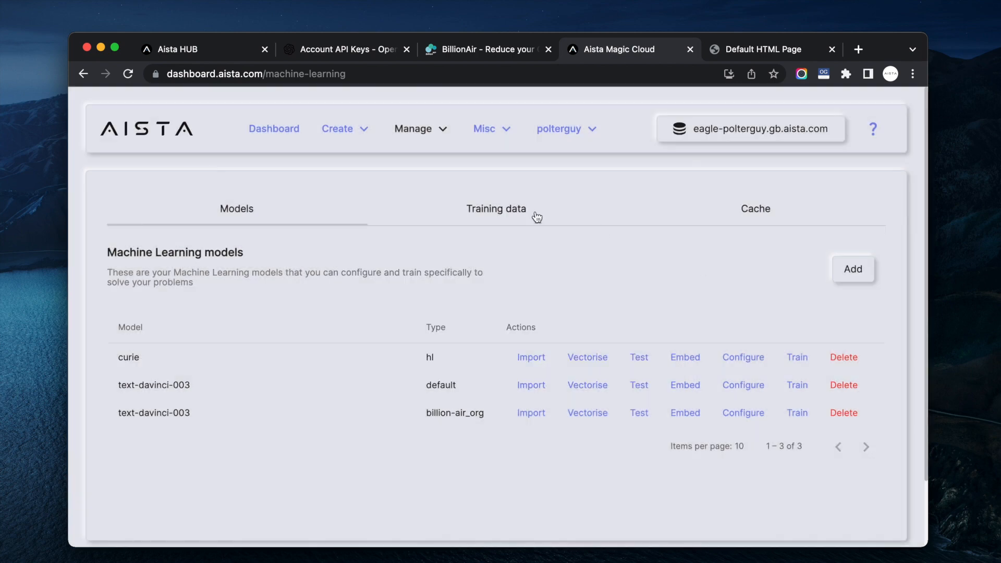
Glance at the Aista HUB cloudlet login, then open the billion-air_org model configuration.
click(185, 49)
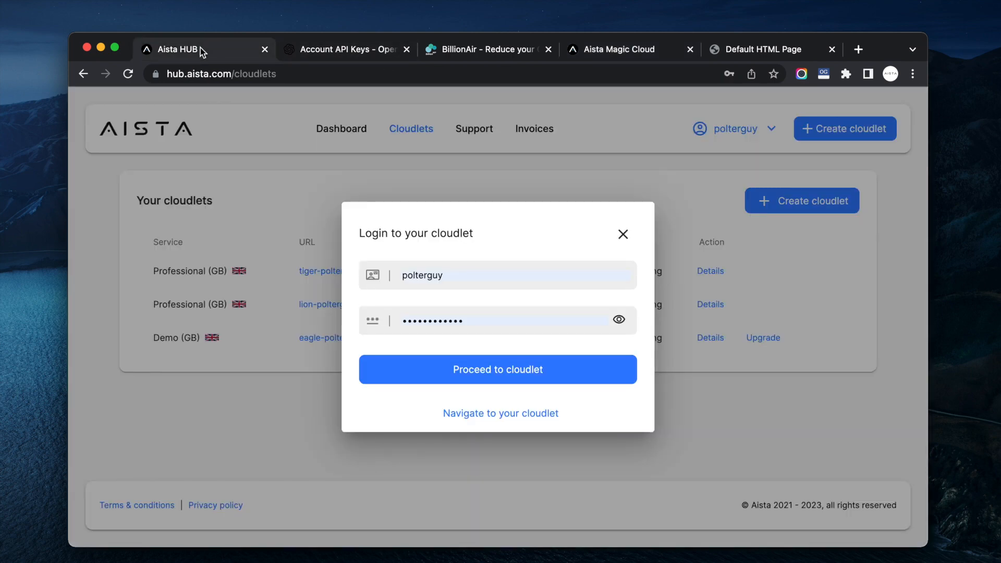
mouse_move(607, 68)
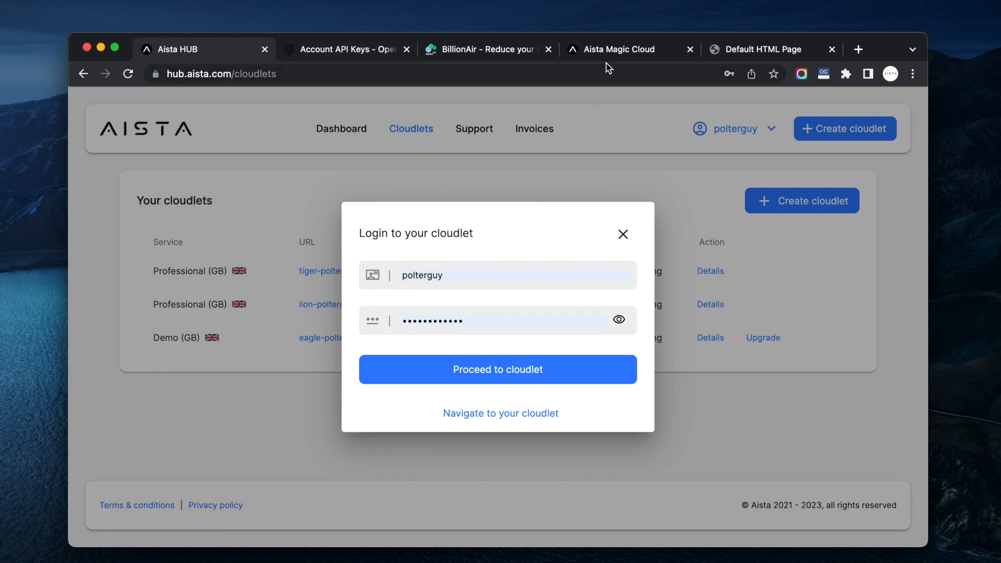
click(497, 370)
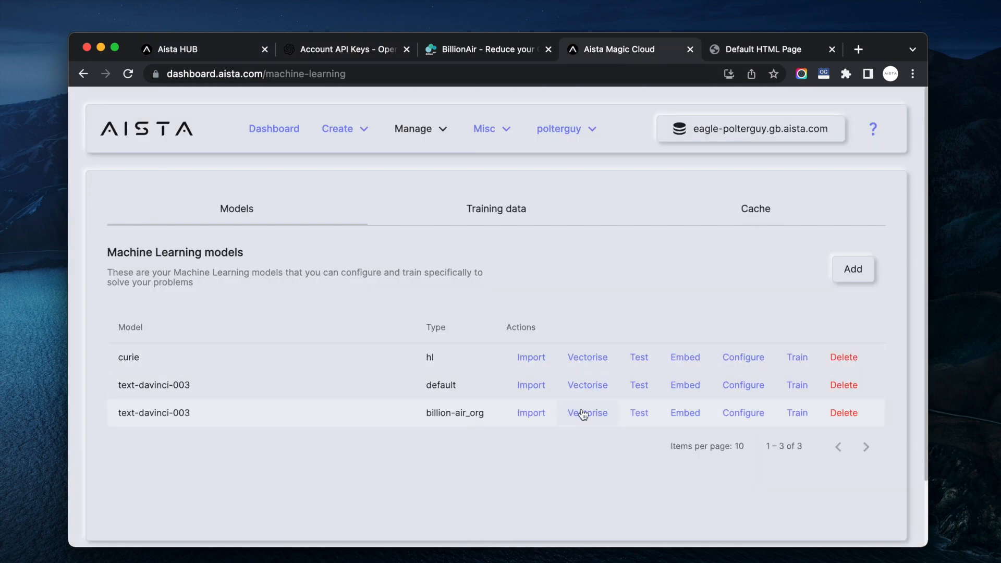
click(587, 412)
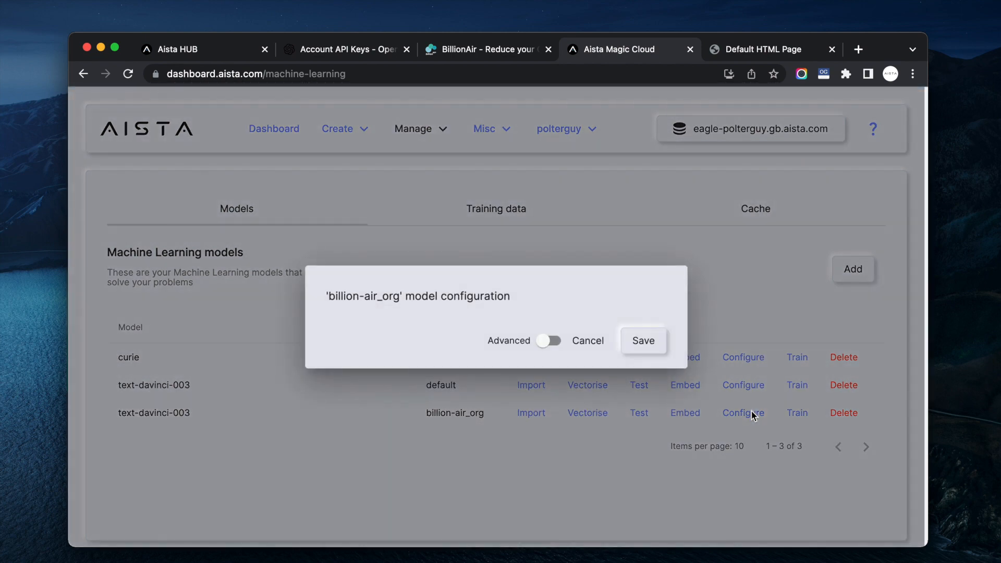
Review the advanced billion-air_org settings (2000 tokens, Use vectors) and return to the chatbot page.
click(548, 340)
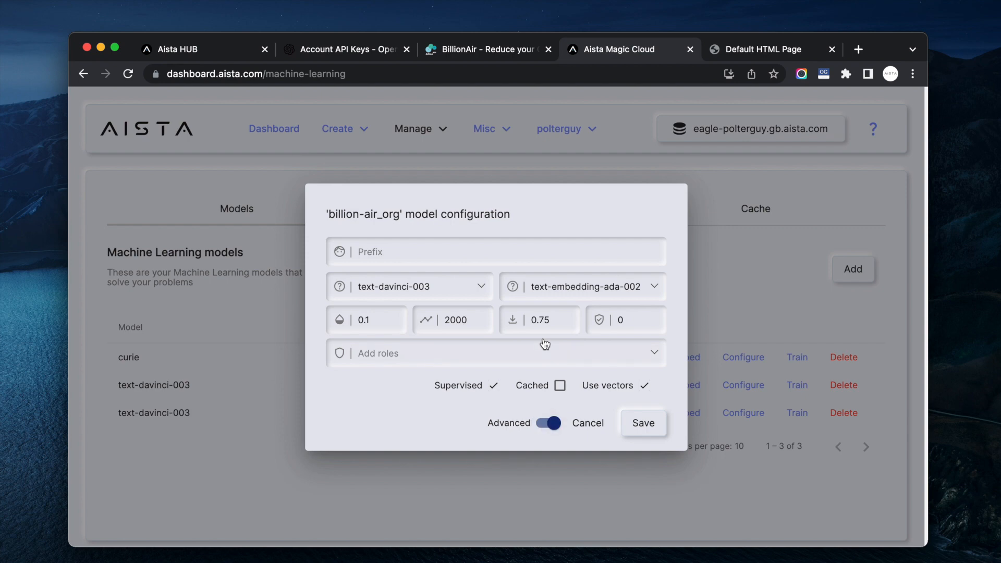
mouse_move(639, 387)
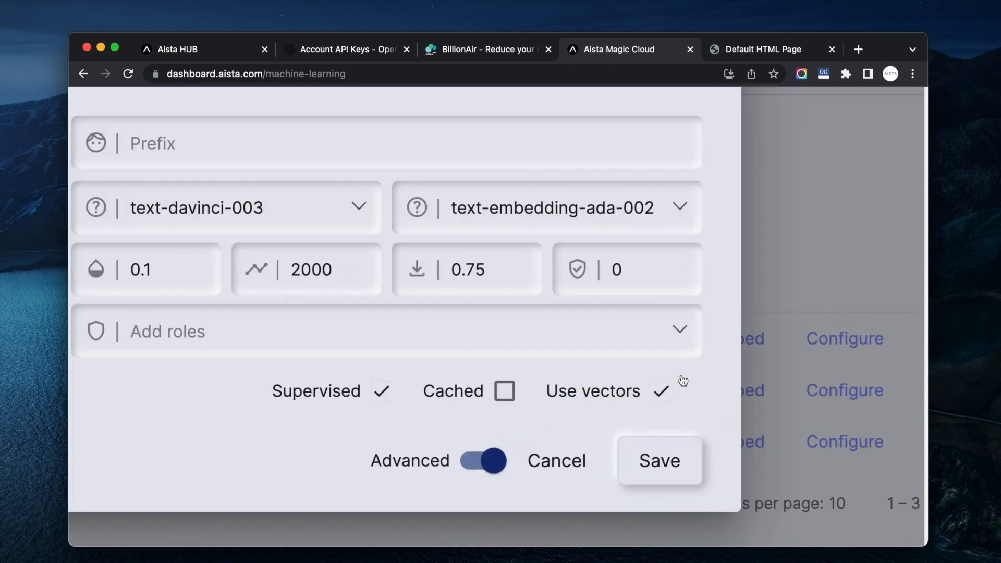
mouse_move(629, 391)
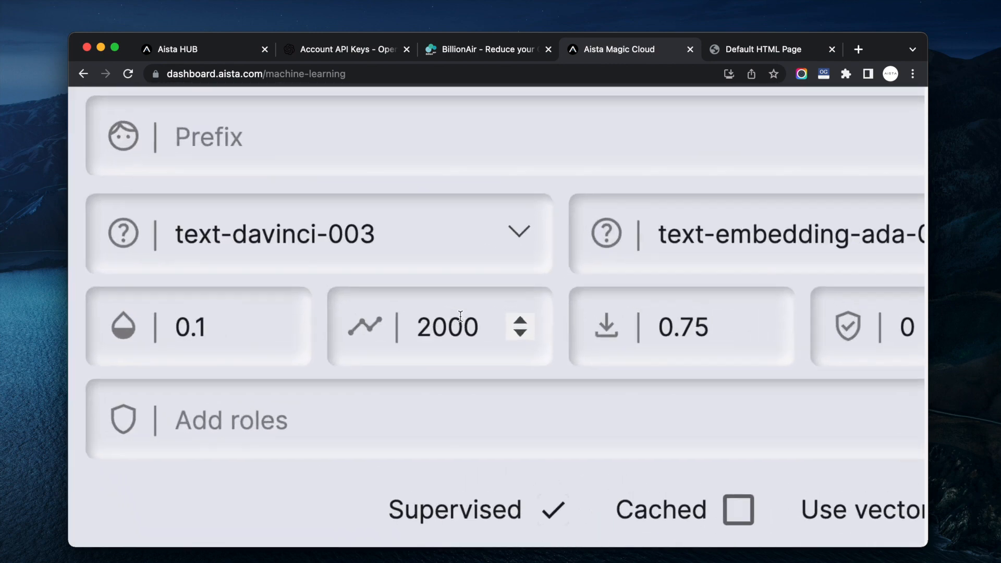
click(763, 49)
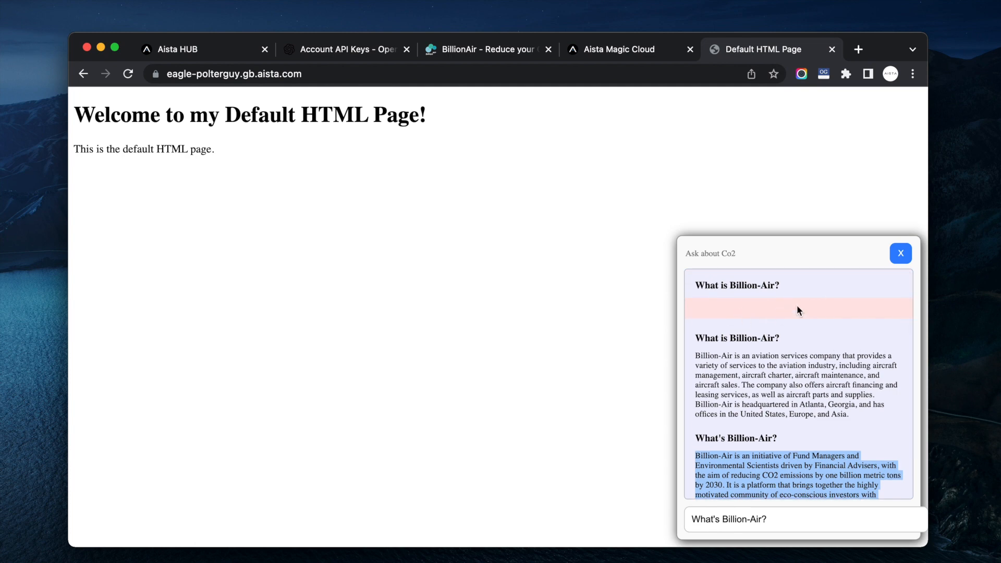
mouse_move(783, 307)
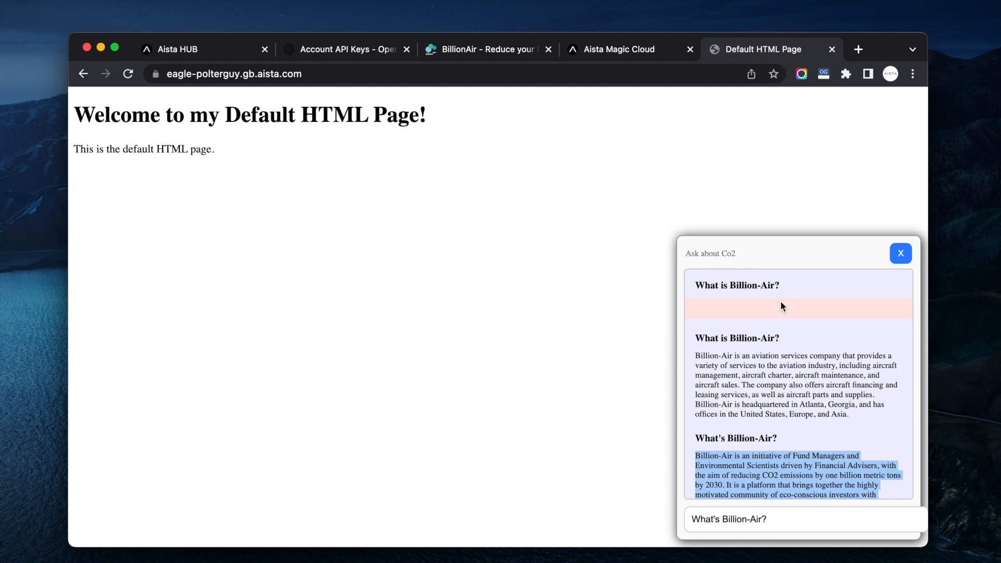
mouse_move(820, 307)
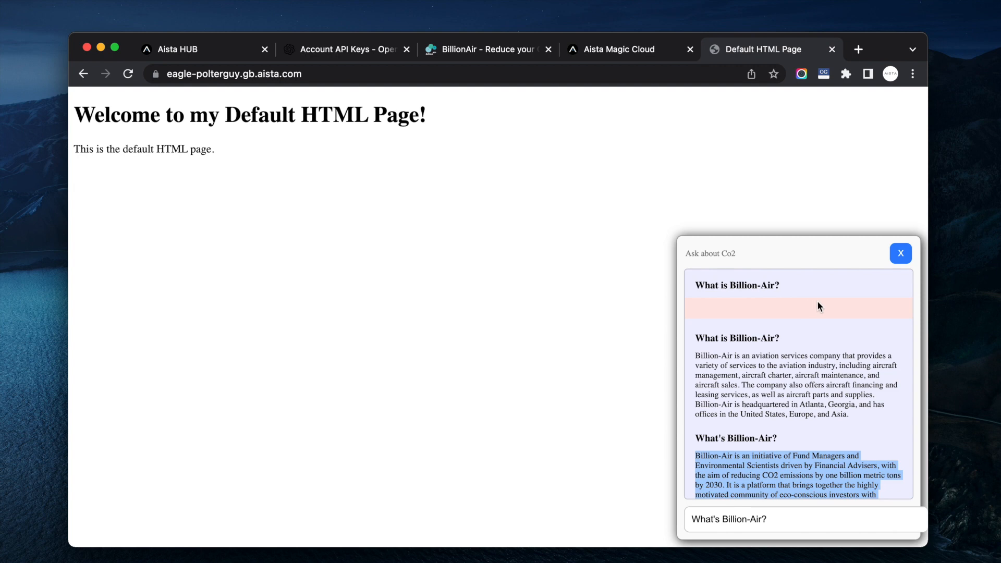
mouse_move(793, 318)
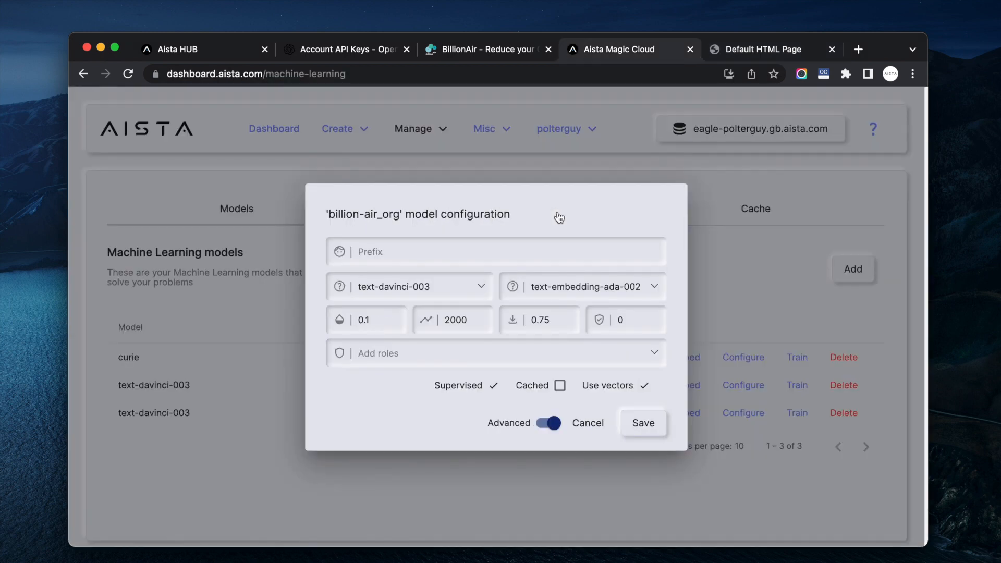
Select the 2000 Max tokens value to replace it with 1500.
click(452, 319)
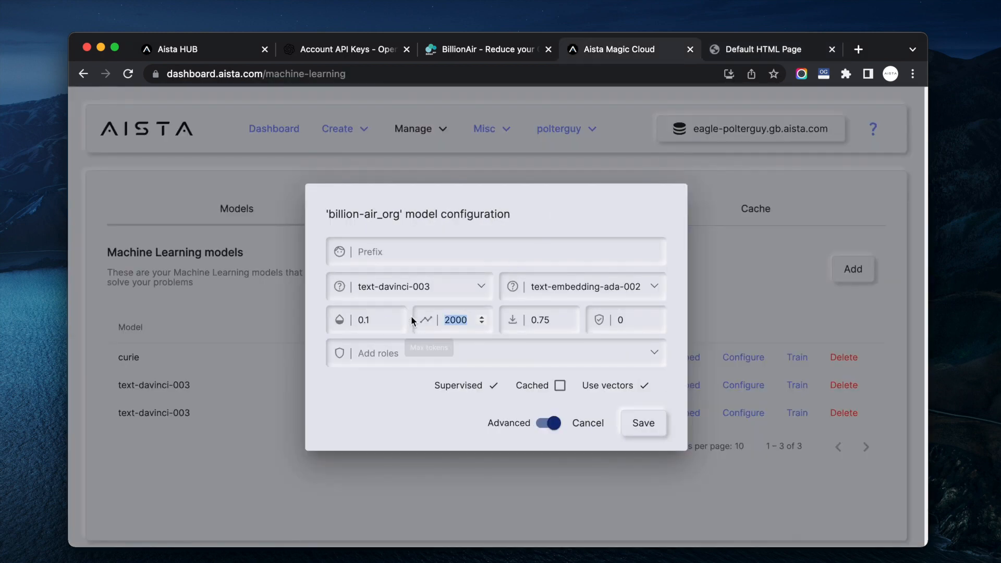
mouse_move(427, 319)
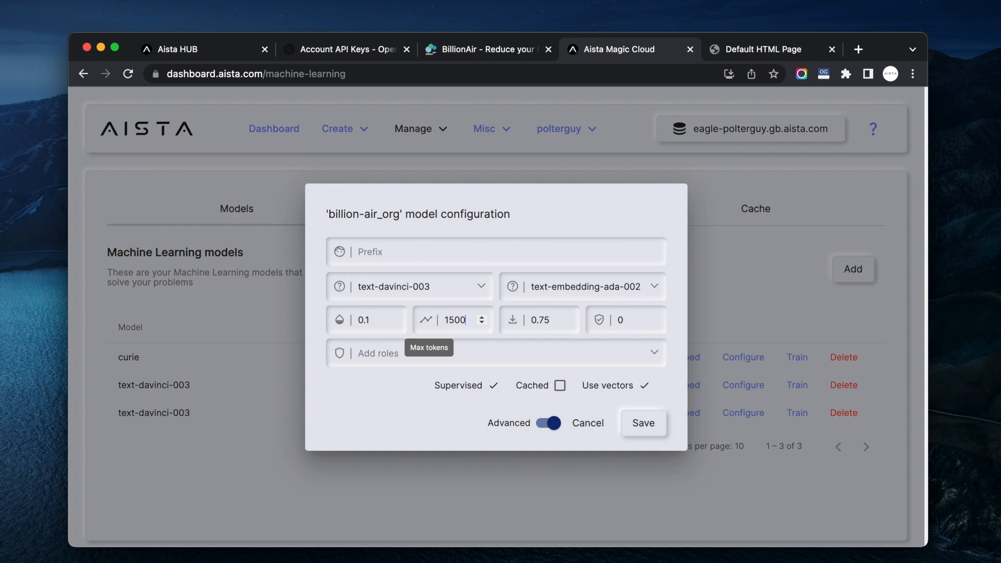
mouse_move(434, 321)
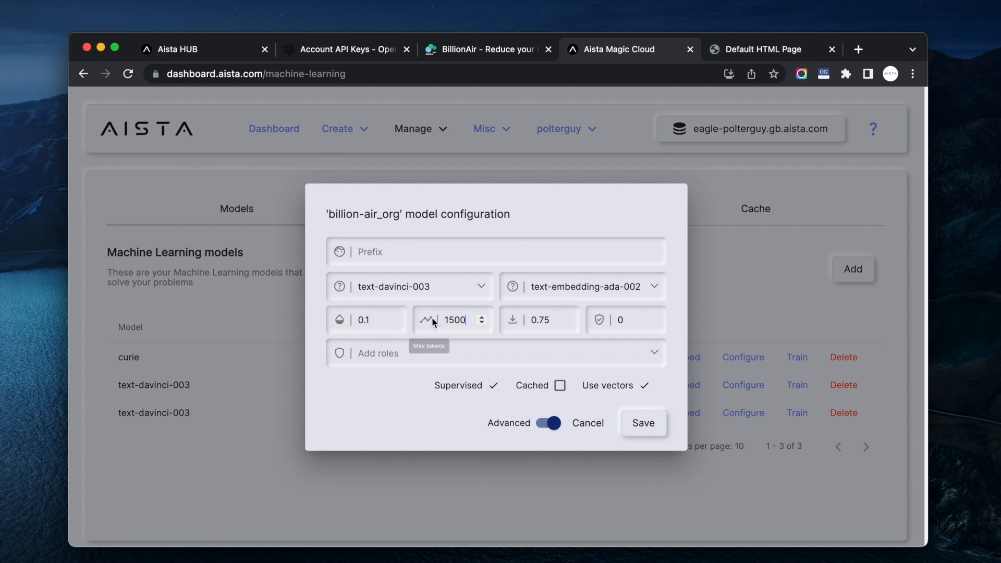